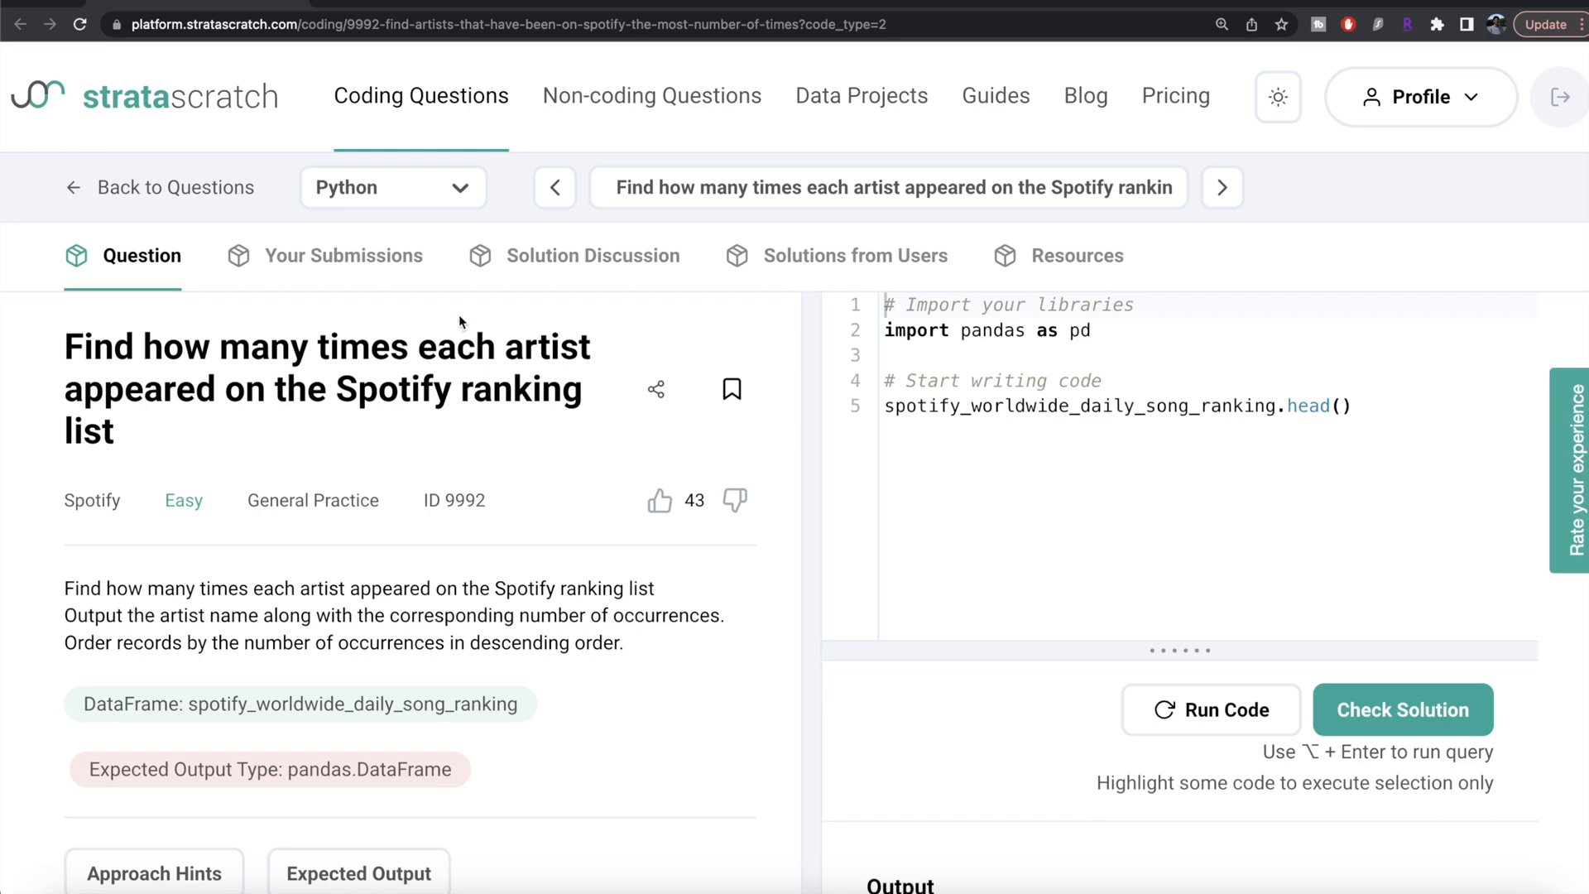
{"action": "mouse_move", "coordinate": [178, 357]}
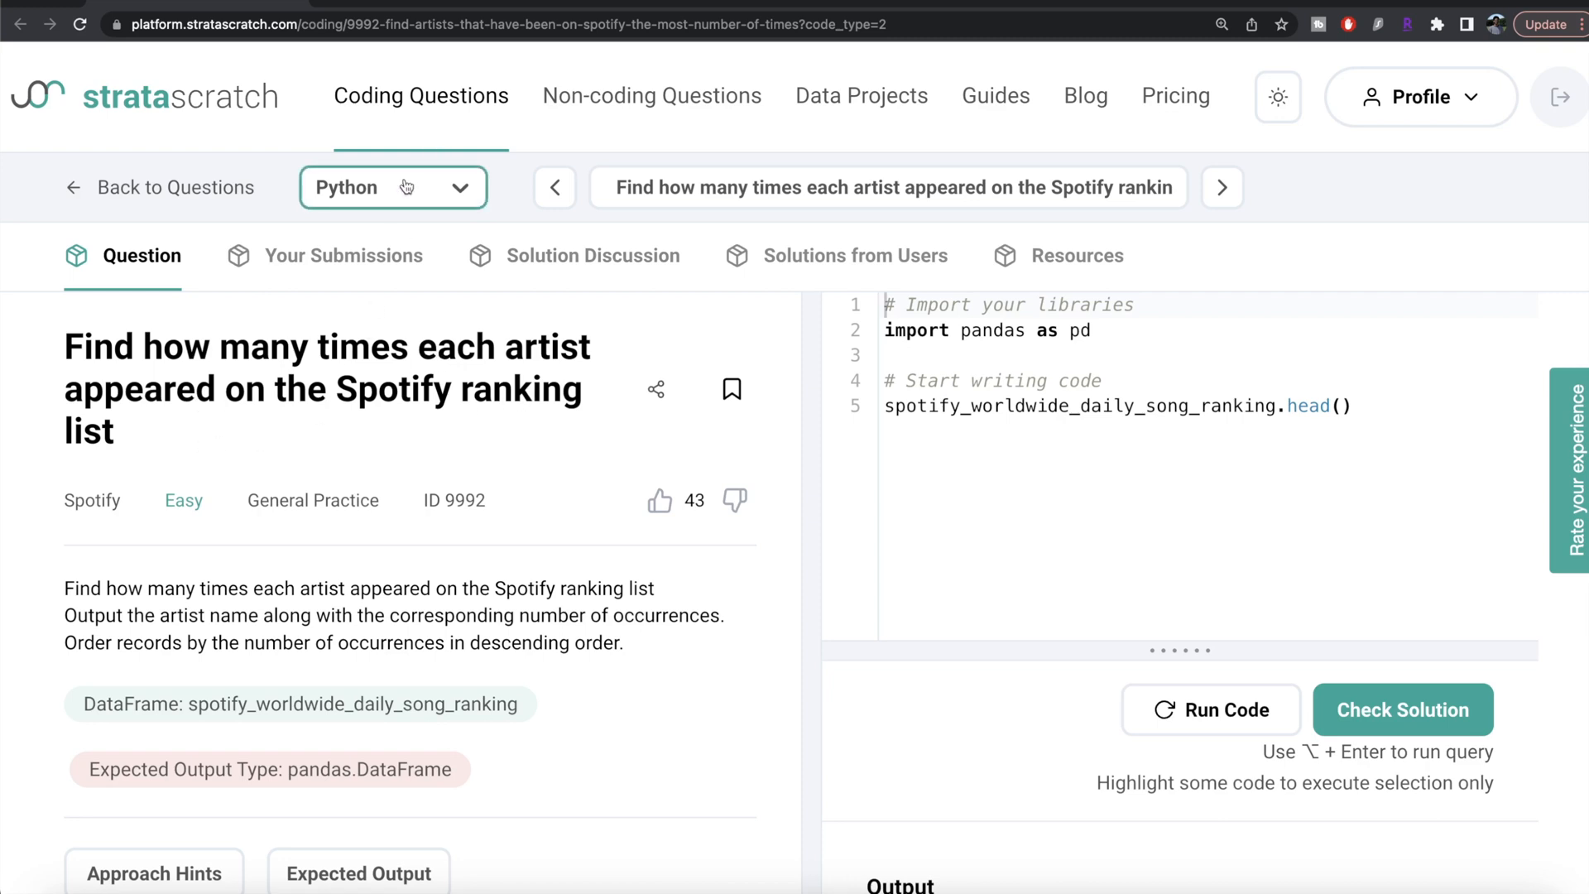
Step: Read through the Spotify artist-occurrence question description
{"action": "left_click", "coordinate": [394, 187]}
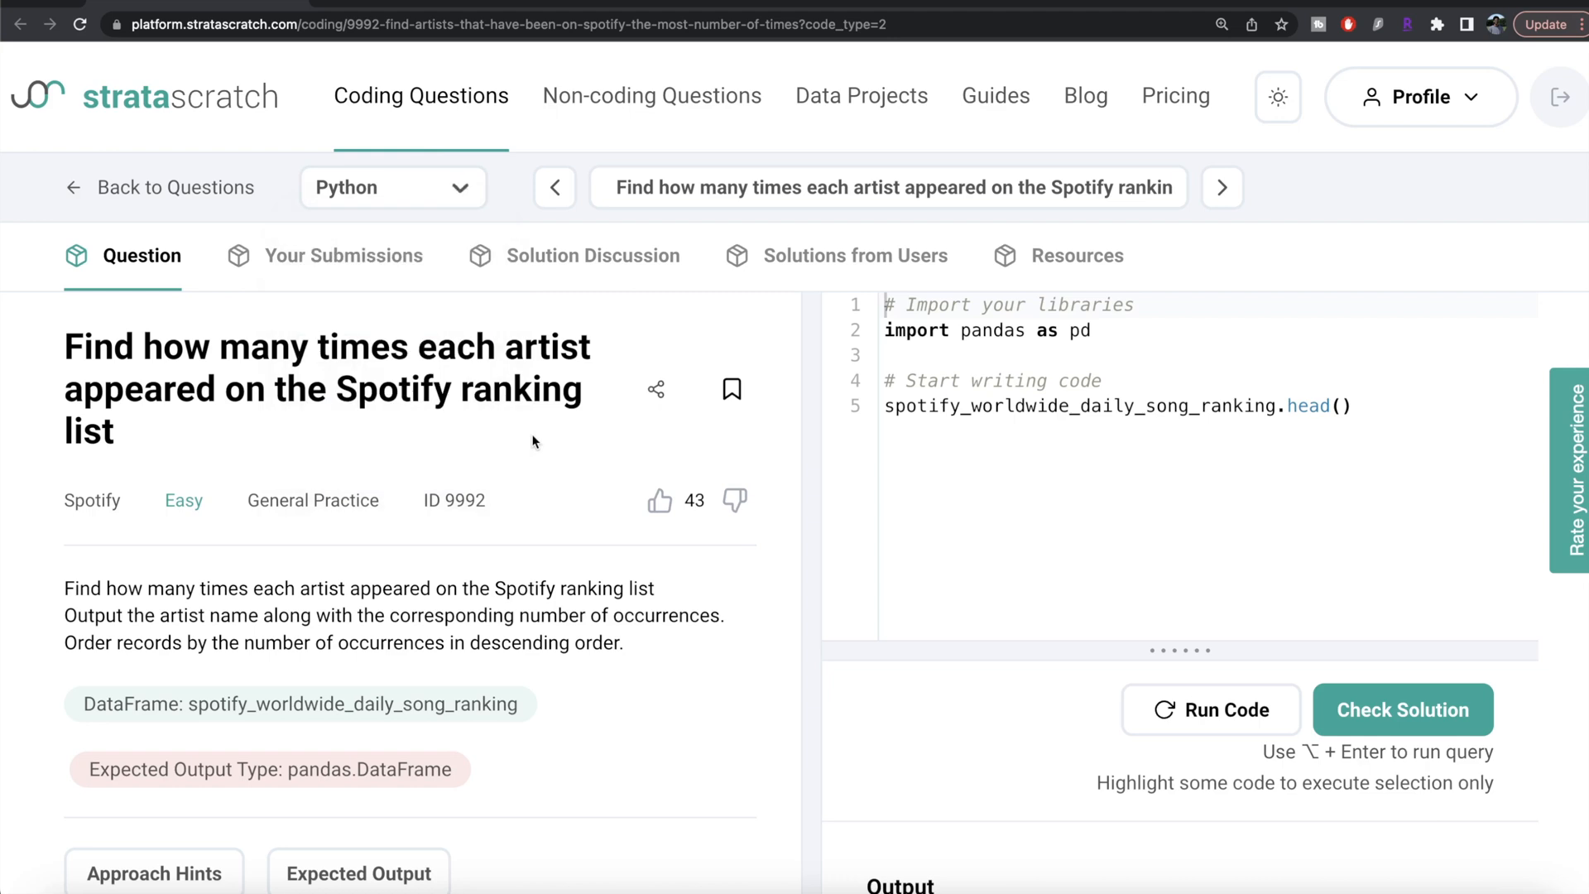
{"action": "scroll", "scroll_direction": "down", "scroll_amount": 3}
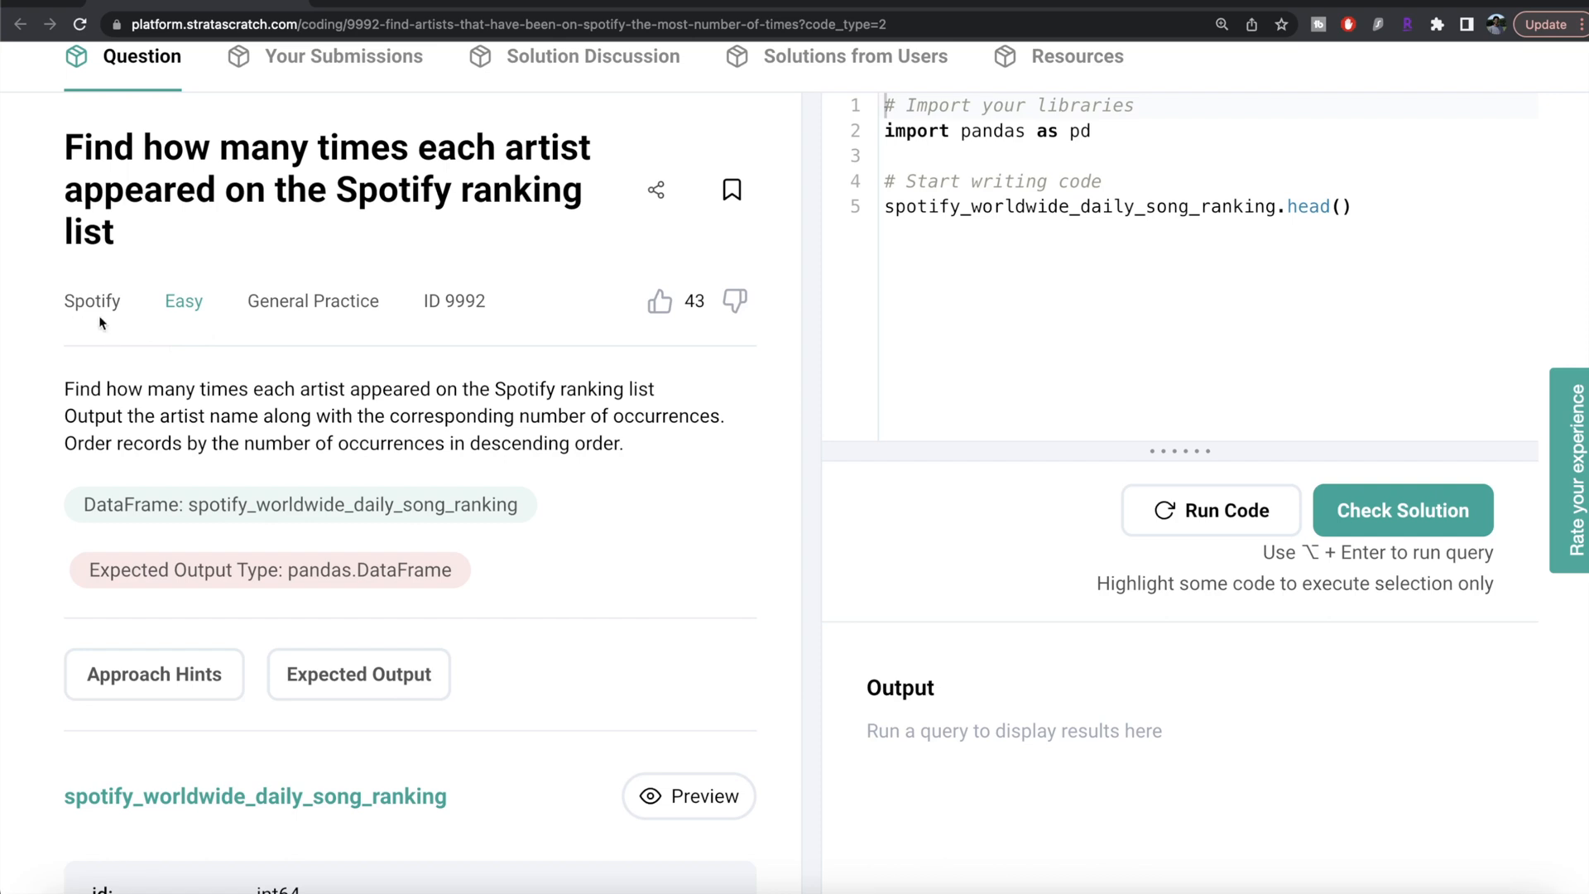
{"action": "scroll", "scroll_direction": "down", "scroll_amount": 3}
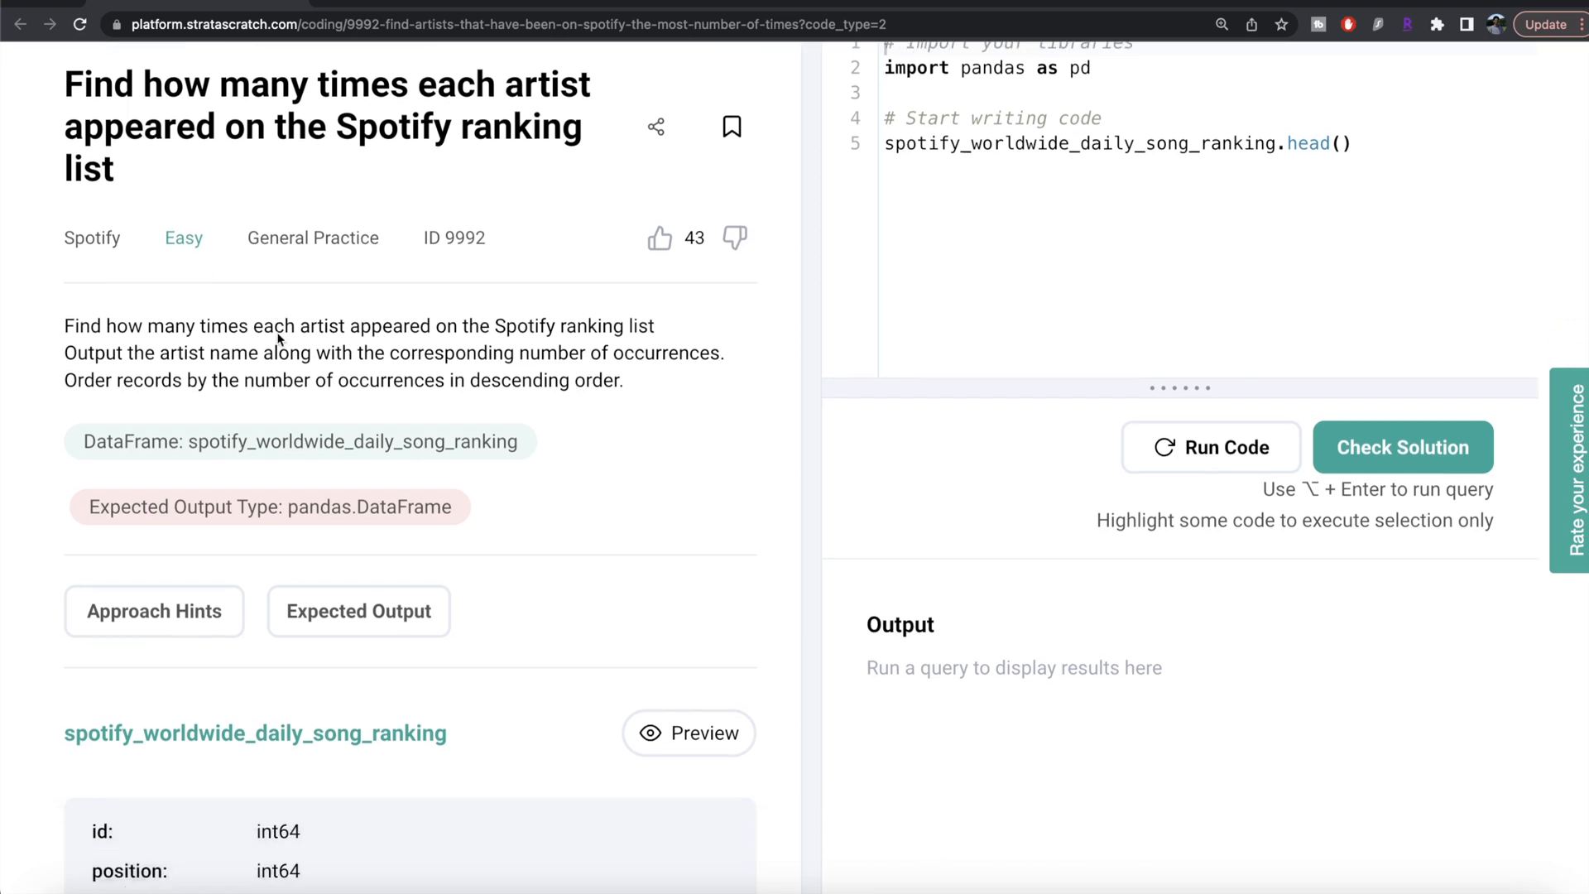
{"action": "scroll", "scroll_direction": "down", "scroll_amount": 3}
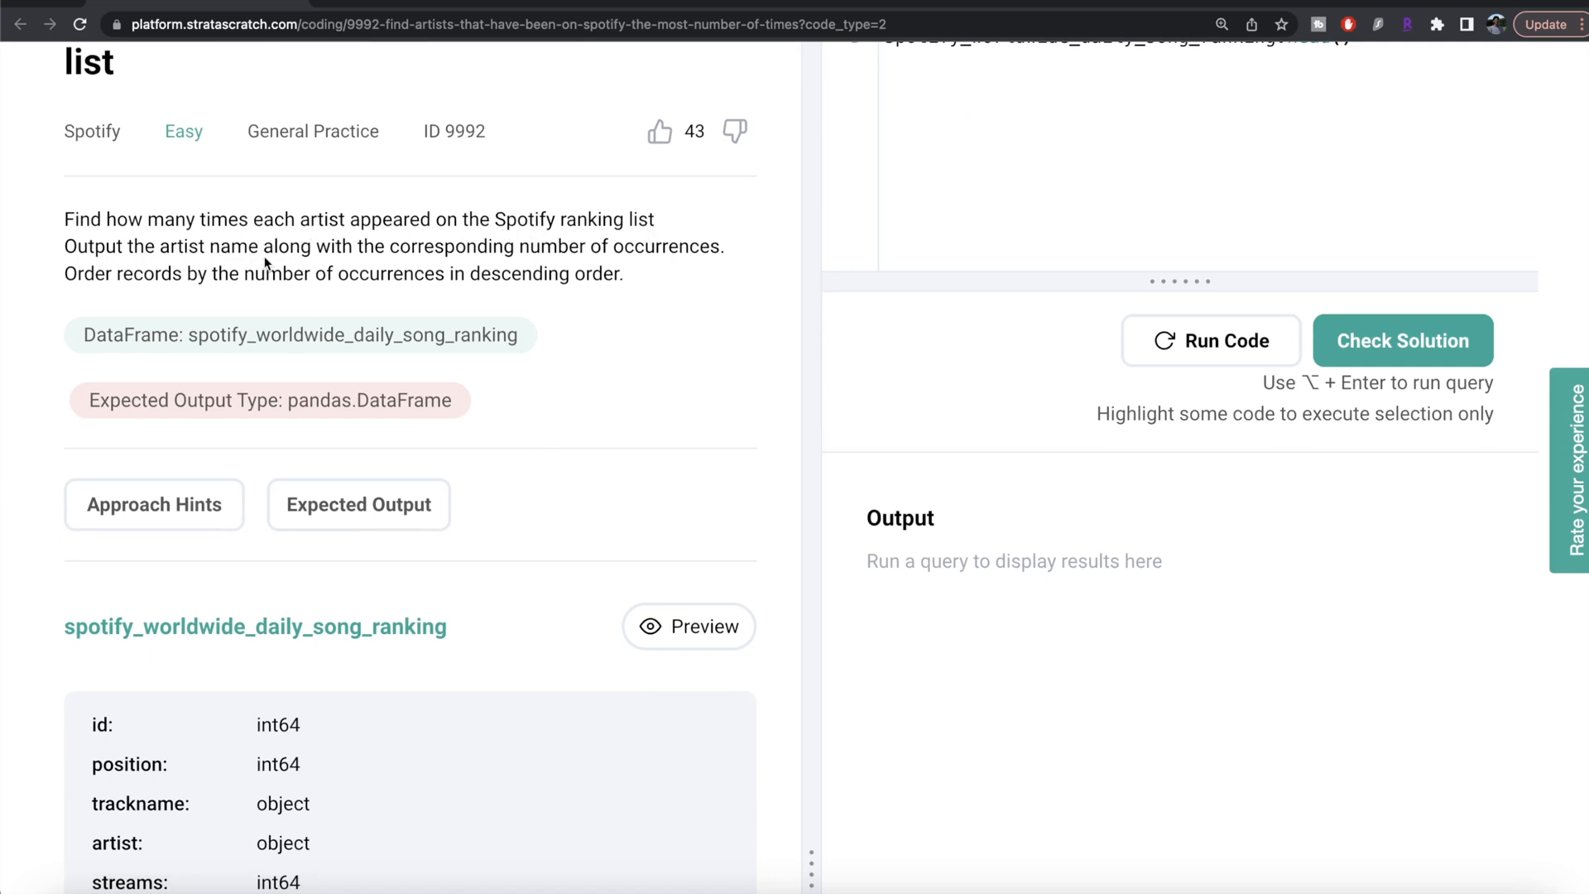
{"action": "mouse_move", "coordinate": [725, 265]}
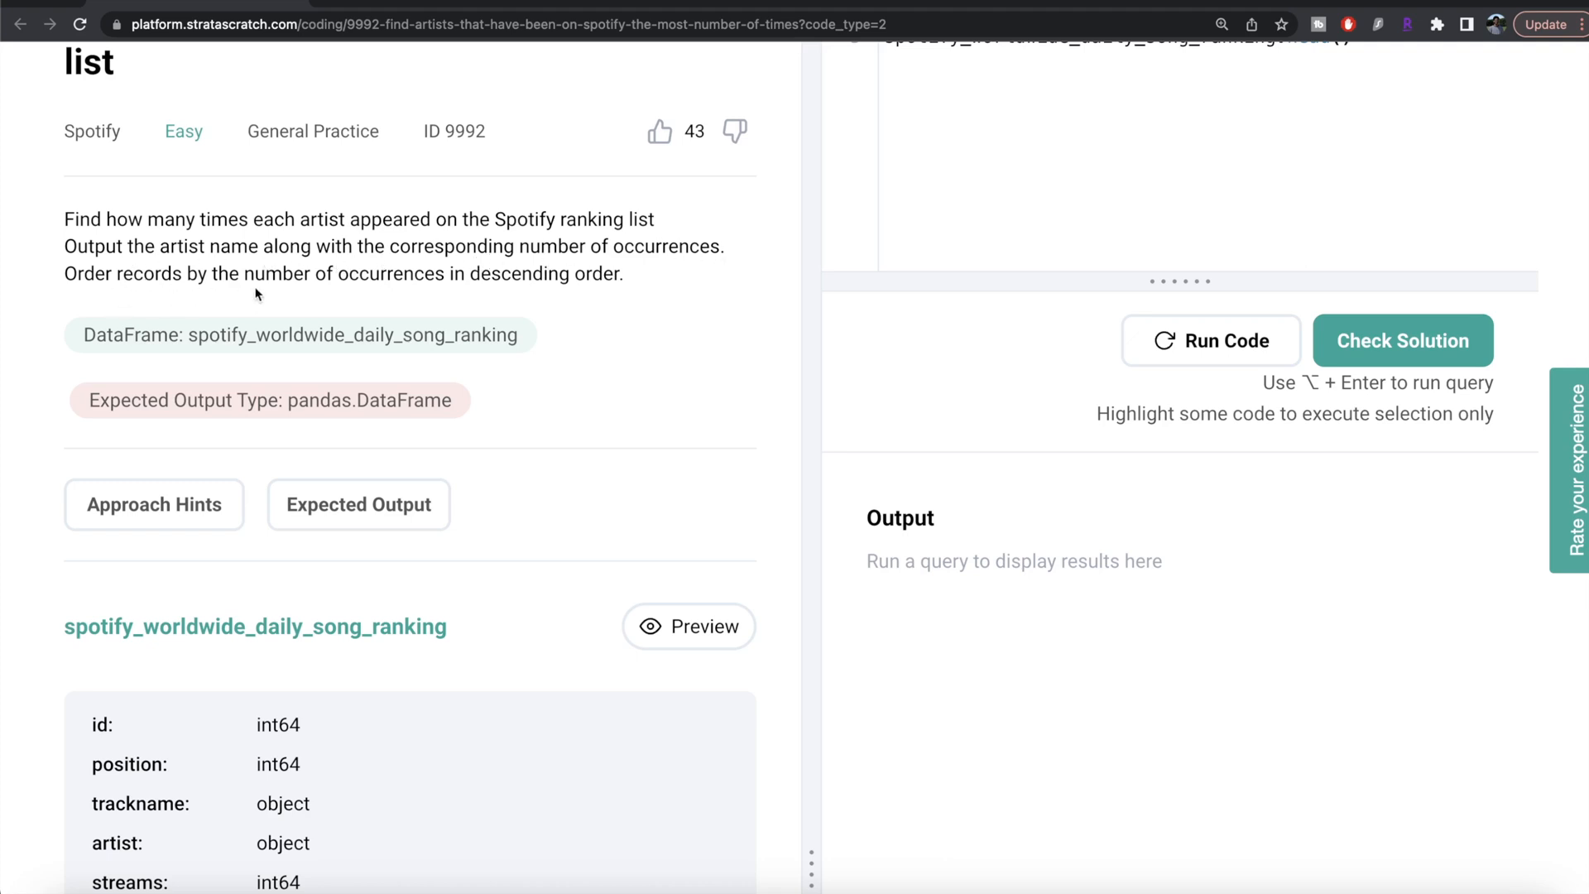
{"action": "mouse_move", "coordinate": [586, 322]}
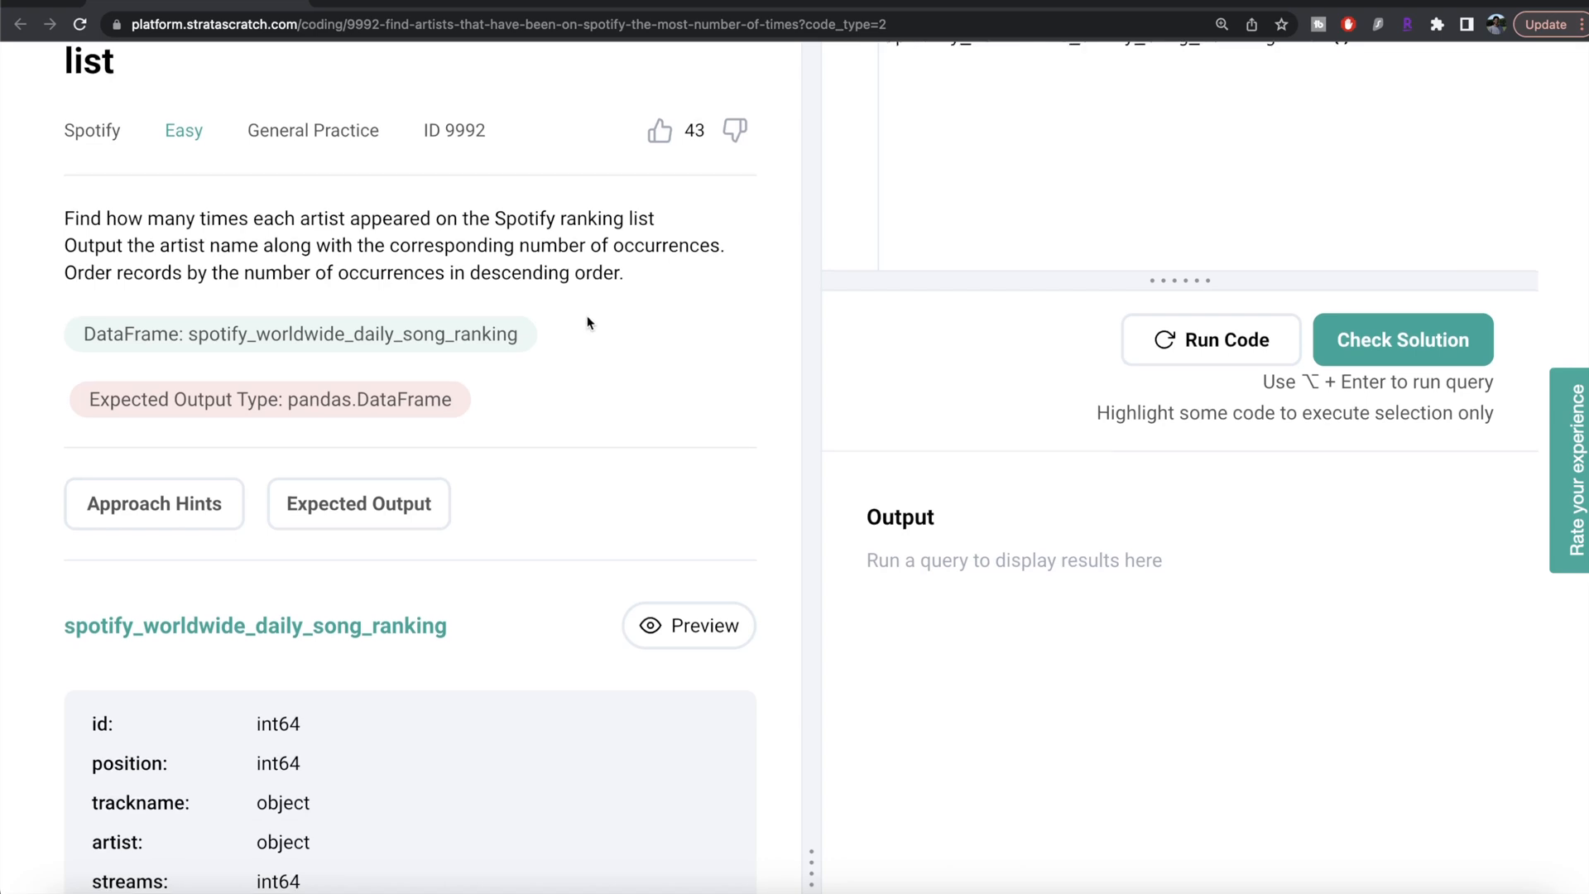
{"action": "scroll", "scroll_direction": "down", "scroll_amount": 3}
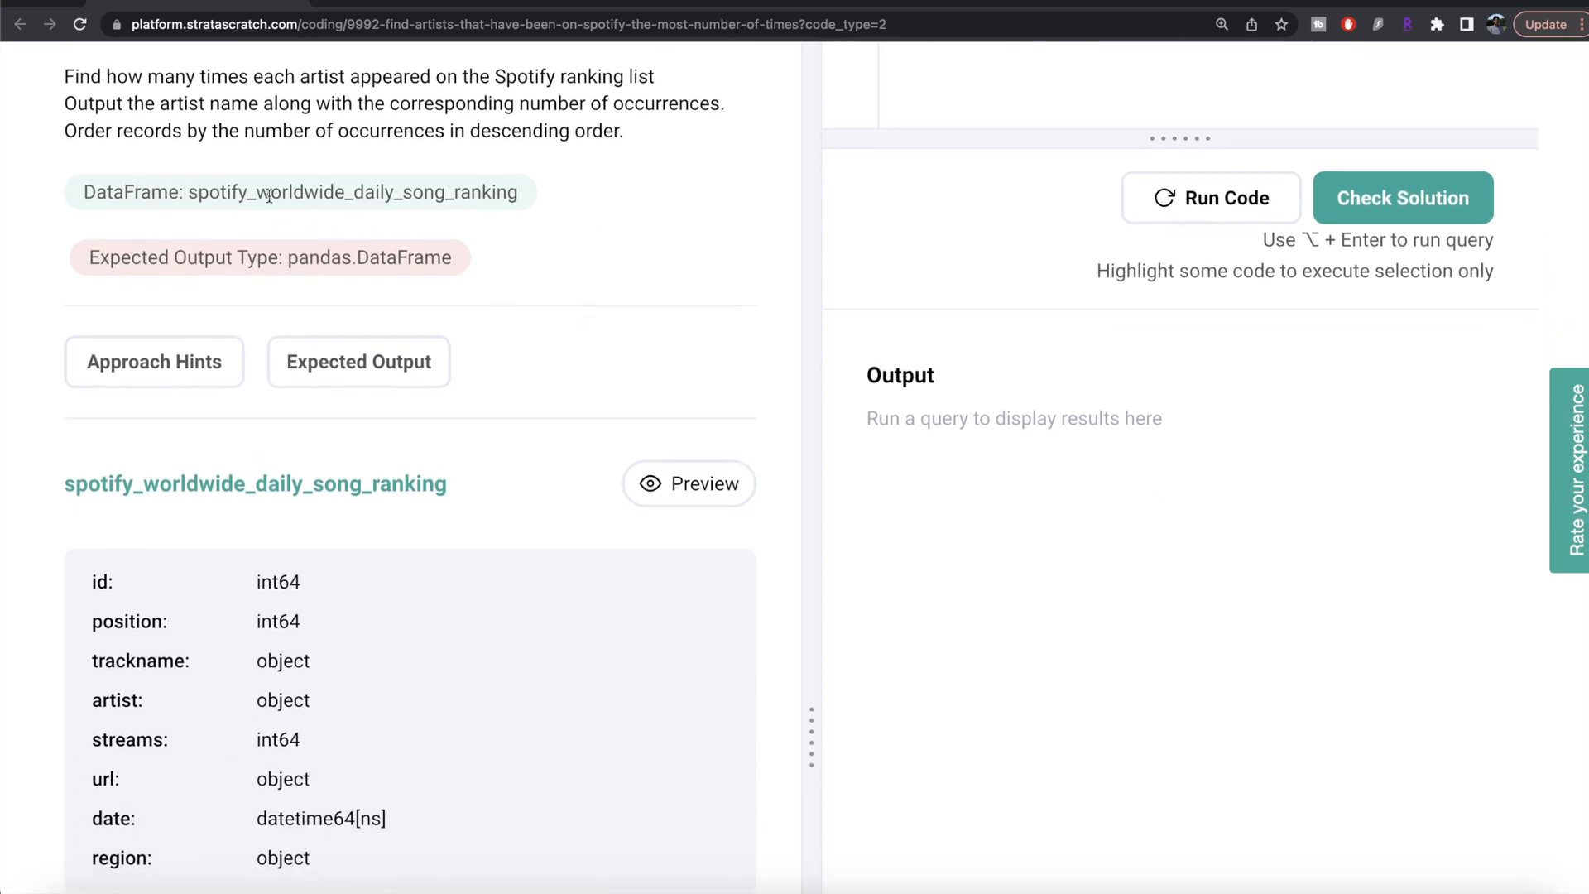
Step: Show the expected output table of artists and counts, led by Kendrick Lamar at 9
{"action": "left_click", "coordinate": [358, 362]}
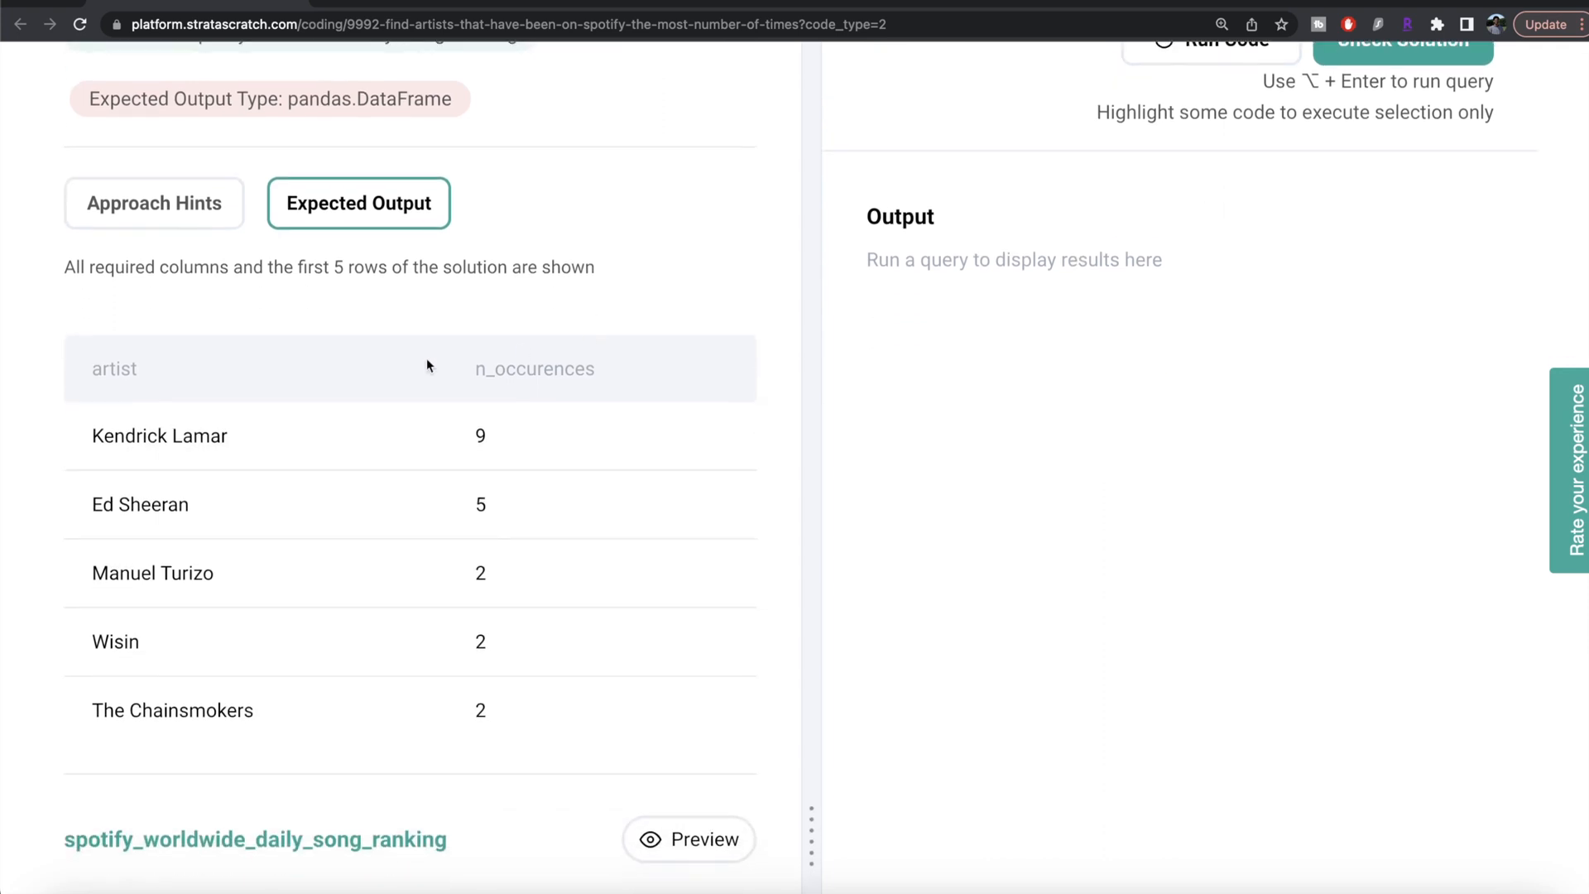
{"action": "mouse_move", "coordinate": [283, 444]}
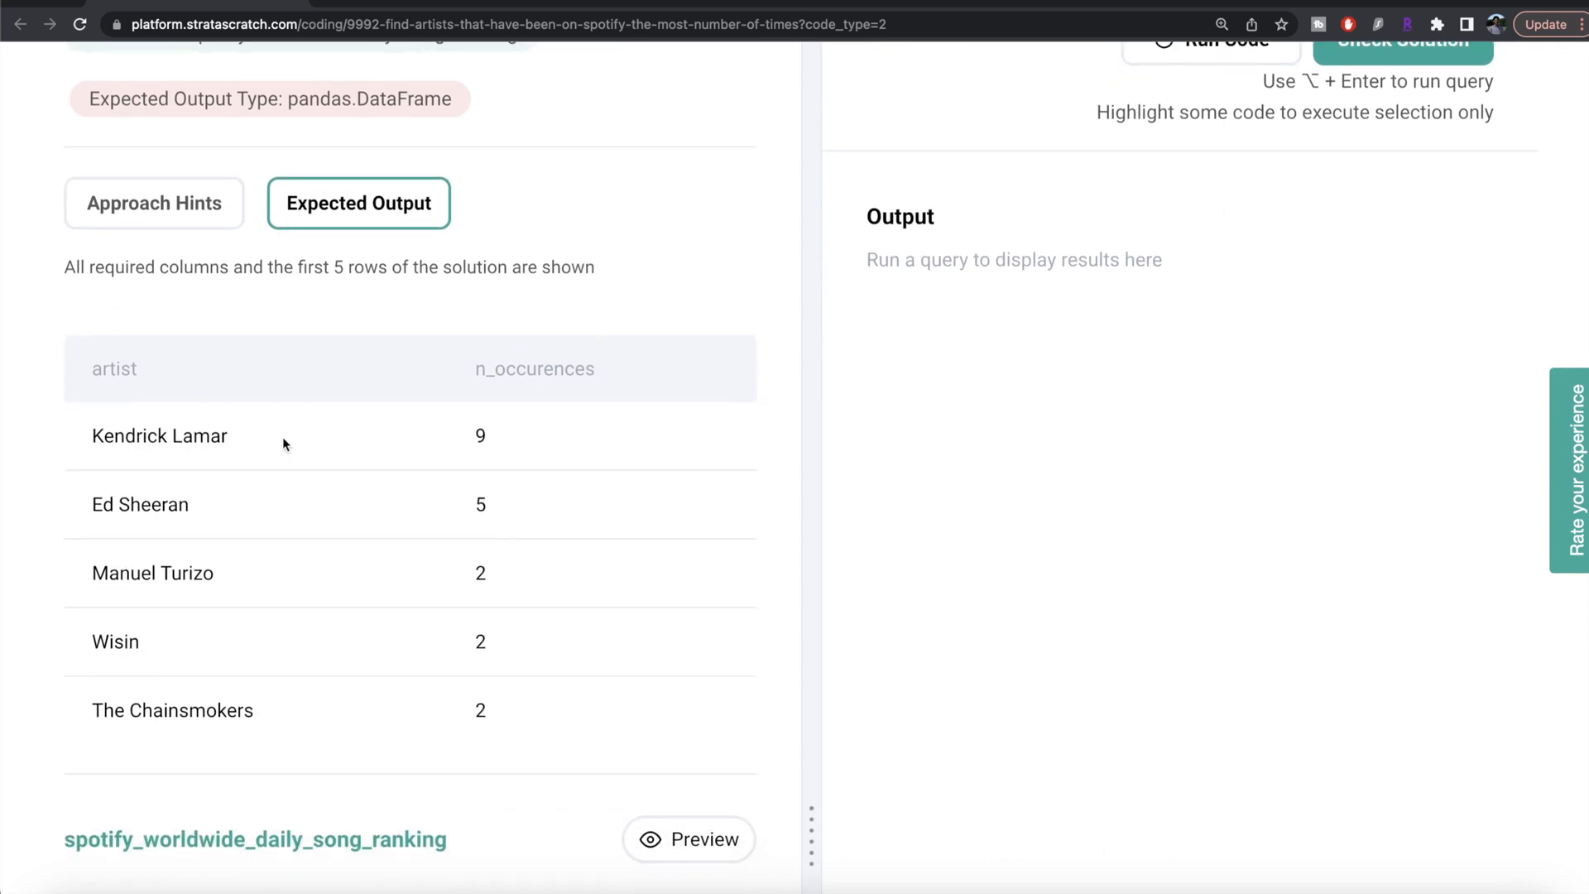
{"action": "mouse_move", "coordinate": [507, 490]}
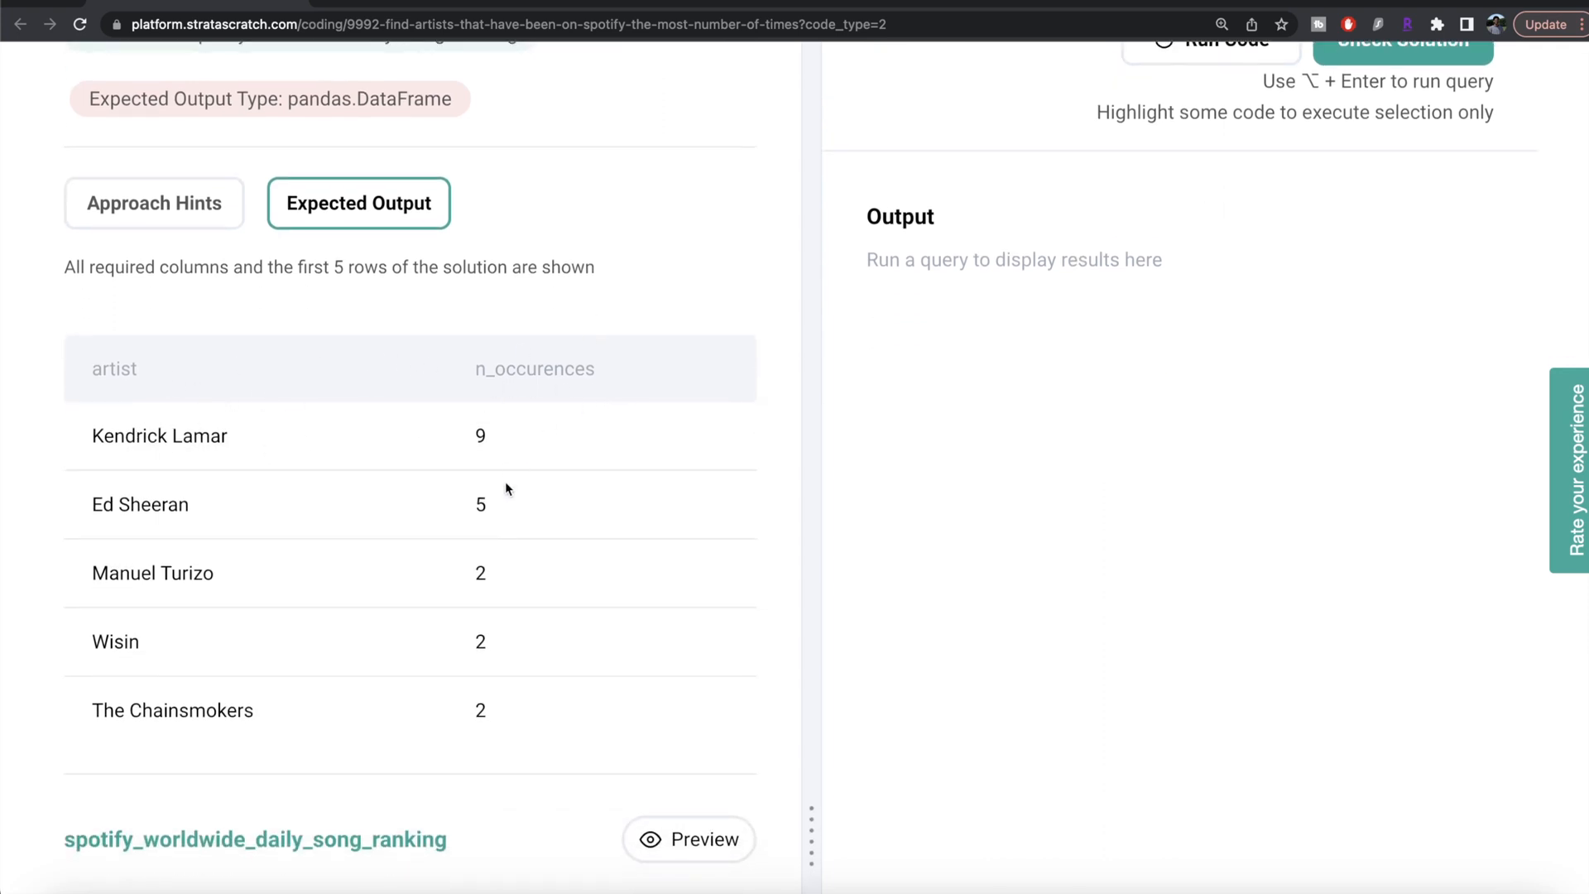
{"action": "mouse_move", "coordinate": [541, 432]}
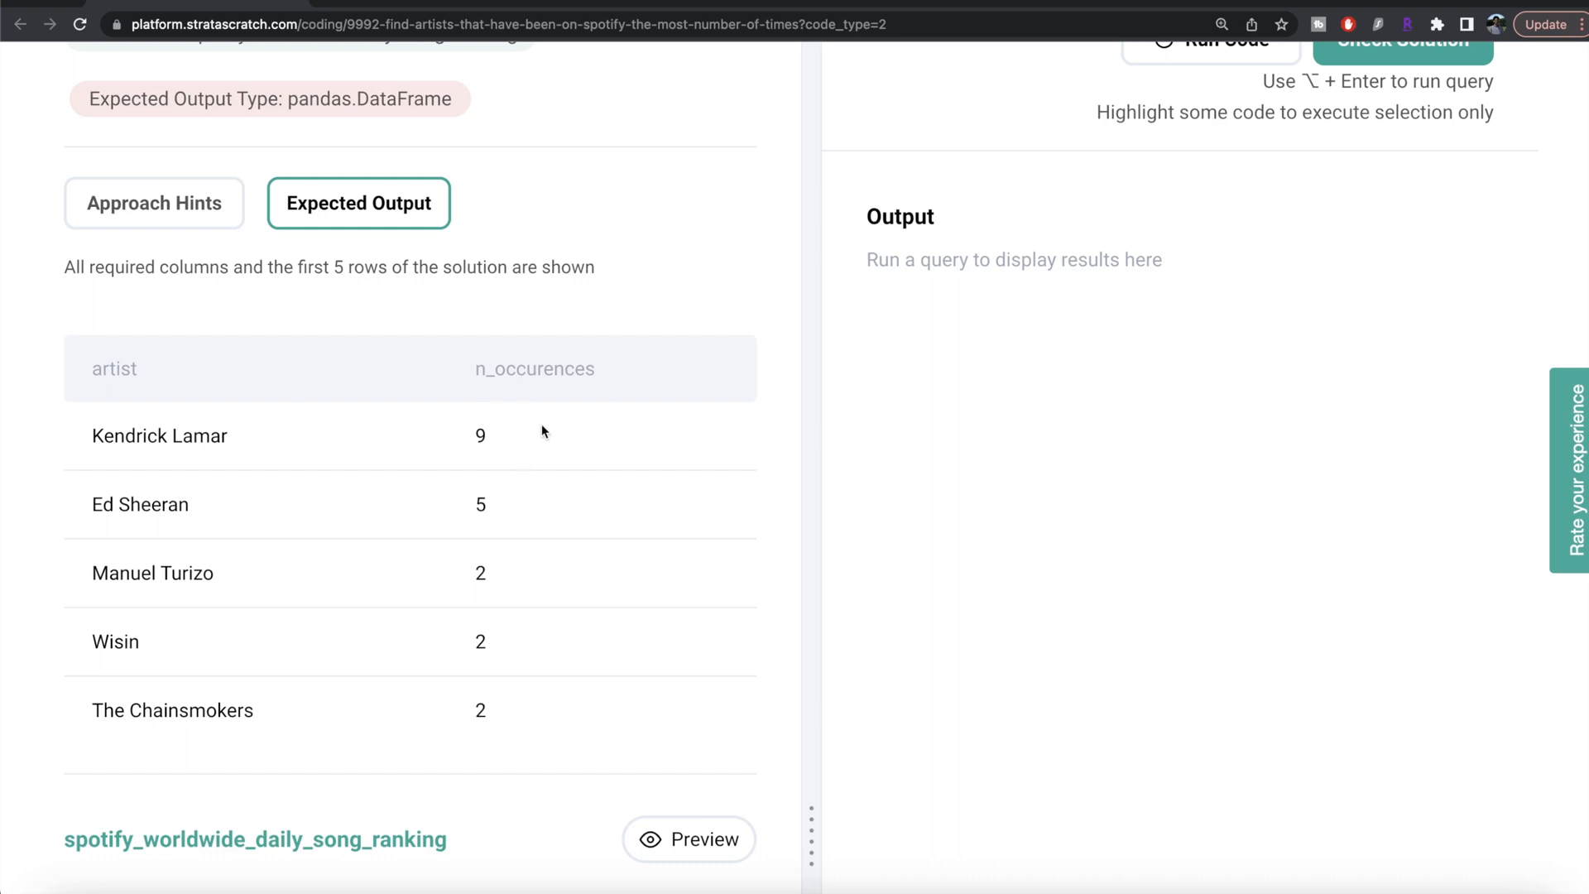
{"action": "scroll", "scroll_direction": "down", "scroll_amount": 3}
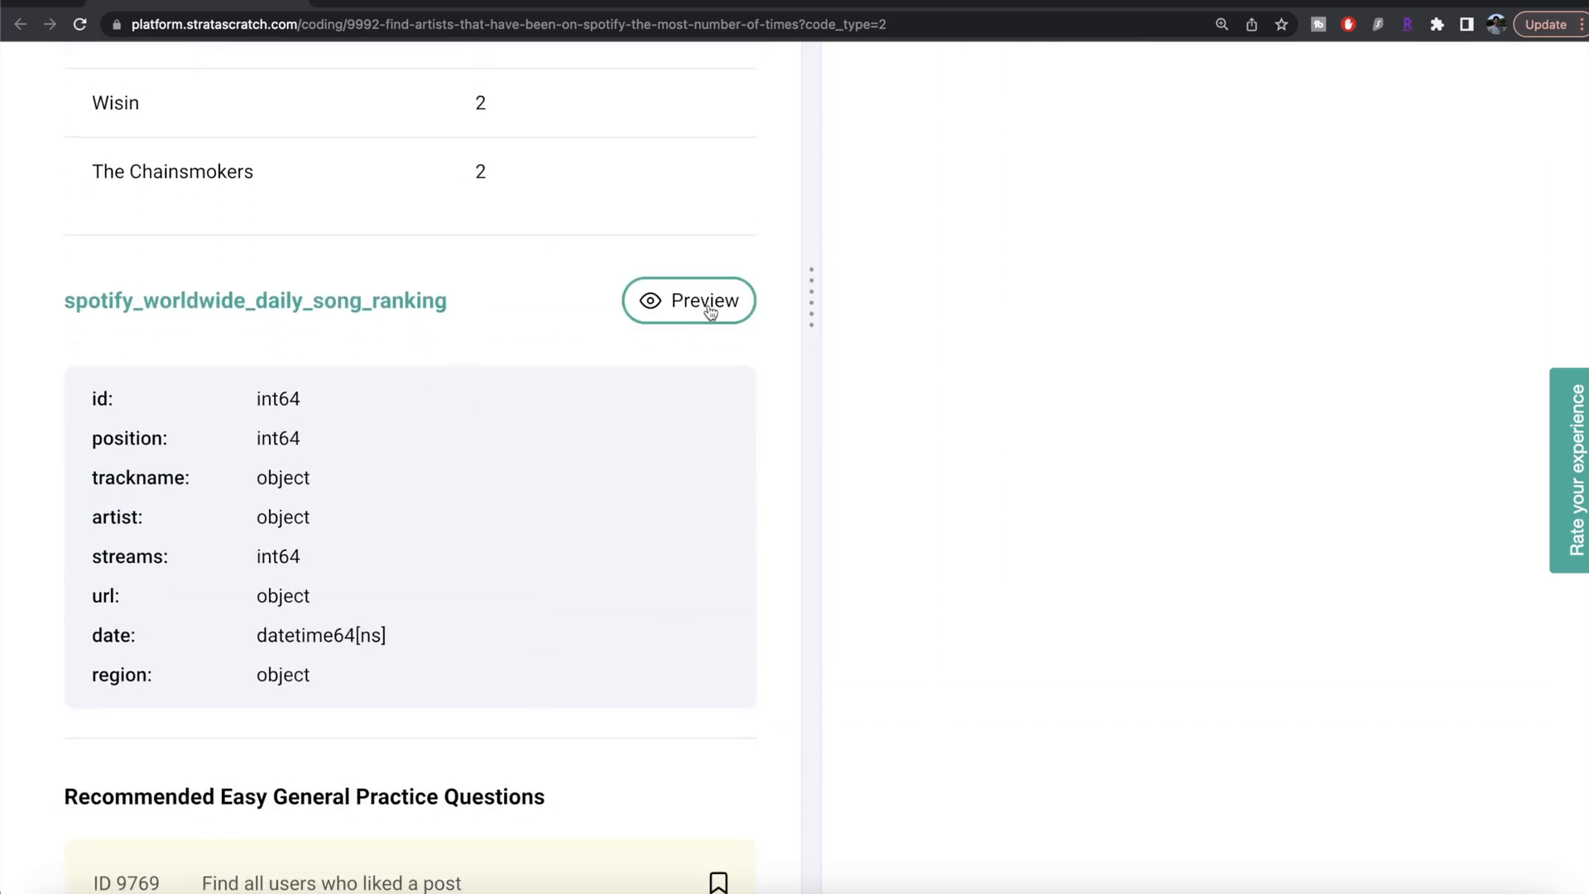
Step: Preview sample rows of spotify_worldwide_daily_song_ranking, scanning track, artist, streams and region columns
{"action": "left_click", "coordinate": [689, 299]}
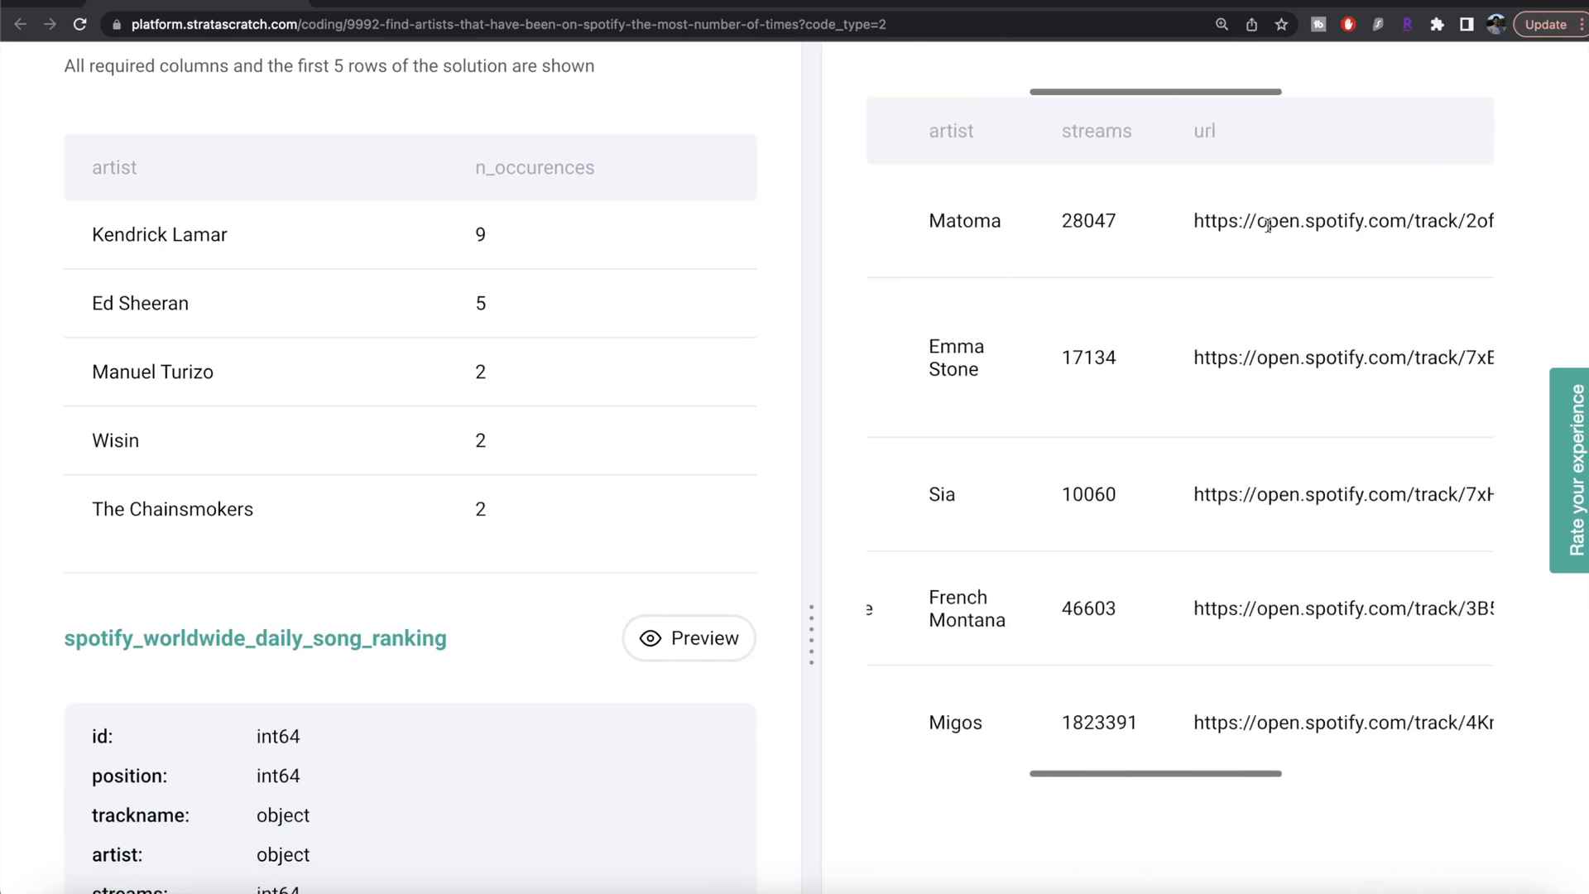
{"action": "scroll", "scroll_direction": "right", "scroll_amount": 3}
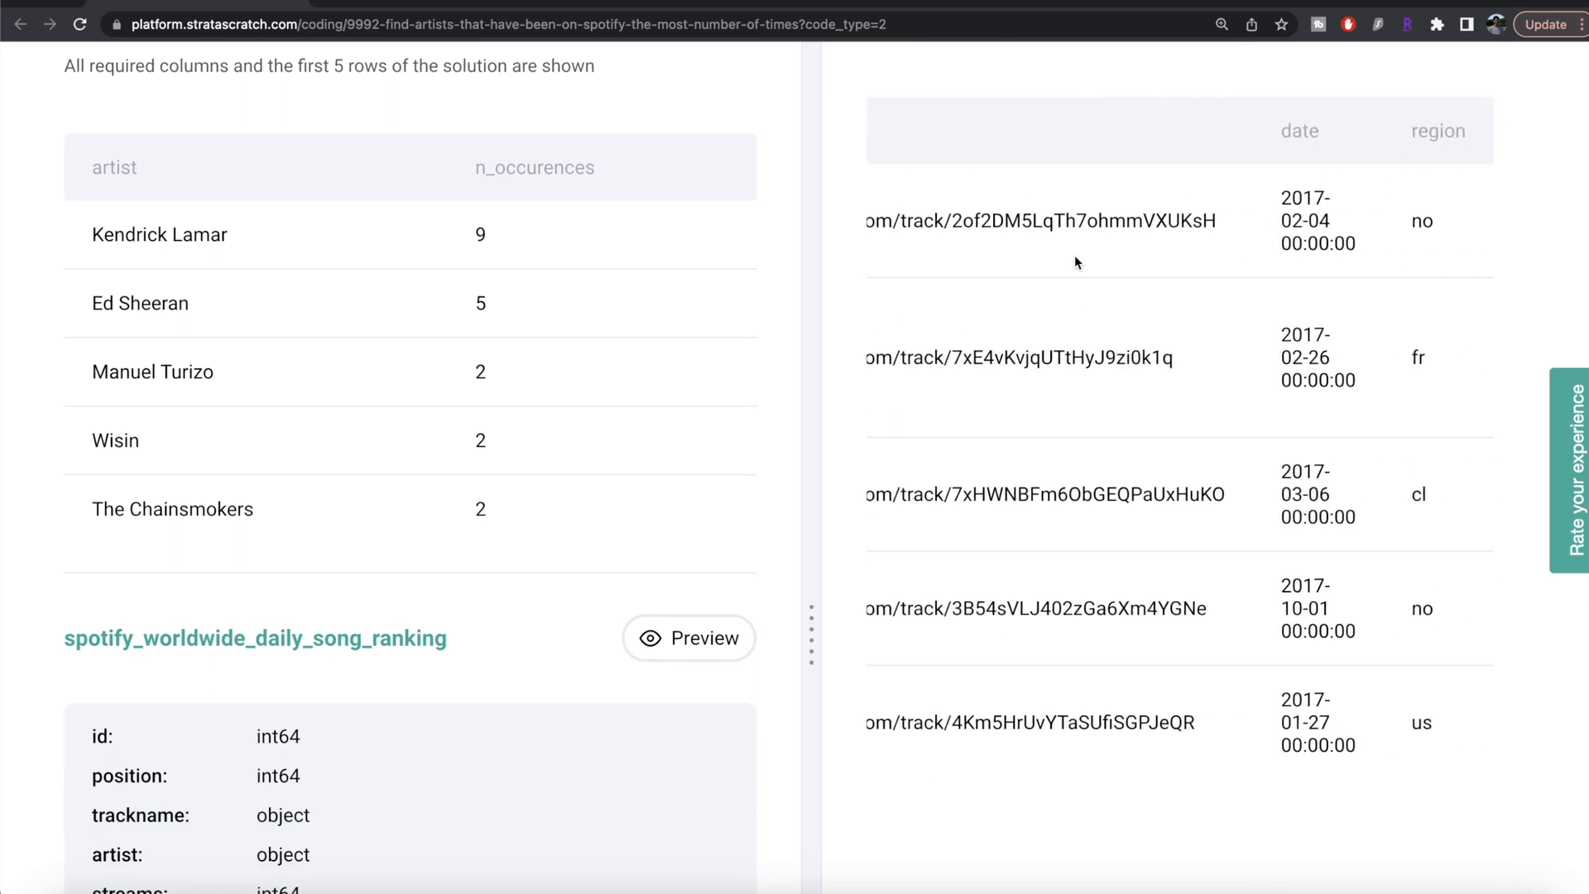
{"action": "mouse_move", "coordinate": [1051, 412]}
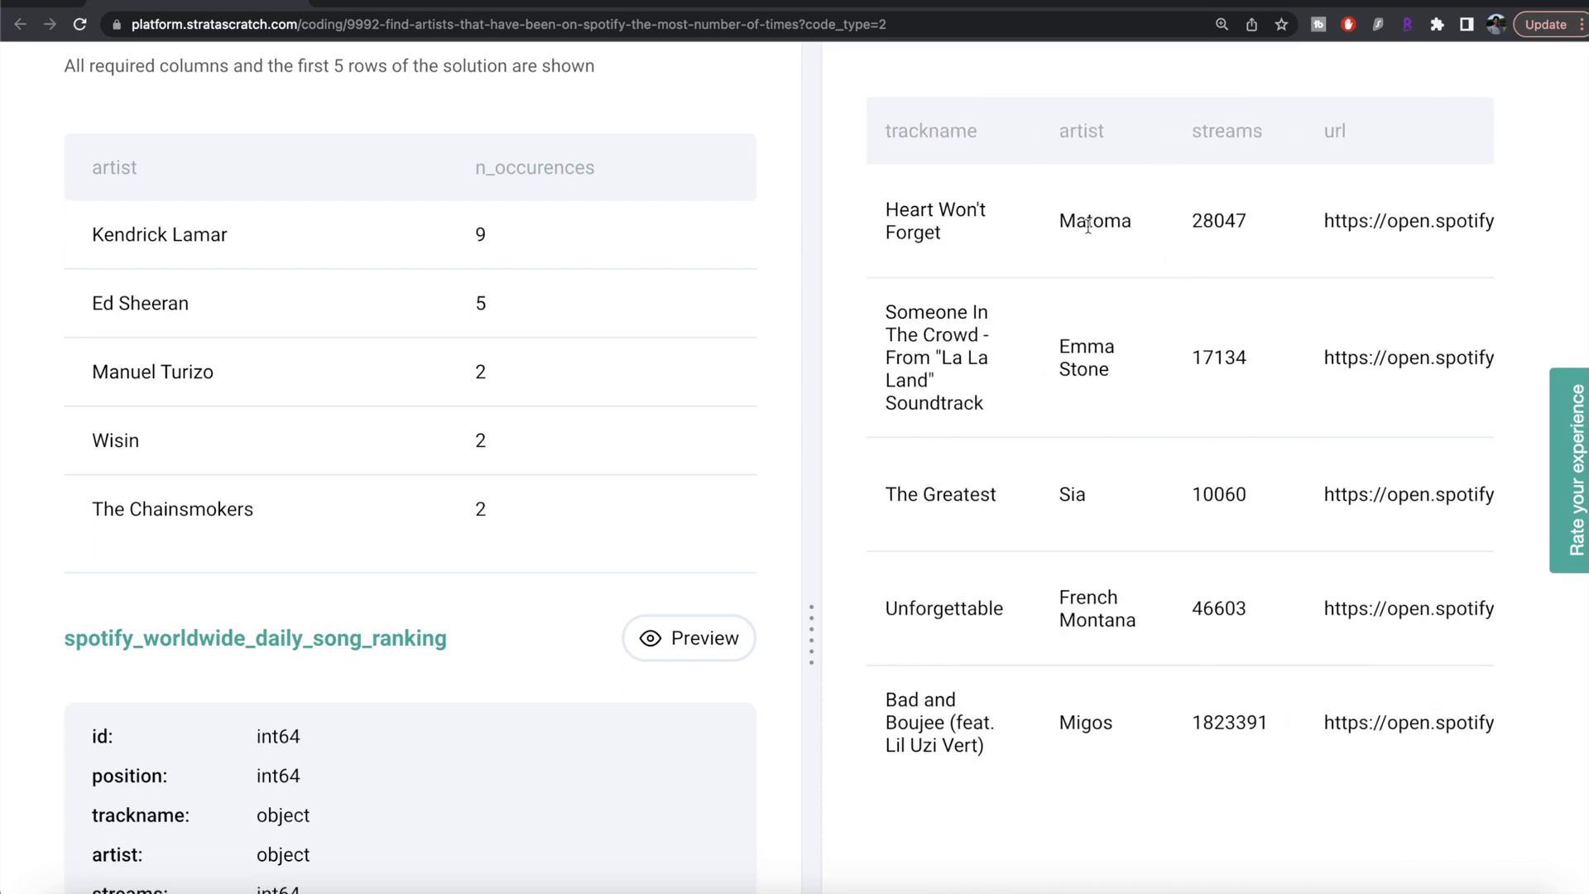
{"action": "scroll", "scroll_direction": "left", "scroll_amount": 3}
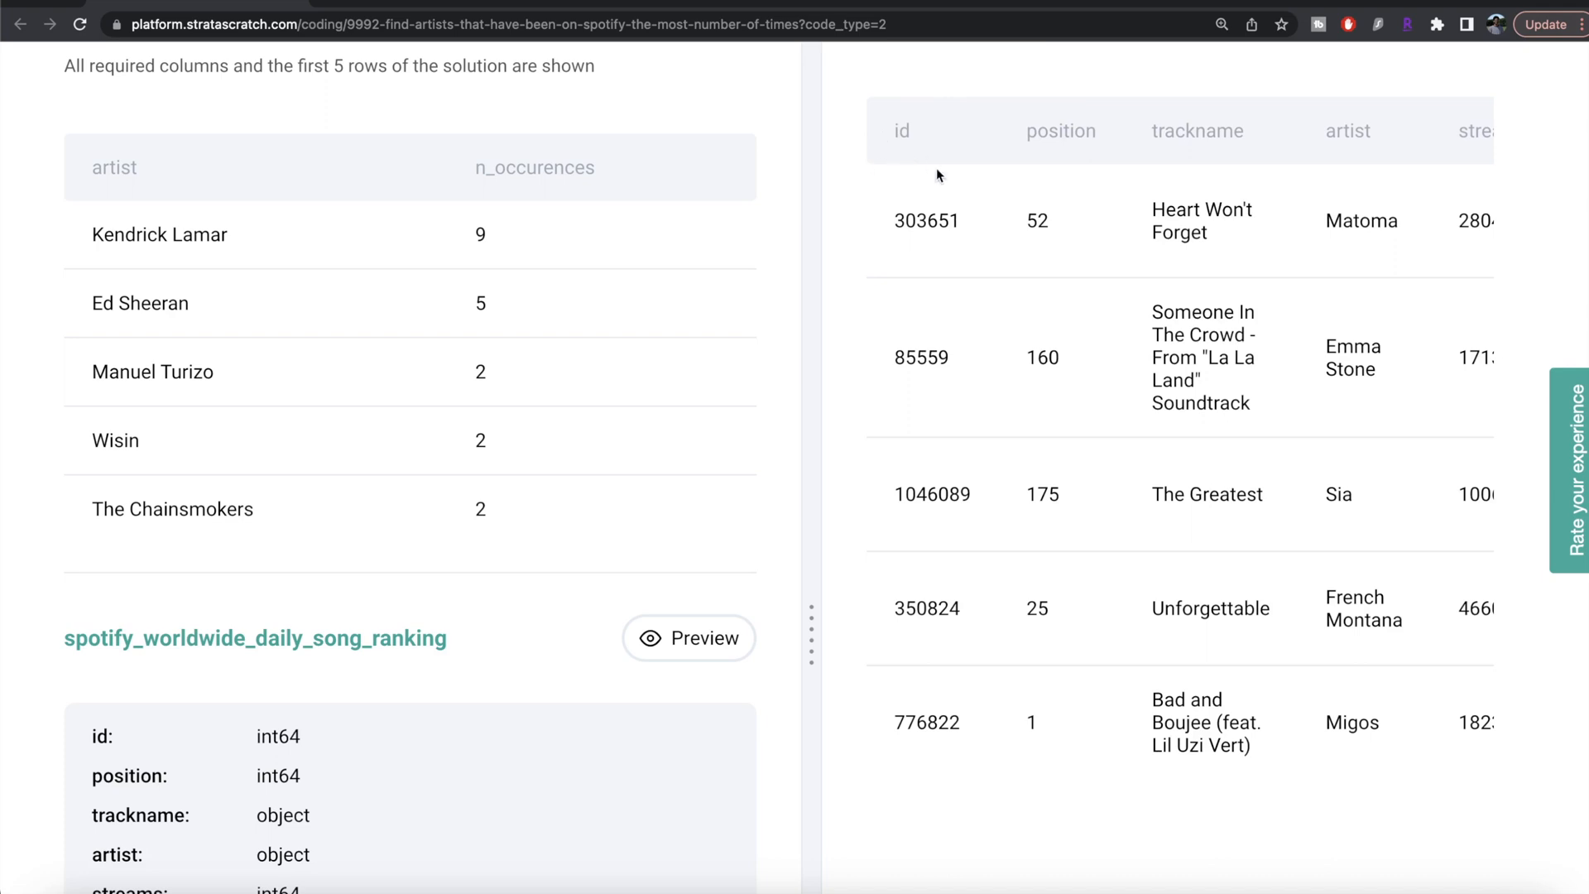
{"action": "mouse_move", "coordinate": [922, 265]}
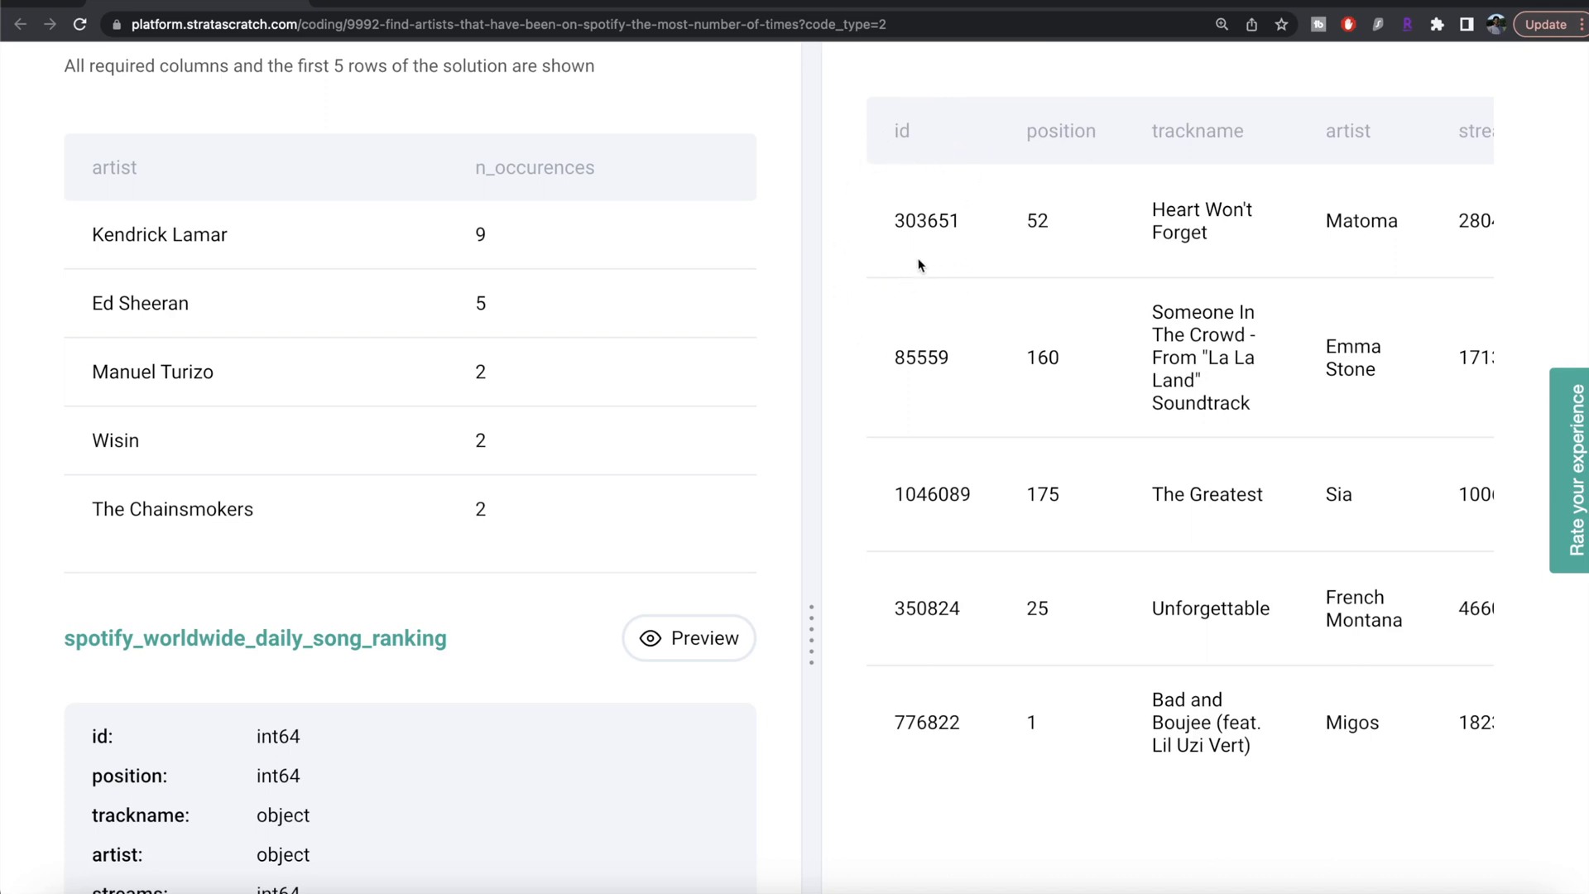
{"action": "mouse_move", "coordinate": [1064, 309]}
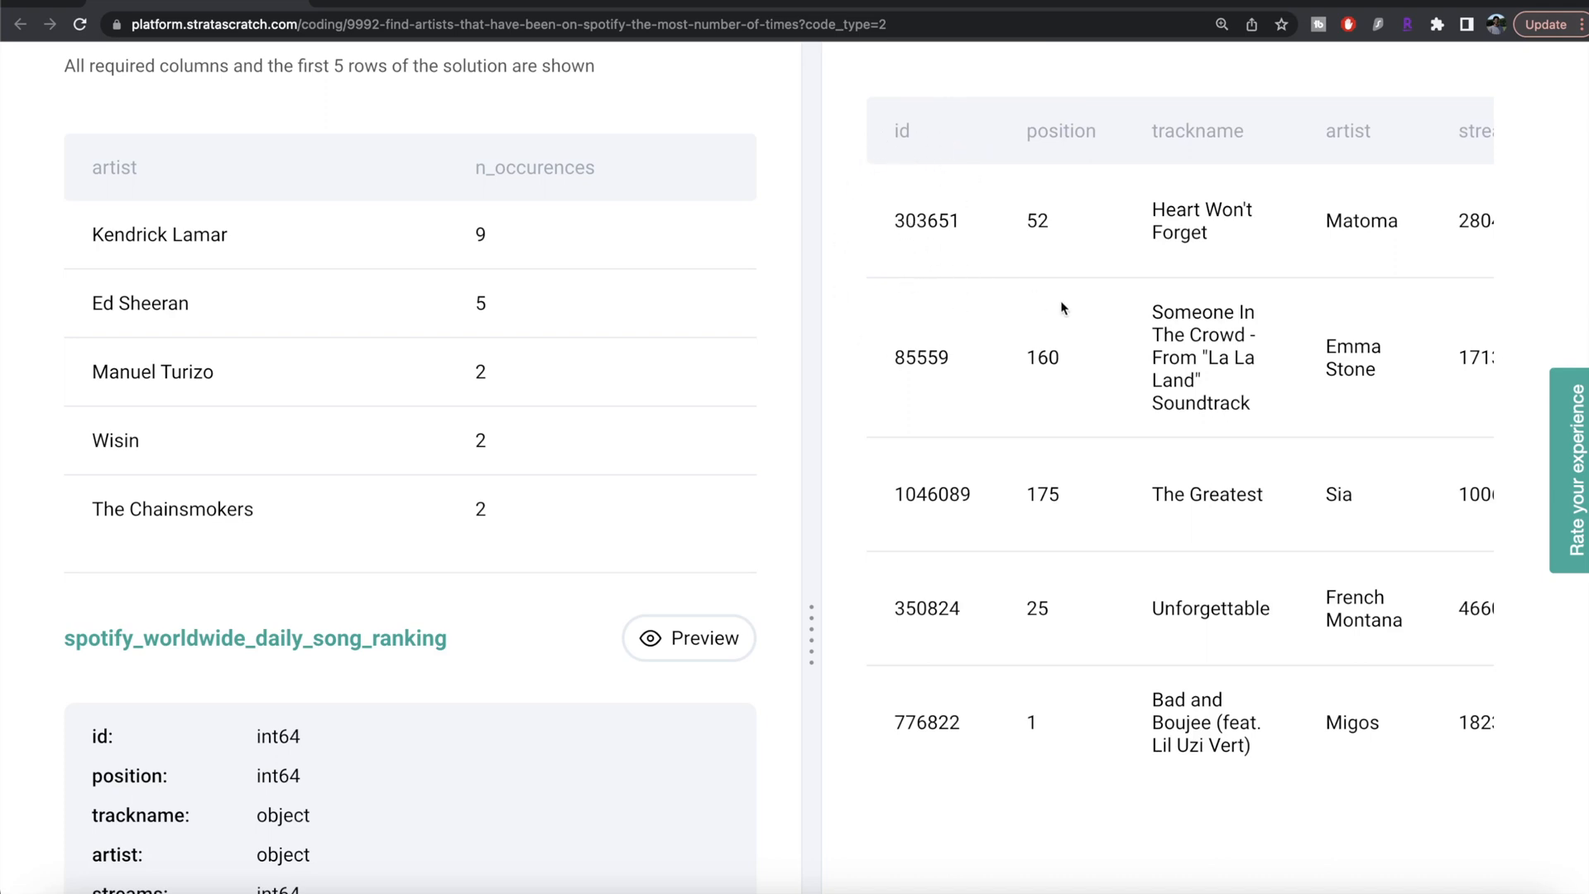
{"action": "mouse_move", "coordinate": [1063, 202]}
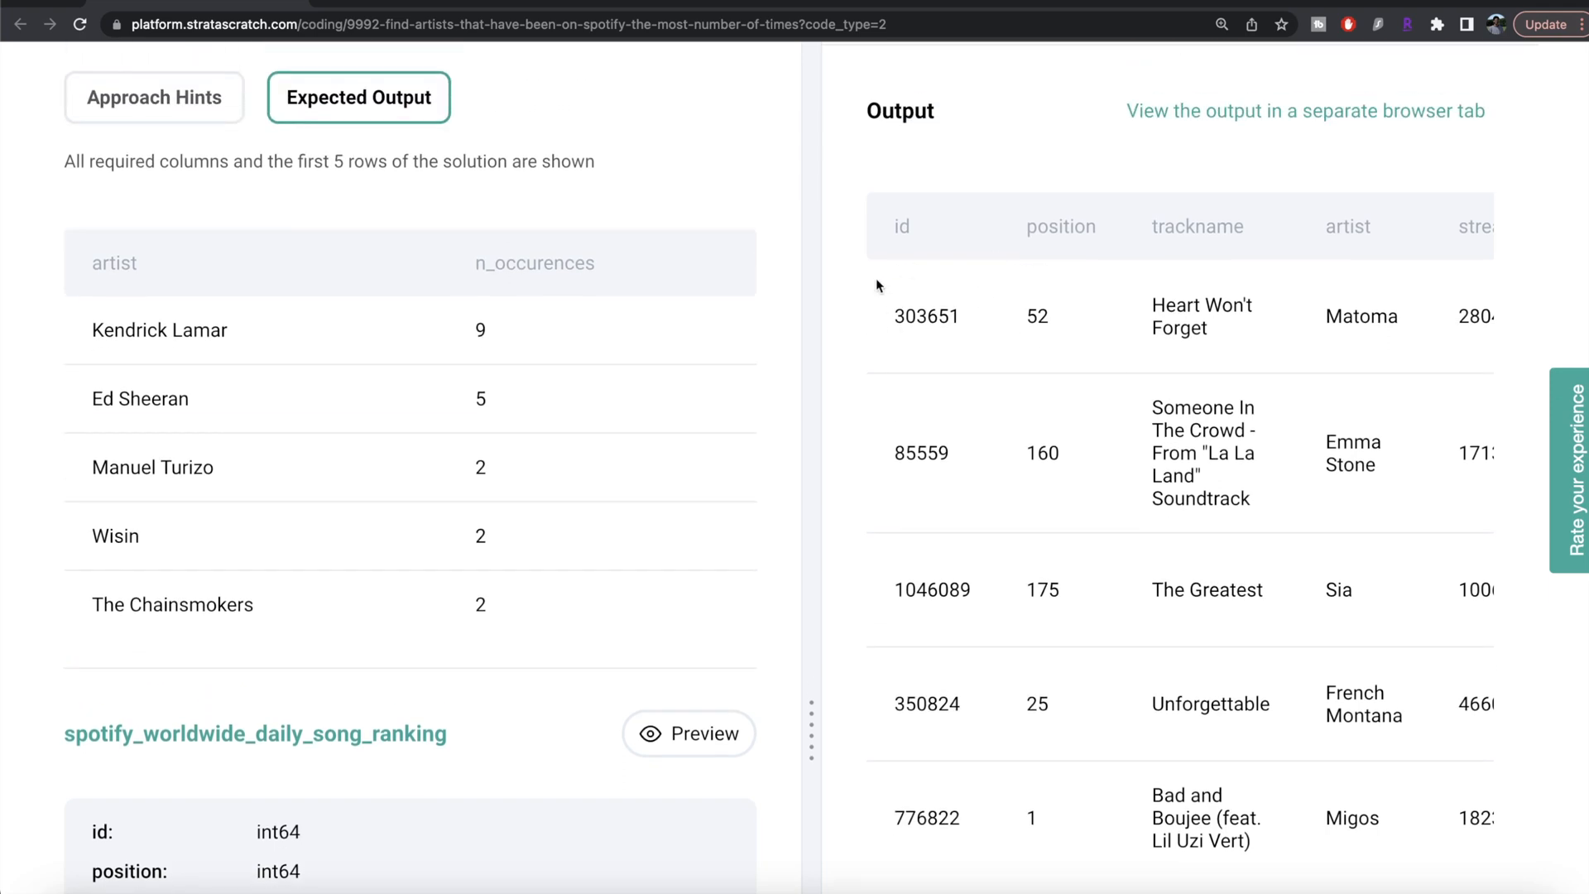
{"action": "mouse_move", "coordinate": [1055, 372]}
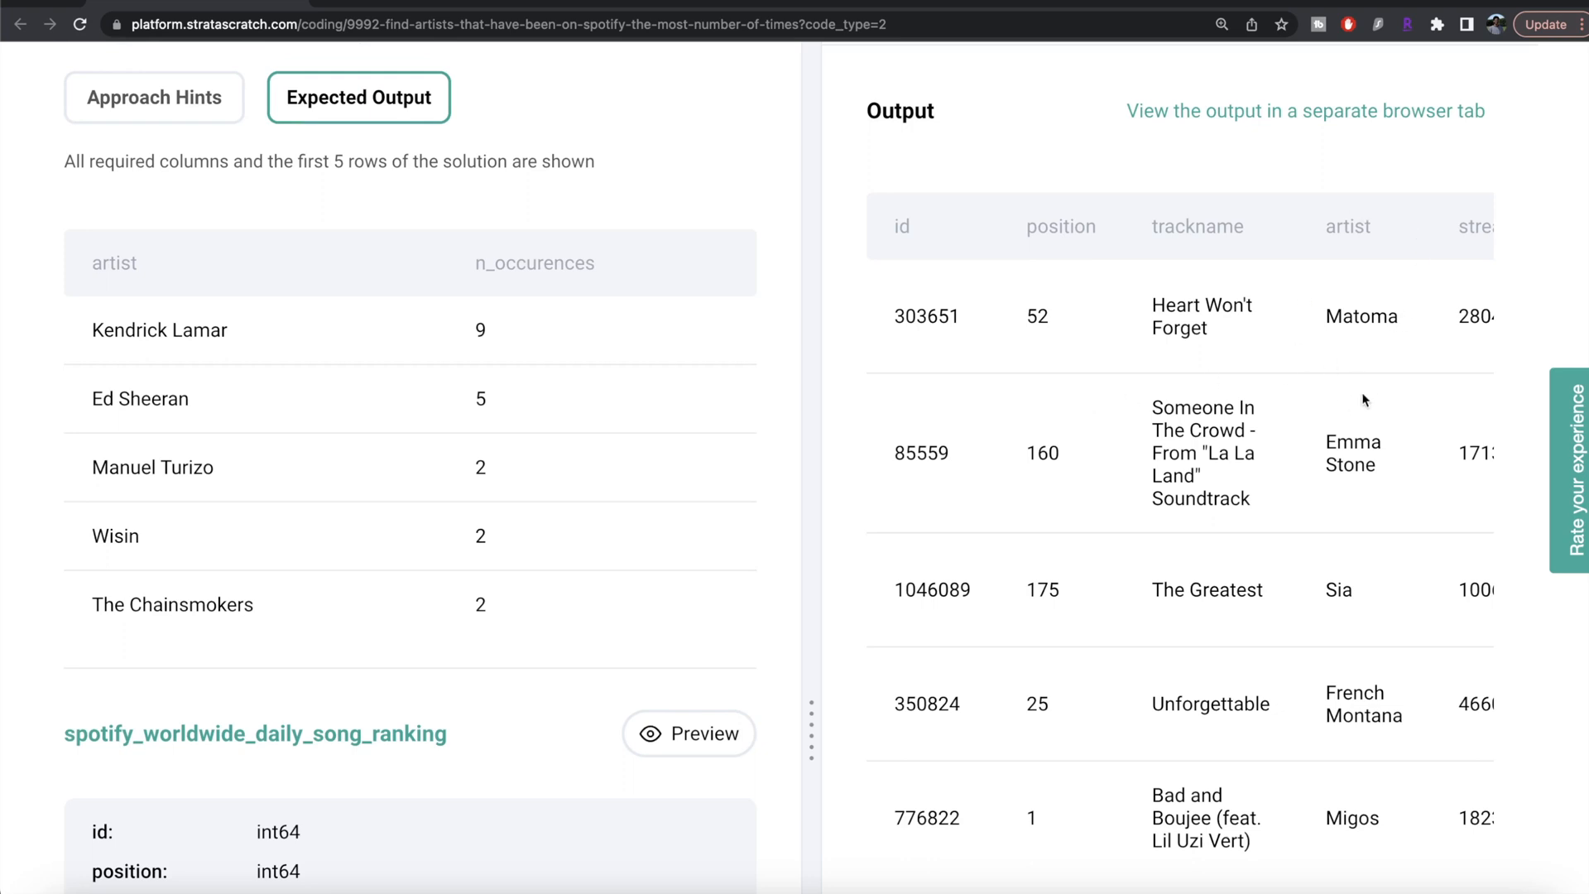
{"action": "mouse_move", "coordinate": [922, 319]}
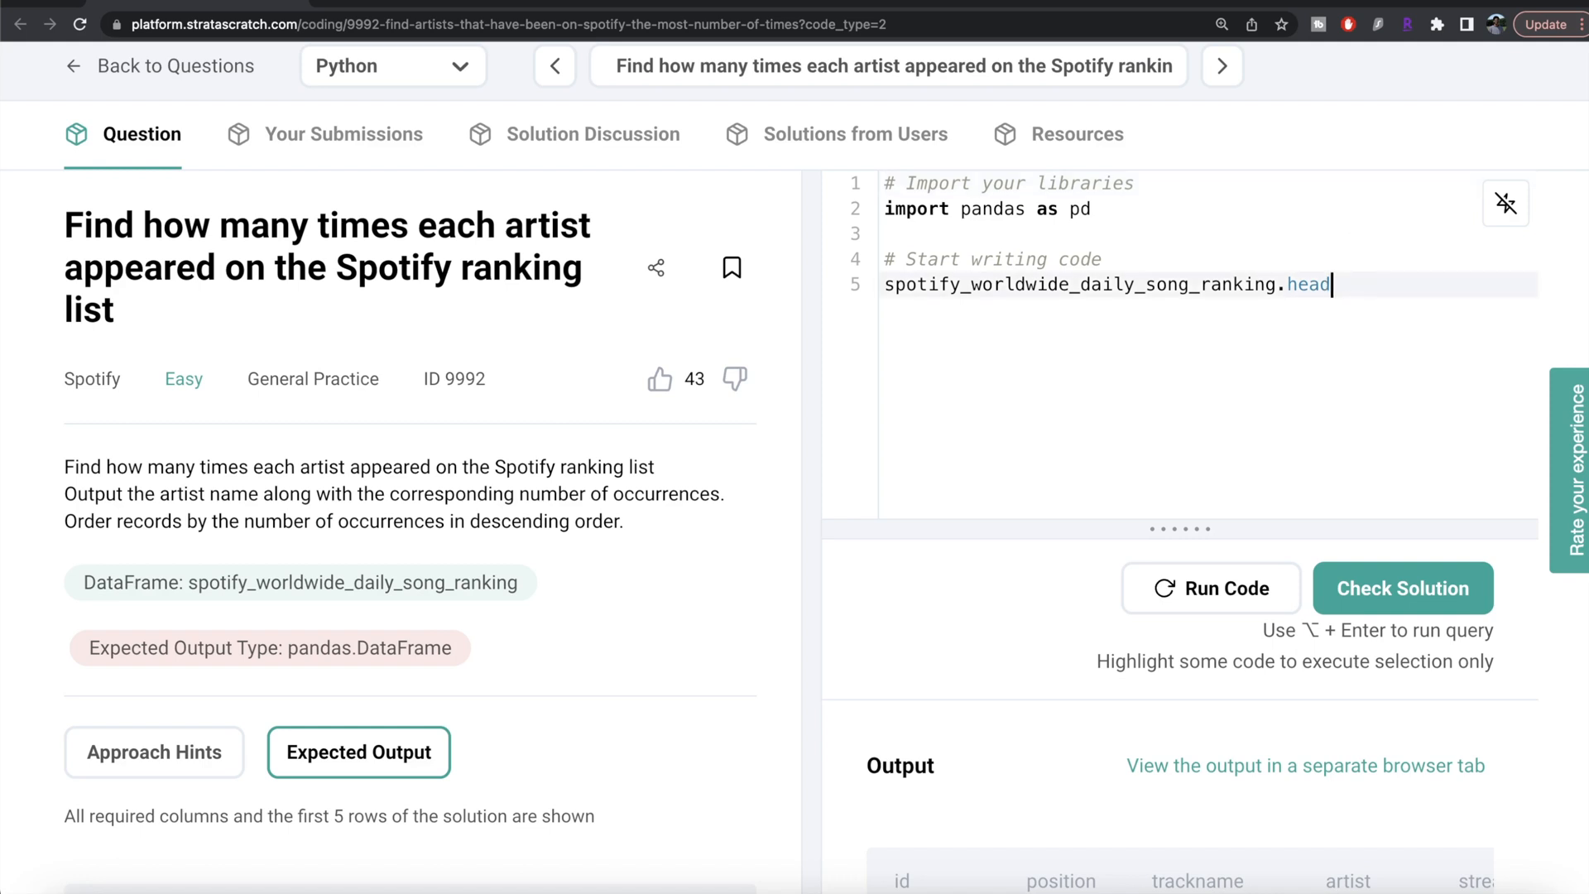
Step: Replace the head call with .groupby('artist', as_index=False)['id'].count()
{"action": "key", "text": "Backspace"}
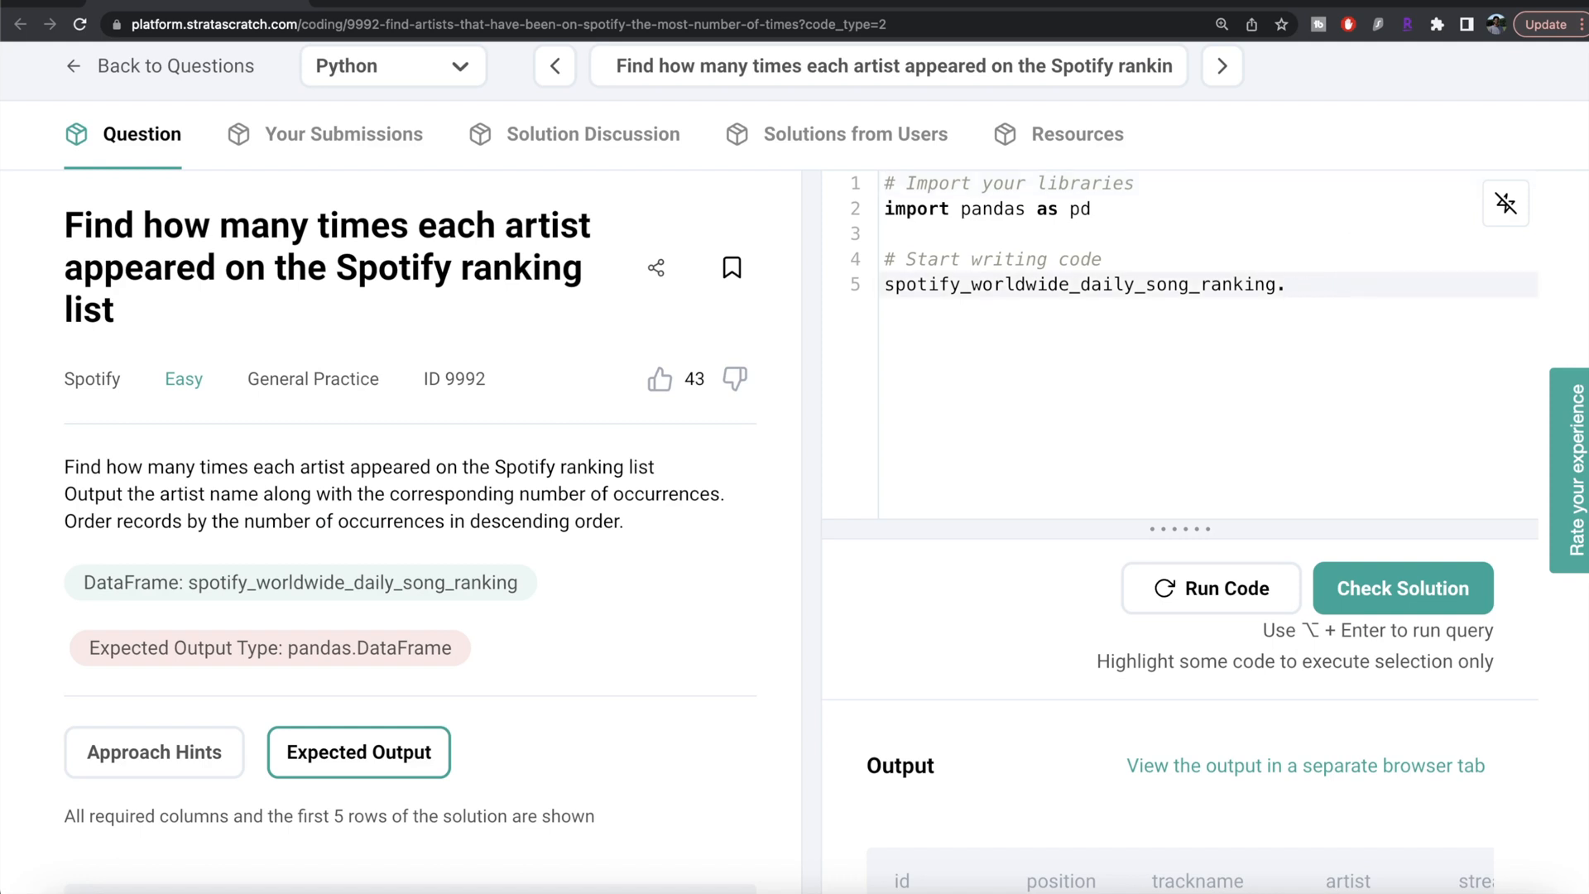
{"action": "type", "text": "groupby"}
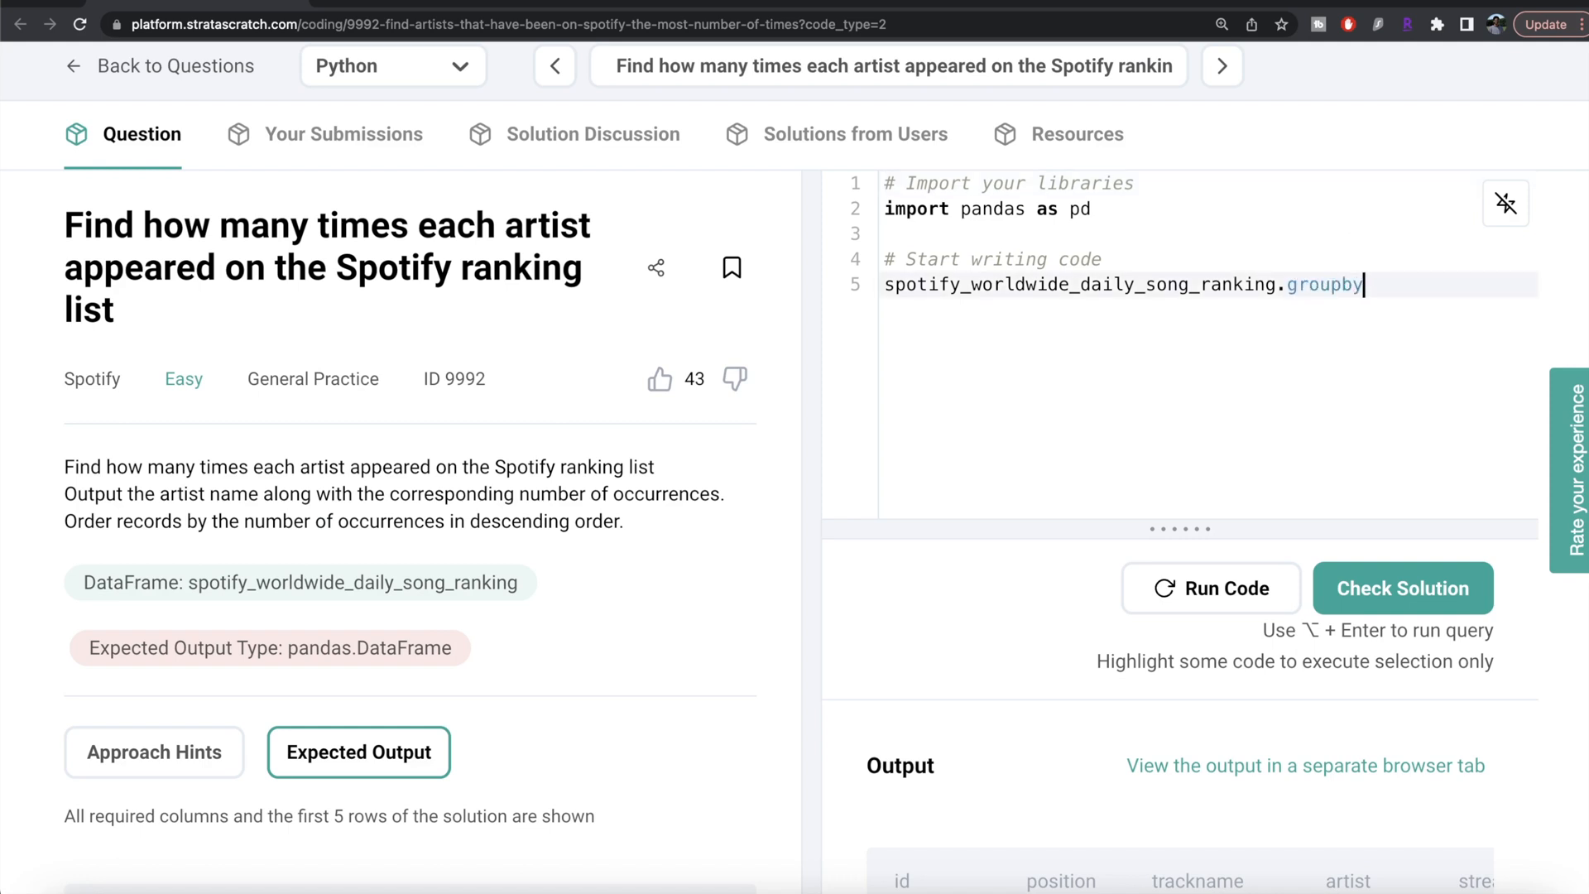
{"action": "type", "text": "('ar'"}
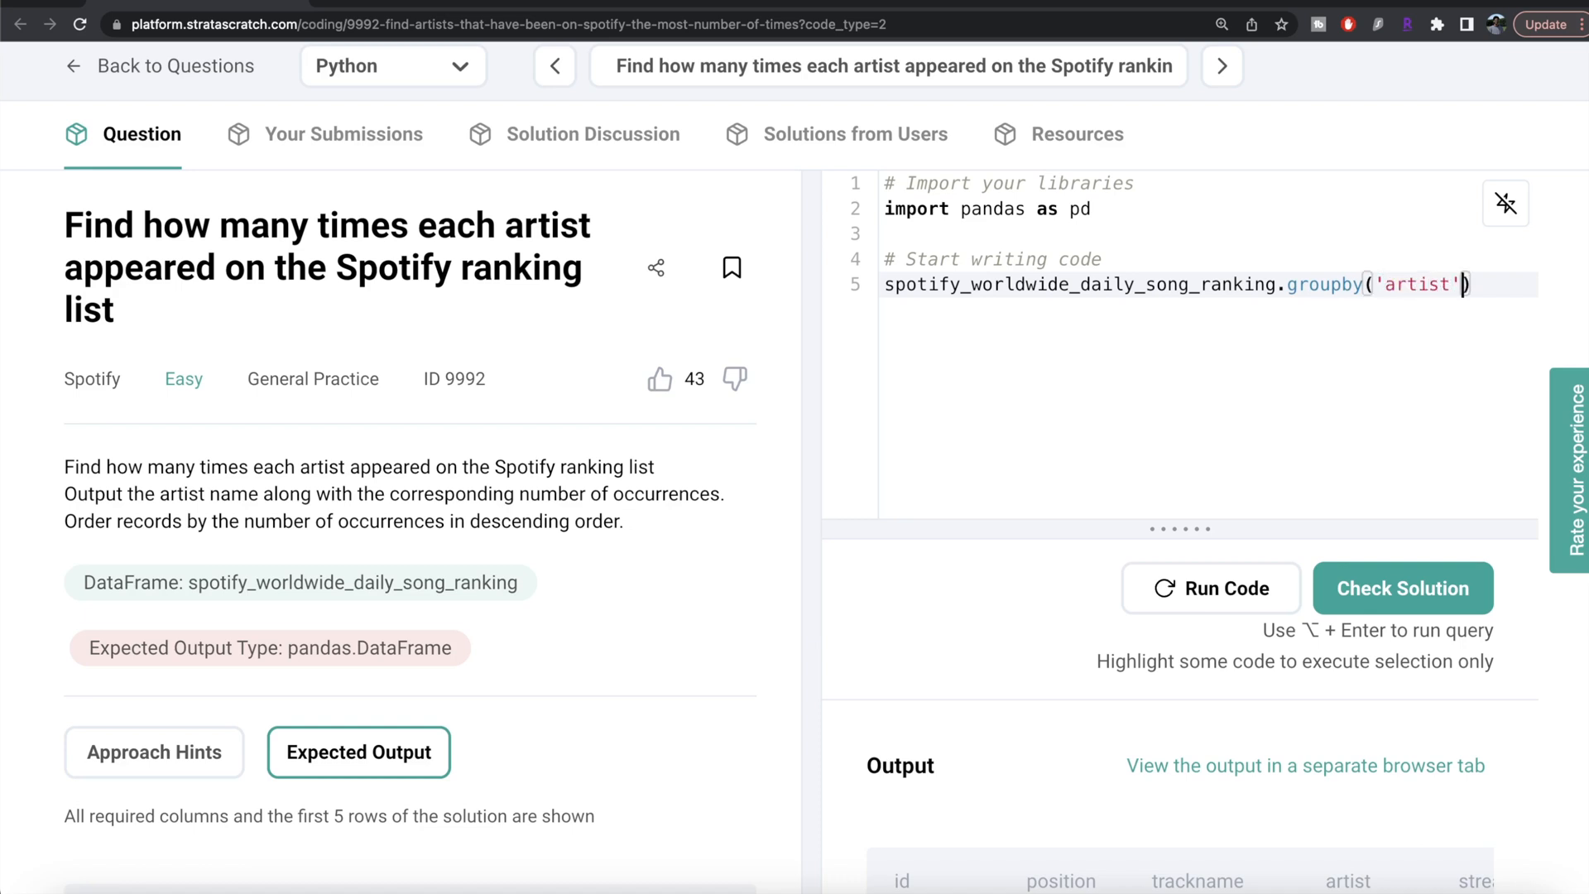
{"action": "type", "text": ",as_"}
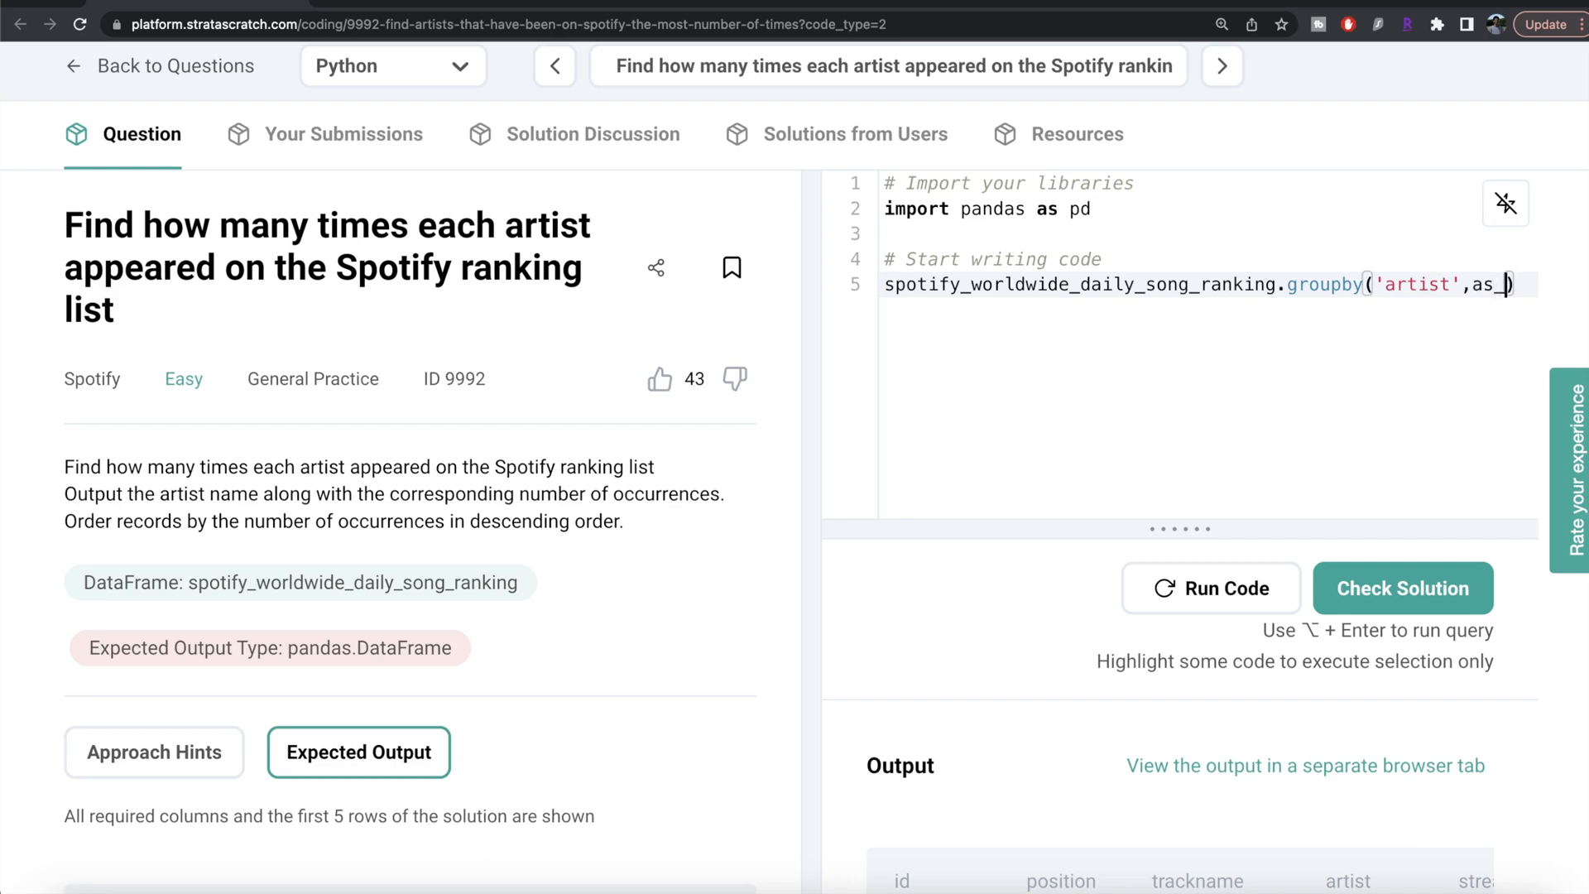
{"action": "type", "text": "index=F"}
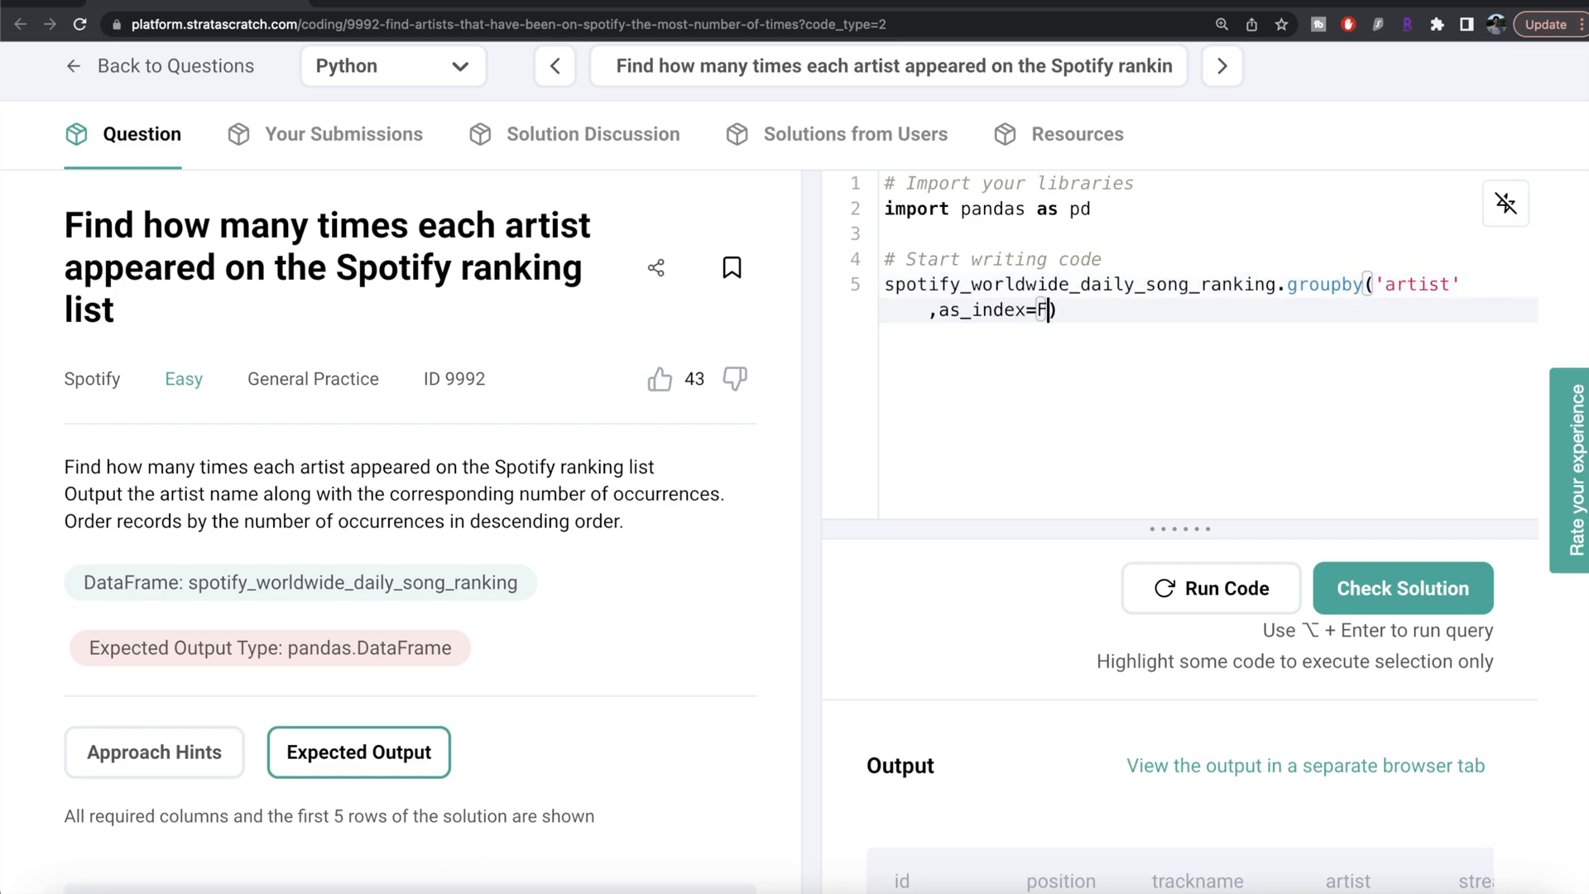
{"action": "type", "text": "alse"}
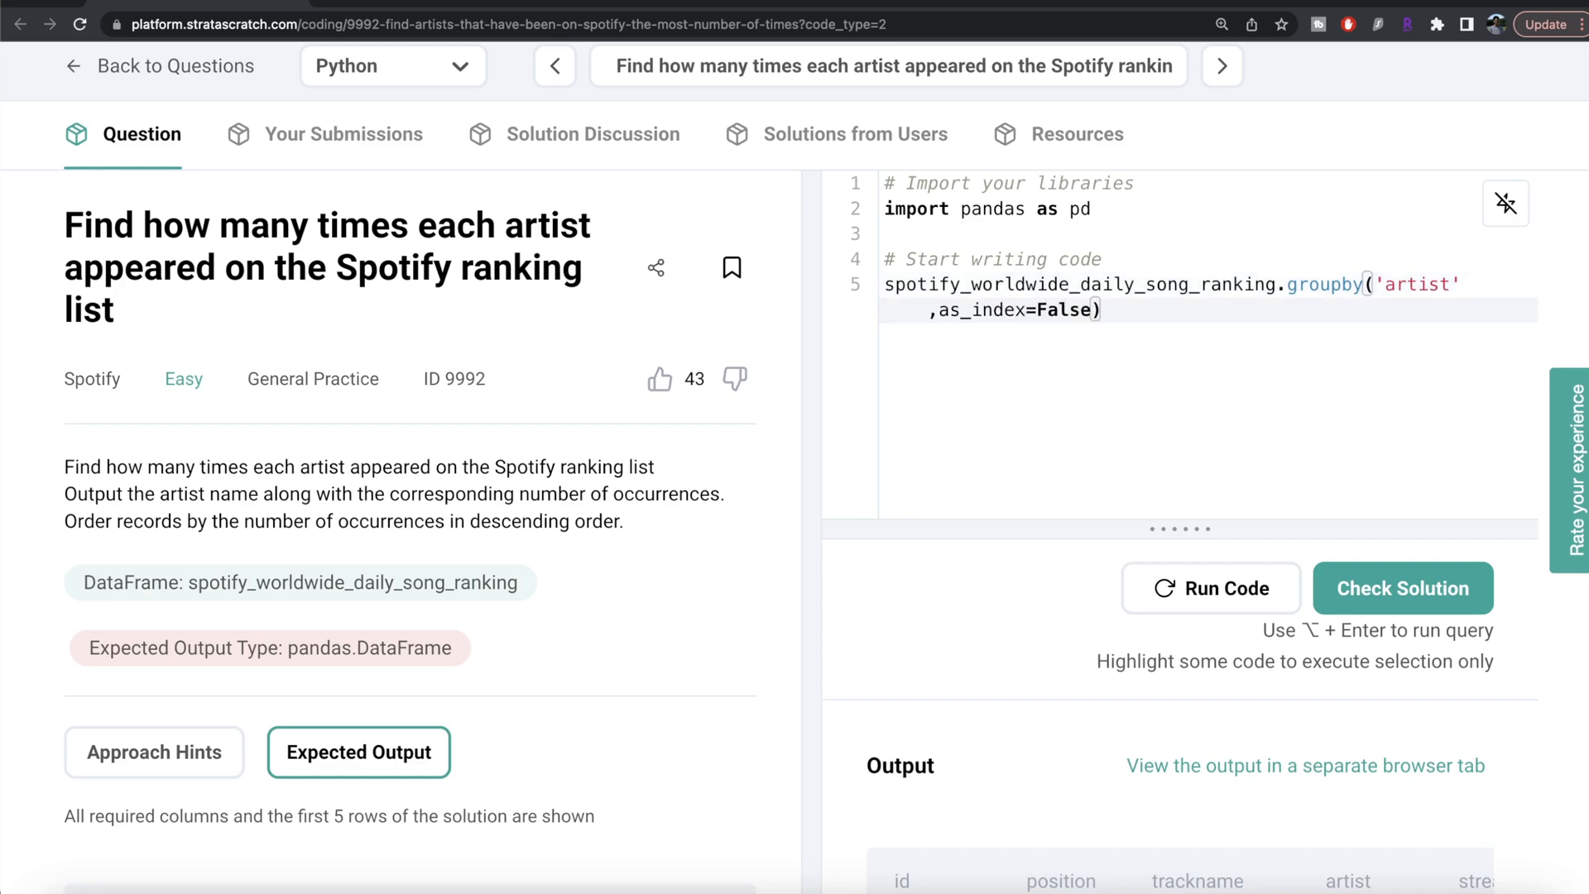
{"action": "type", "text": "['id']"}
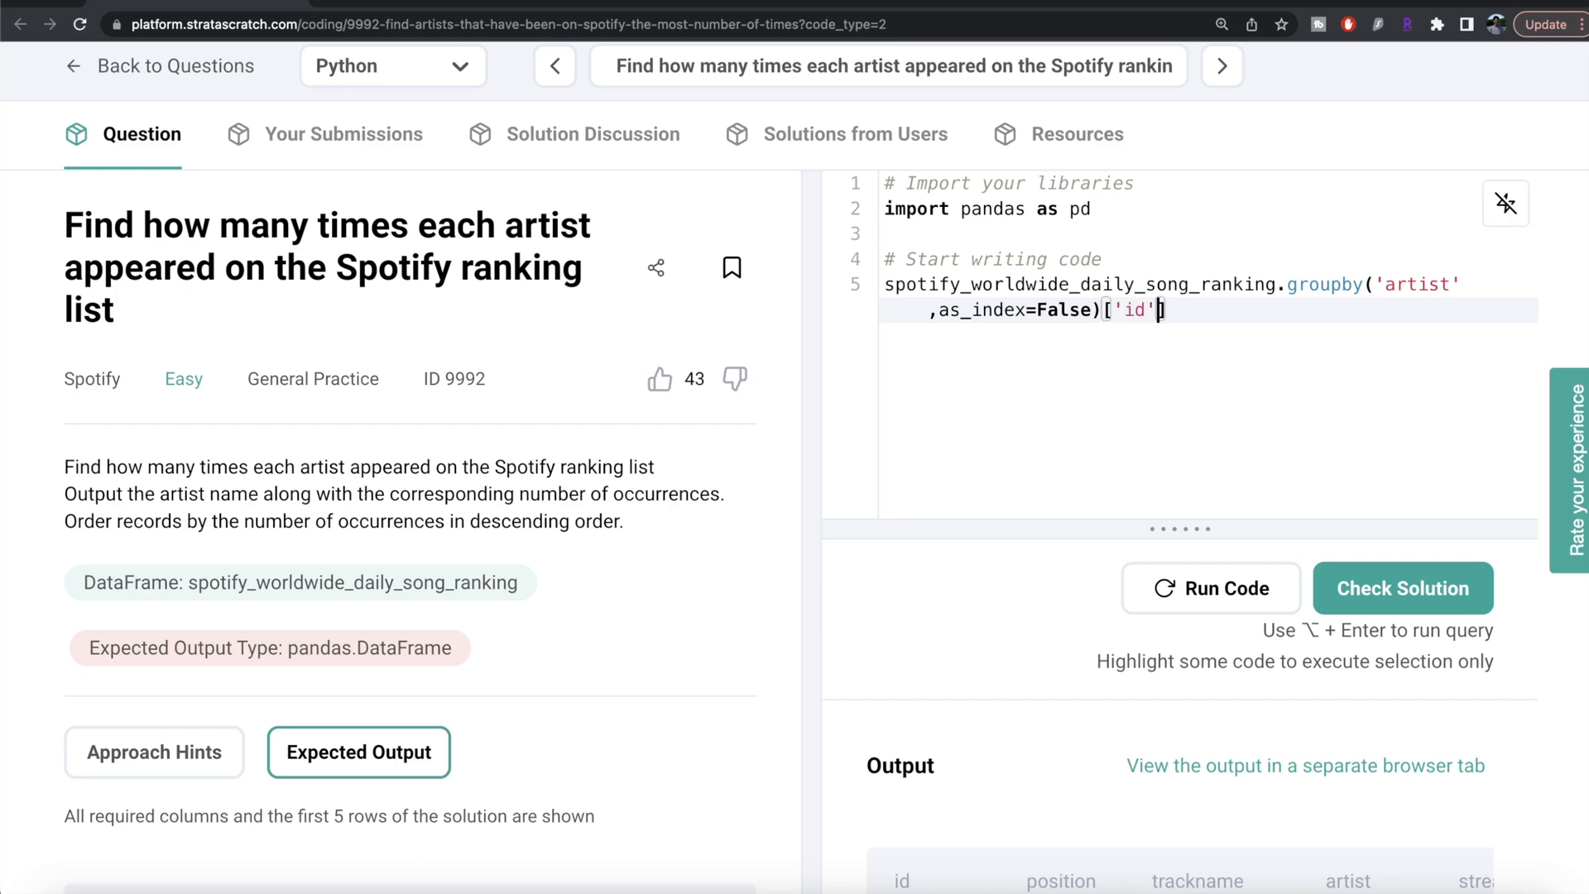
{"action": "type", "text": ".count("}
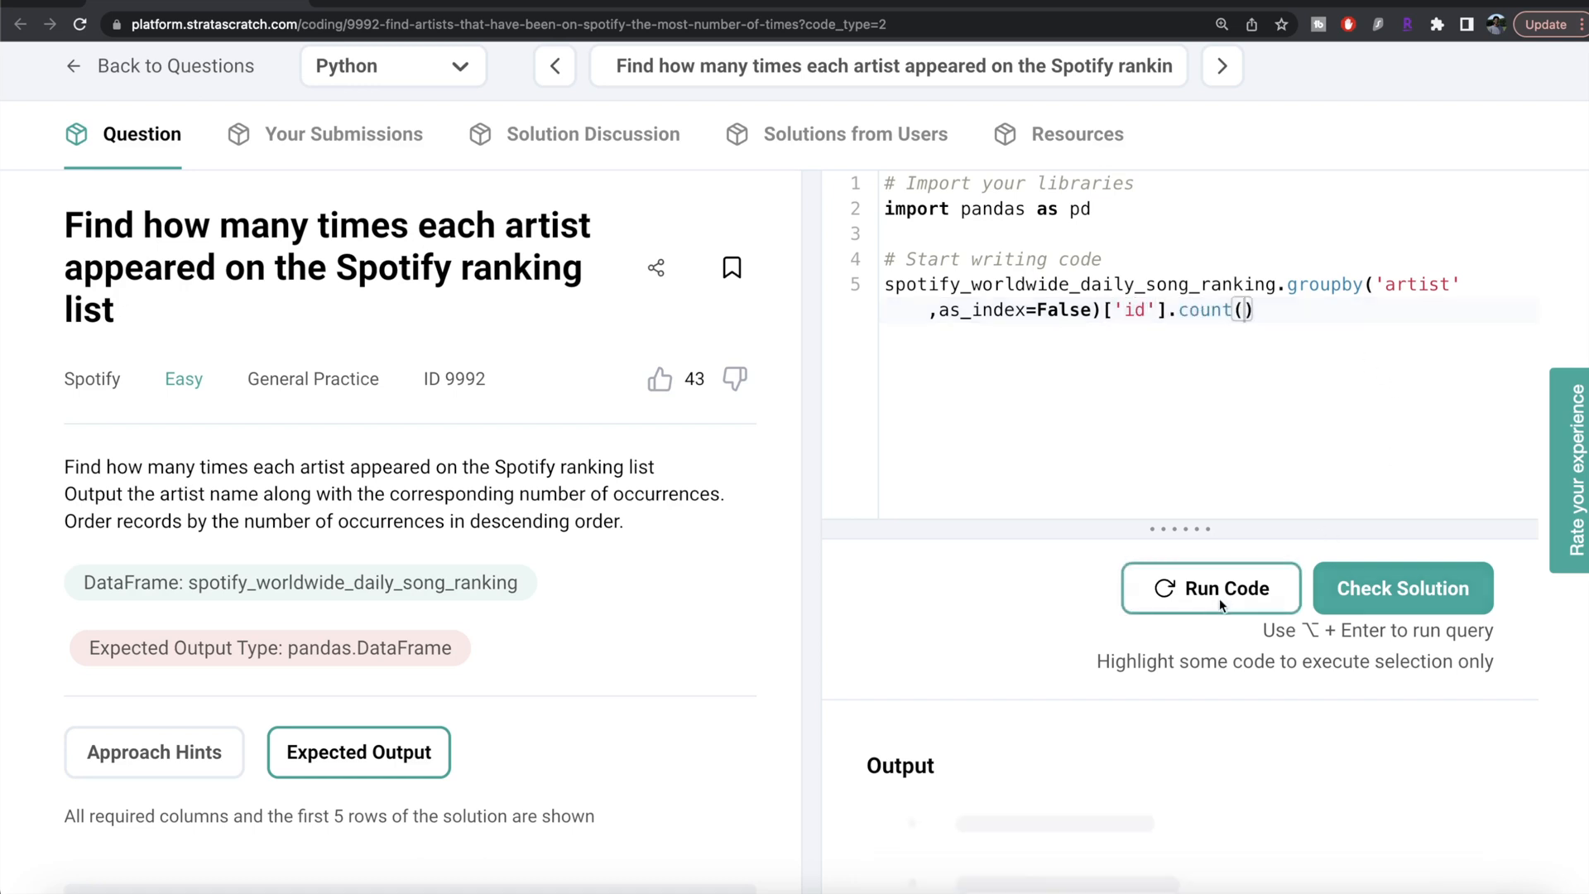
Step: Run the grouped count and review the per-artist id counts in the output
{"action": "left_click", "coordinate": [1211, 587]}
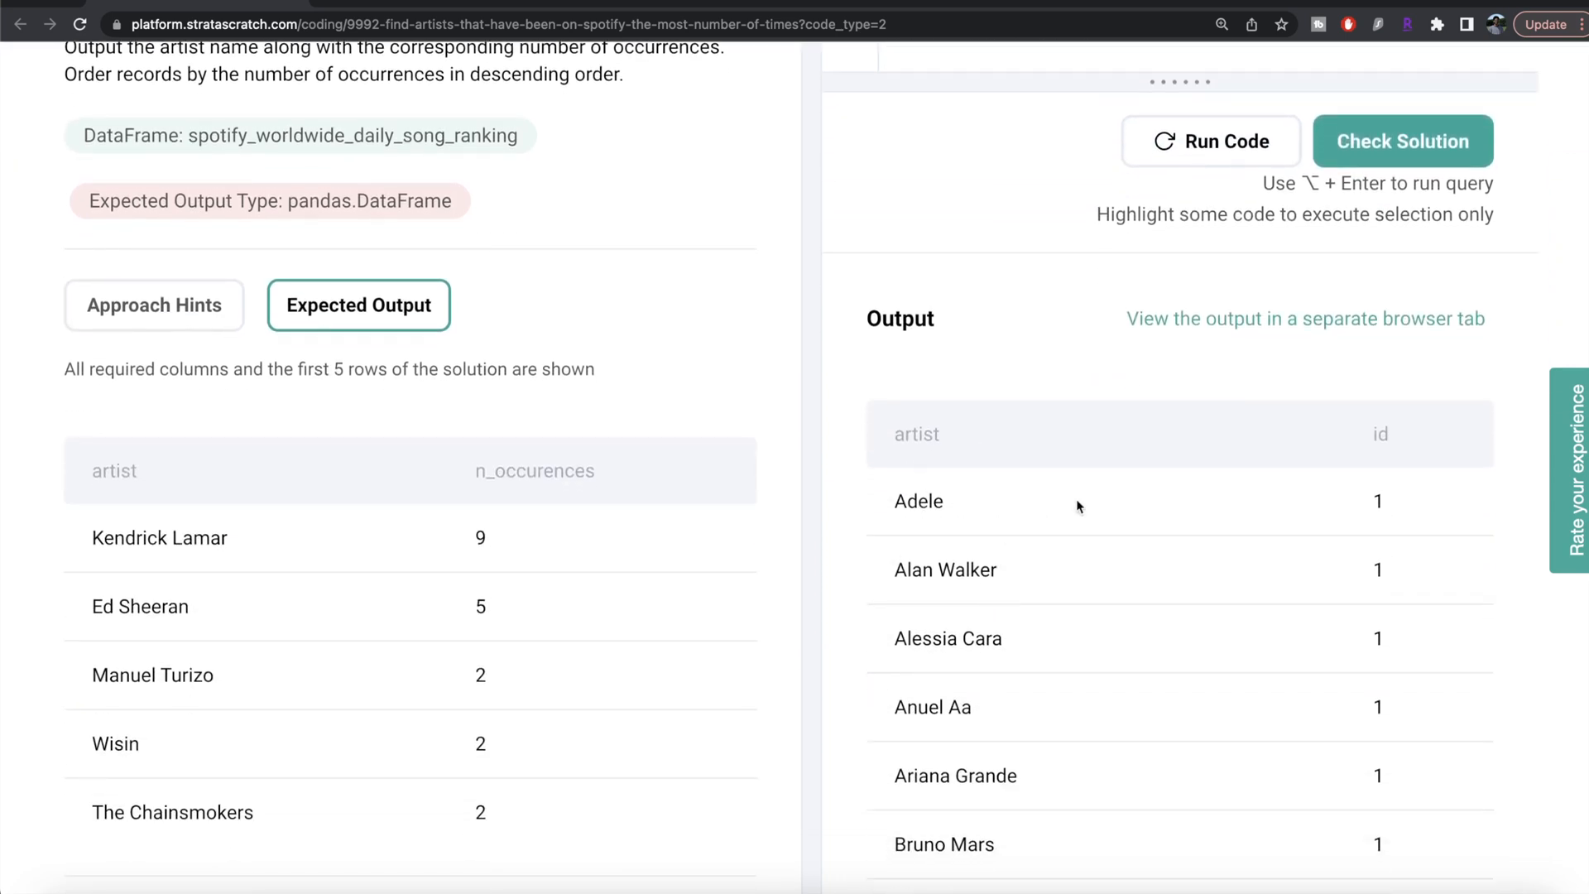
{"action": "mouse_move", "coordinate": [1422, 521]}
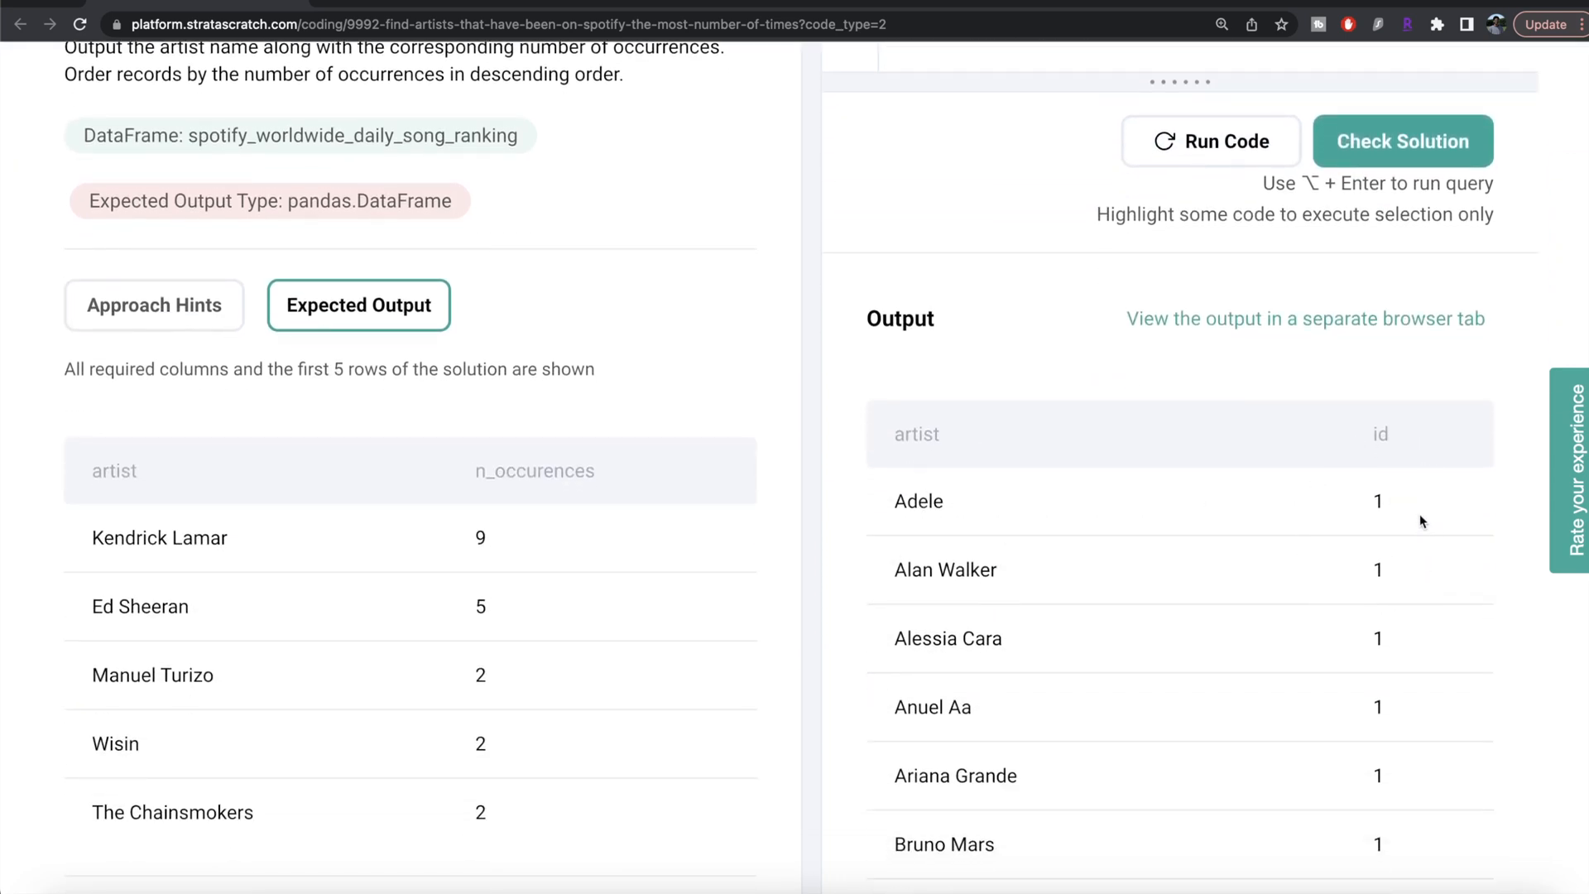
{"action": "scroll", "scroll_direction": "down", "scroll_amount": 3}
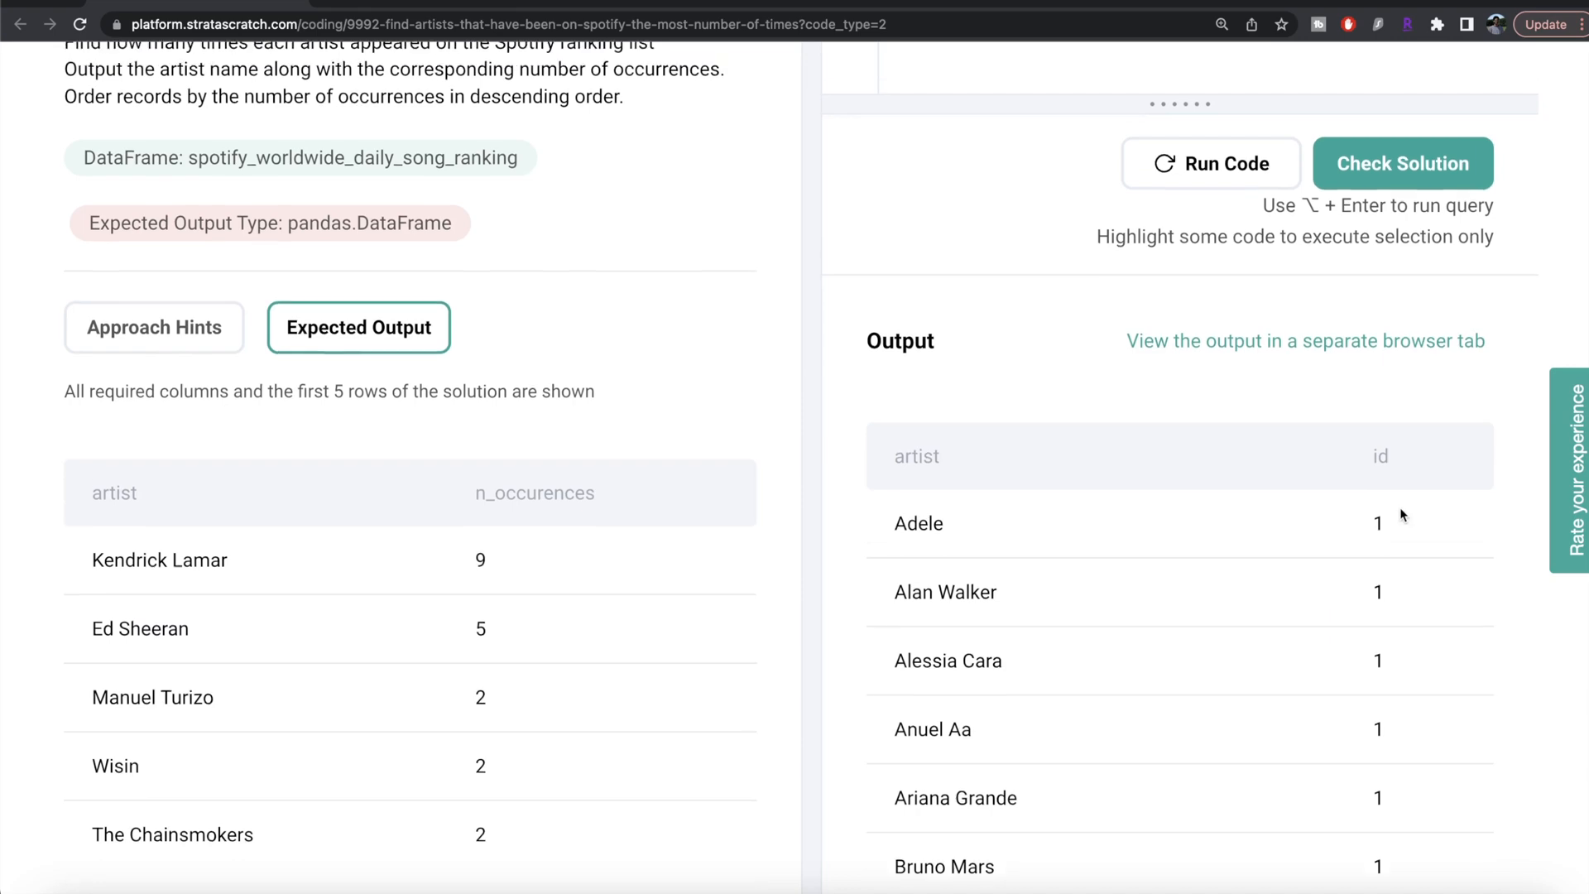
{"action": "scroll", "scroll_direction": "down", "scroll_amount": 3}
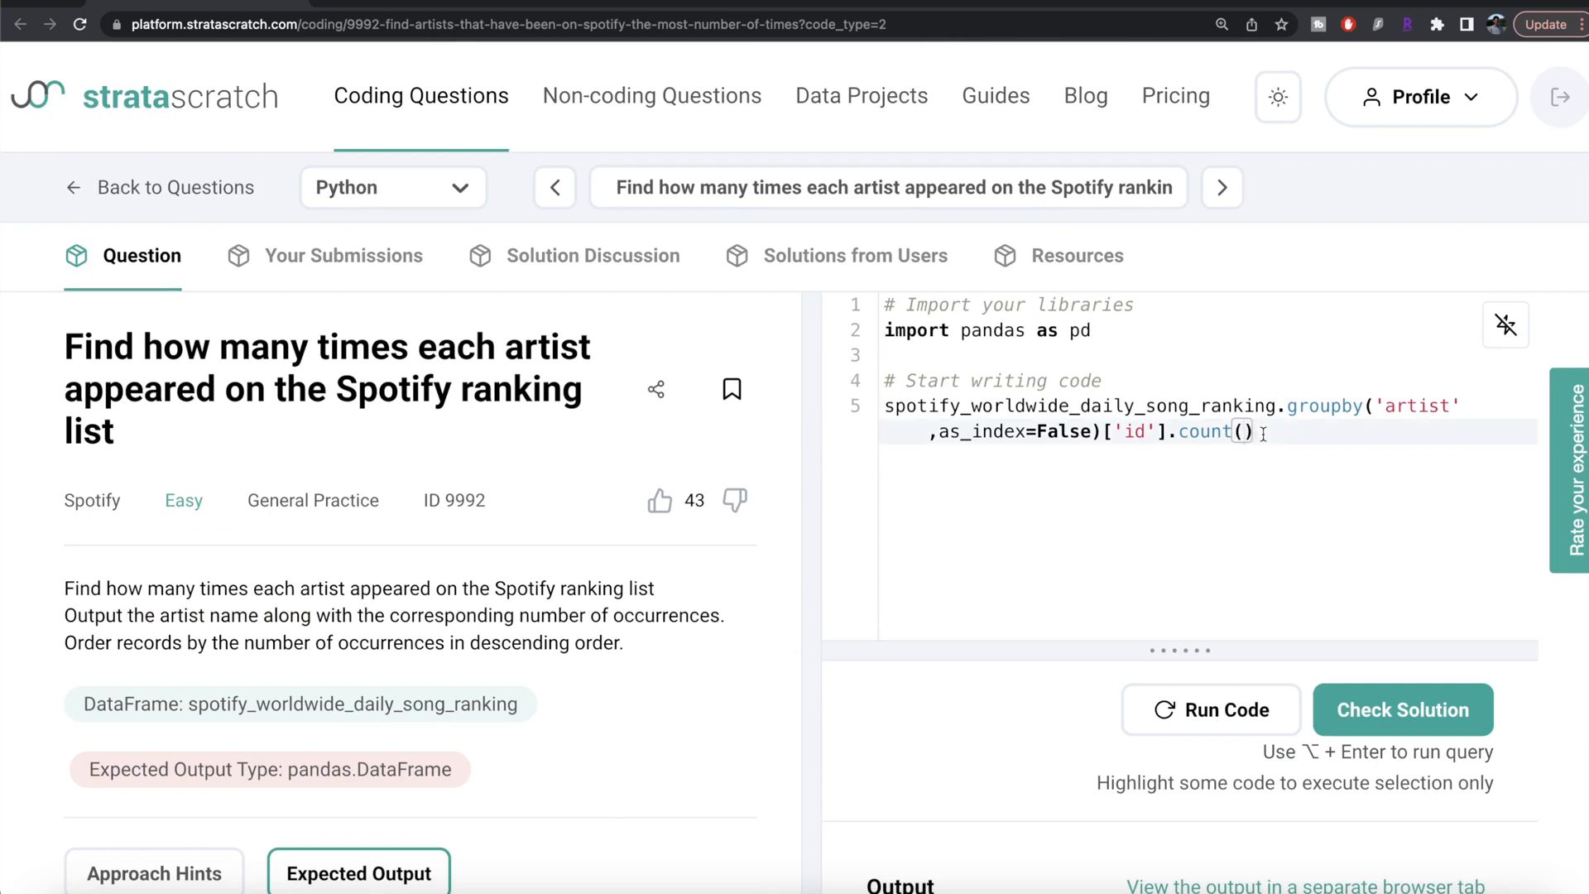
Step: Append .rename(columns={'id':'n_occurences'}) to the groupby expression
{"action": "type", "text": ".rename"}
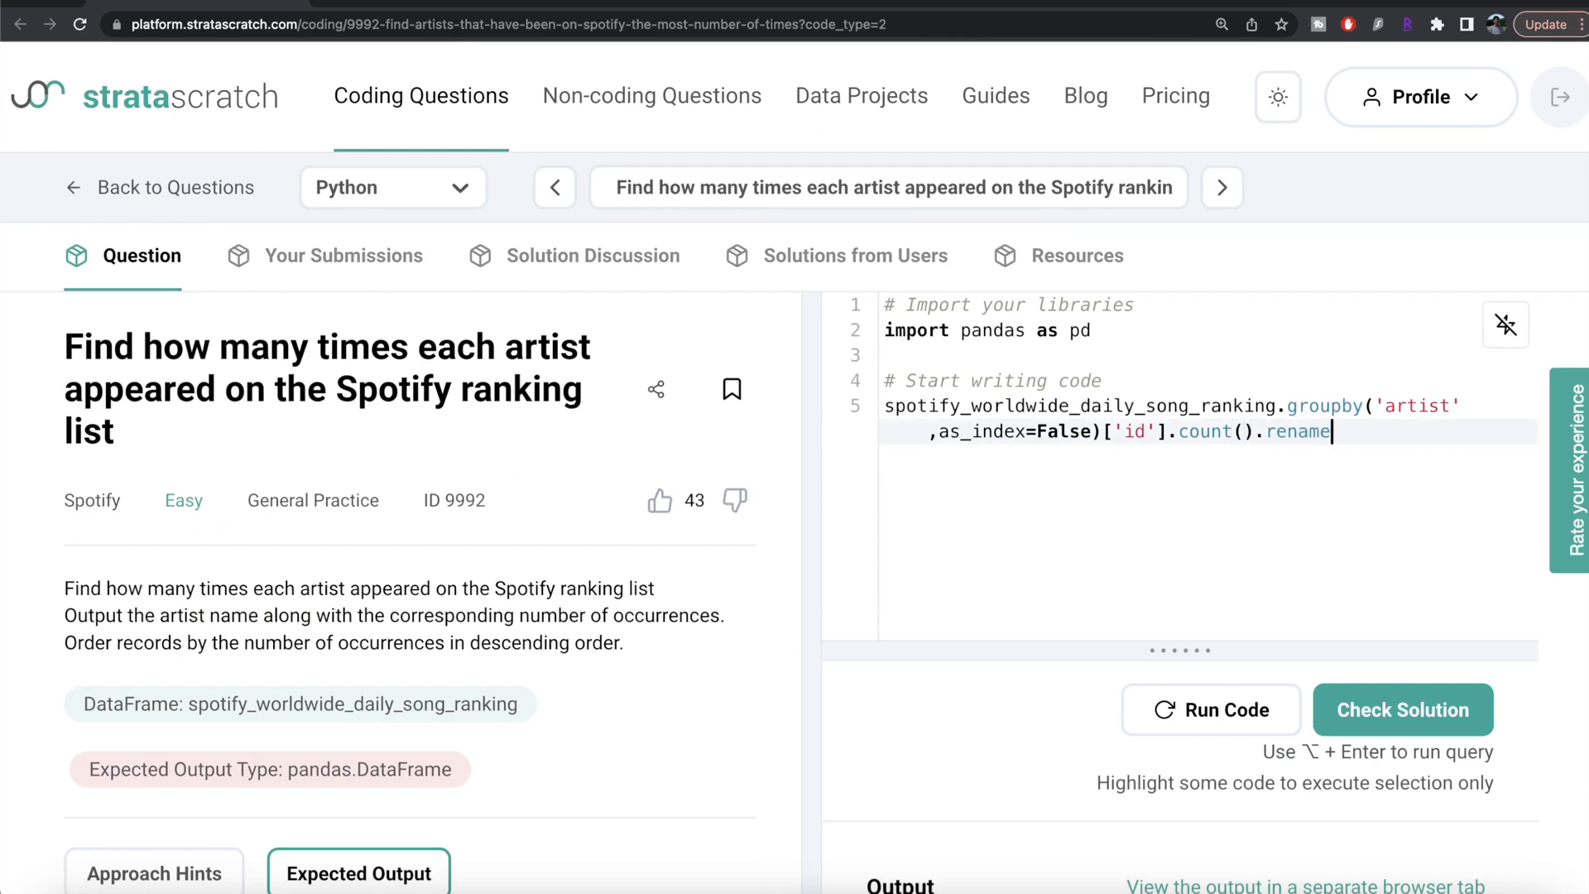
{"action": "type", "text": "(column)"}
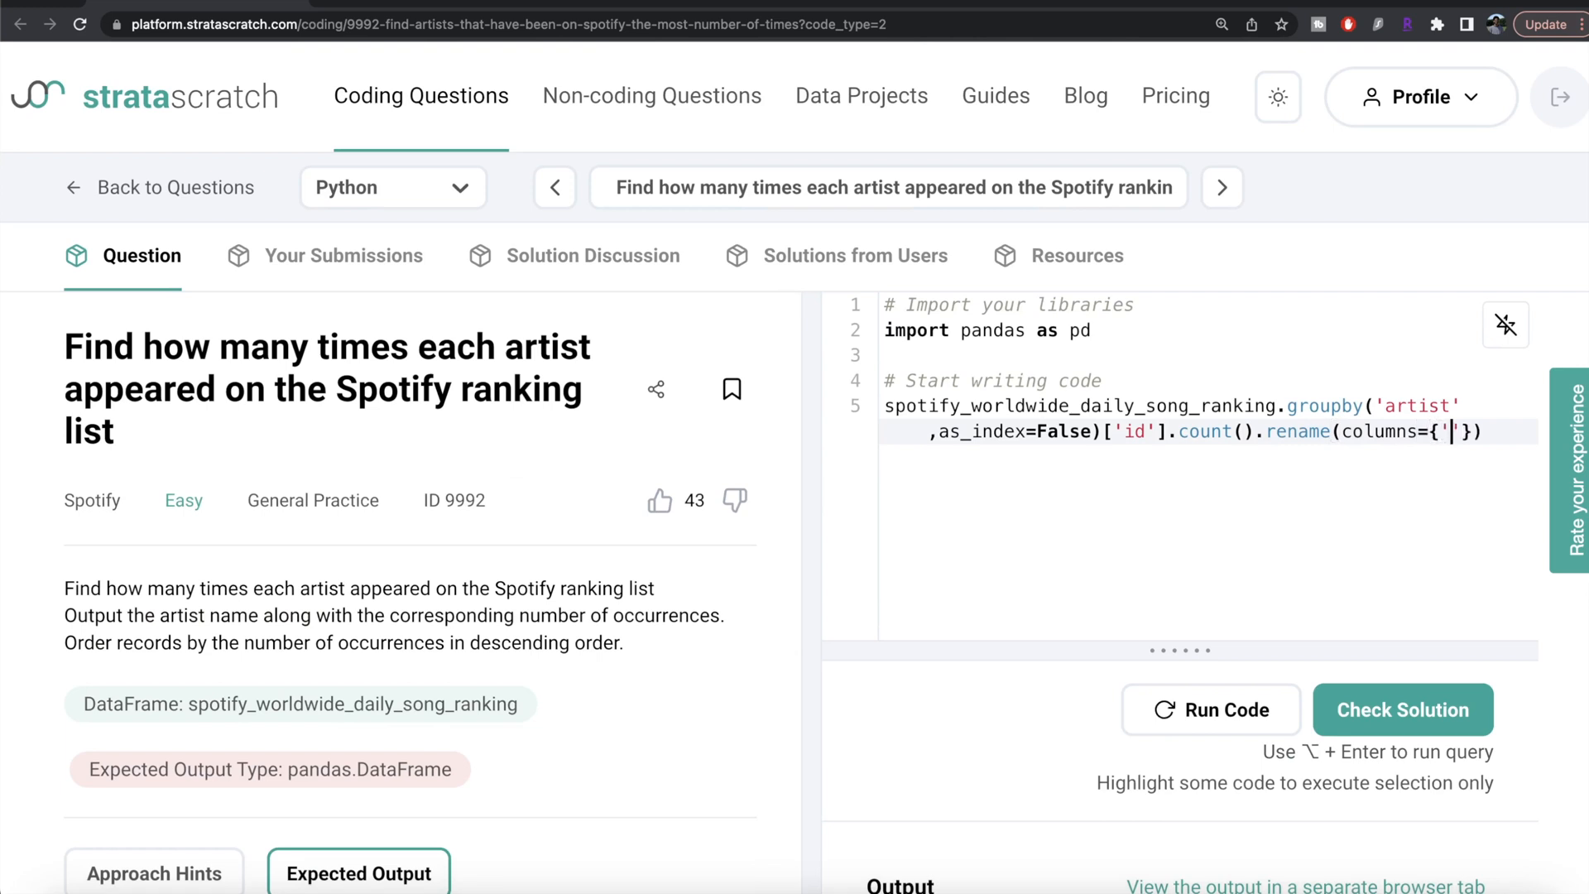
{"action": "type", "text": "id"}
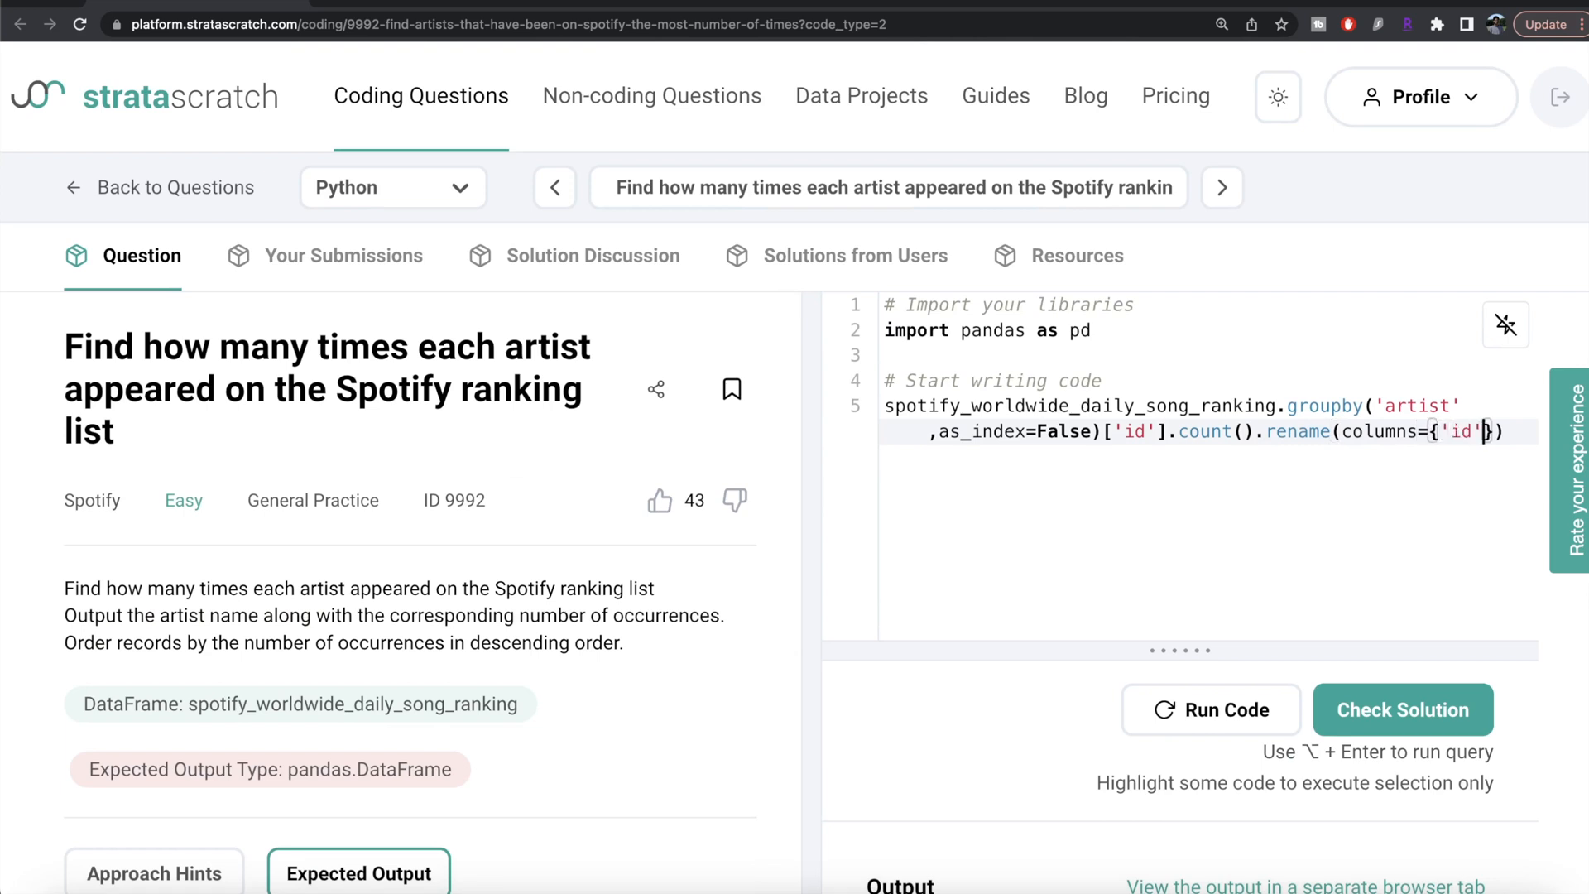
{"action": "type", "text": ":'"}
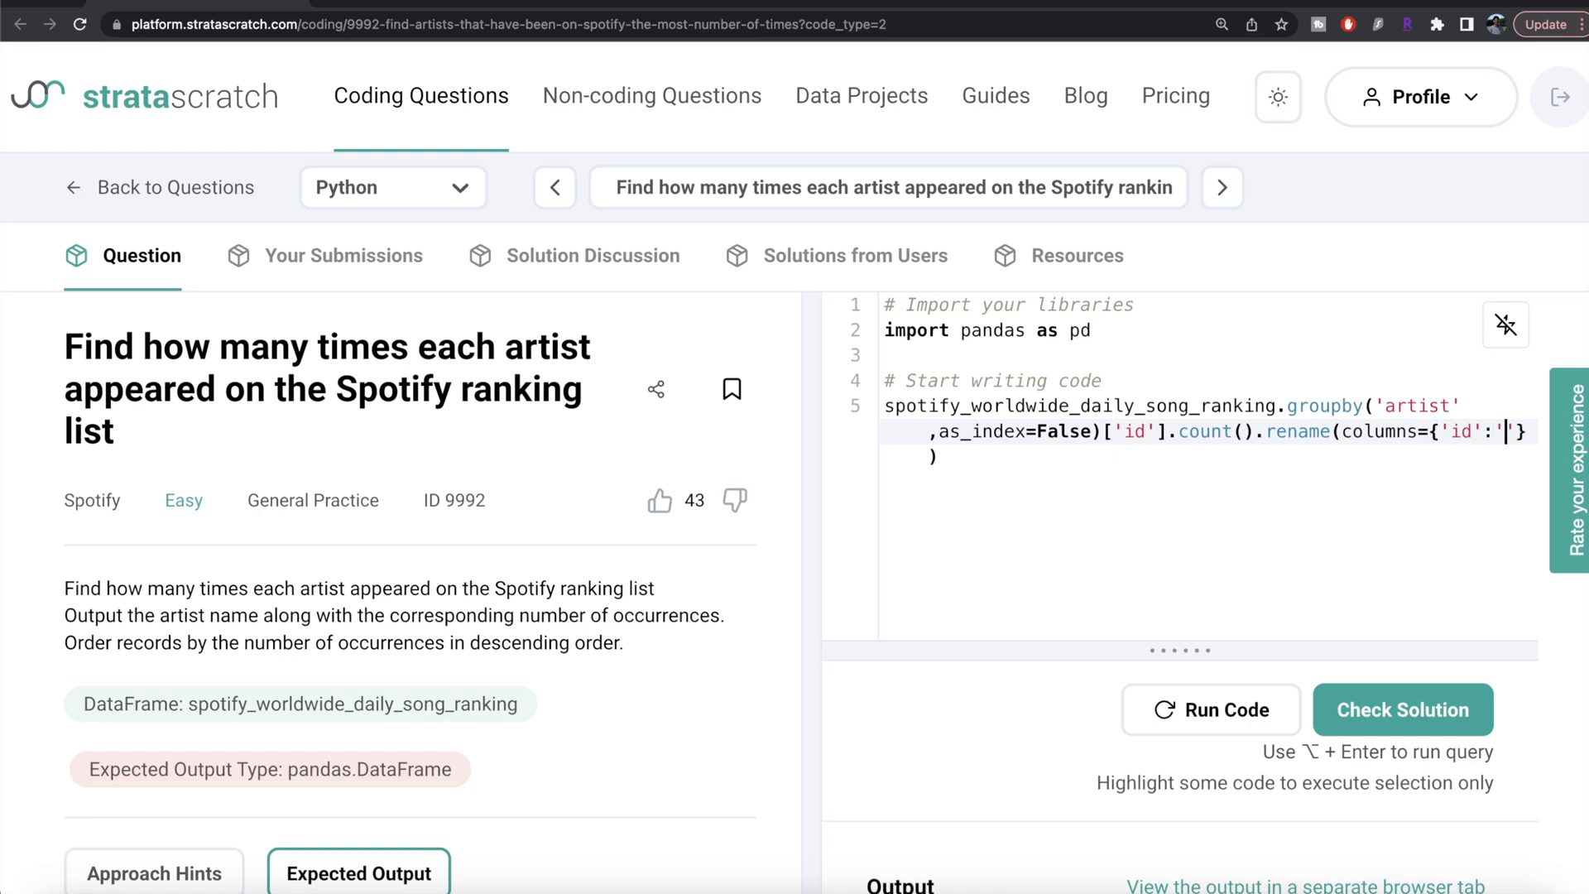
{"action": "type", "text": "n_occurences"}
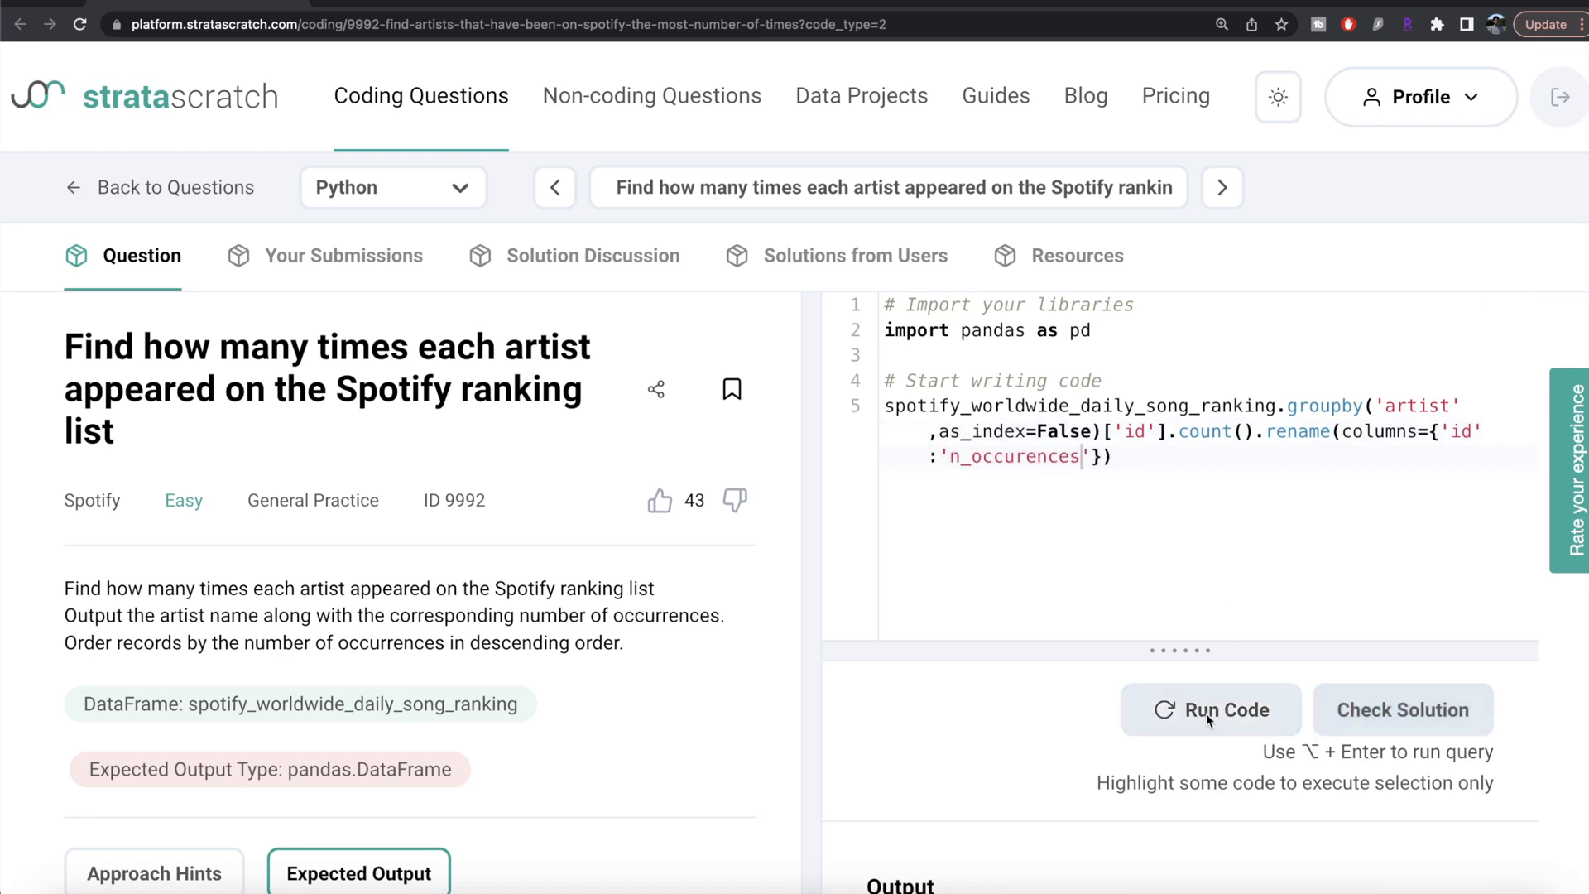
Step: Run the renamed version, then add .sort_values(by='n_occurences', ascending=False)
{"action": "left_click", "coordinate": [1212, 710]}
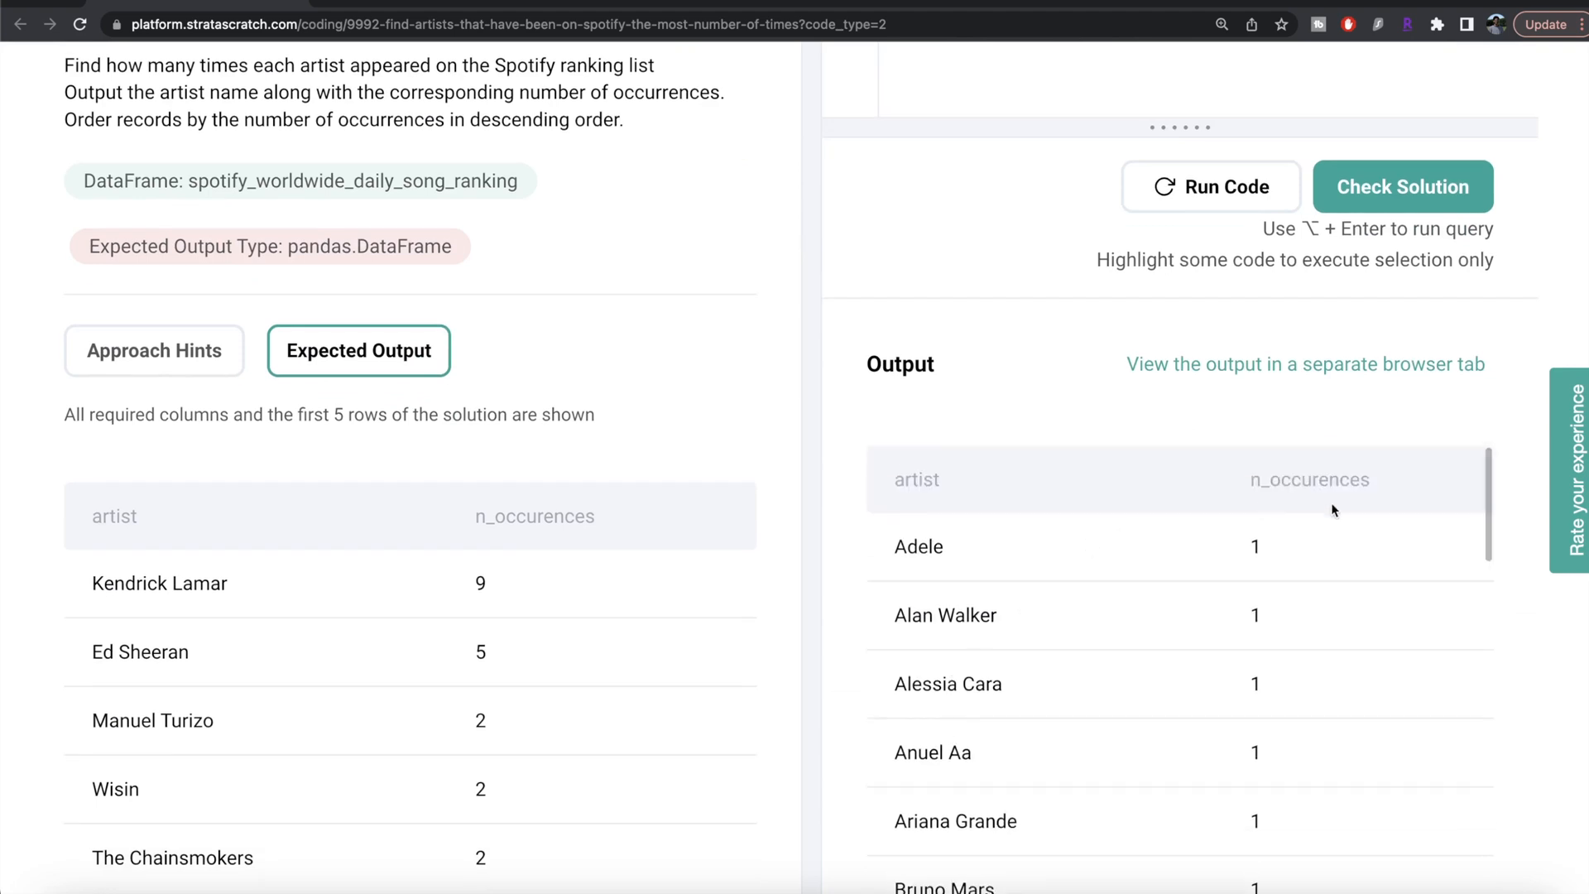
{"action": "mouse_move", "coordinate": [1315, 548]}
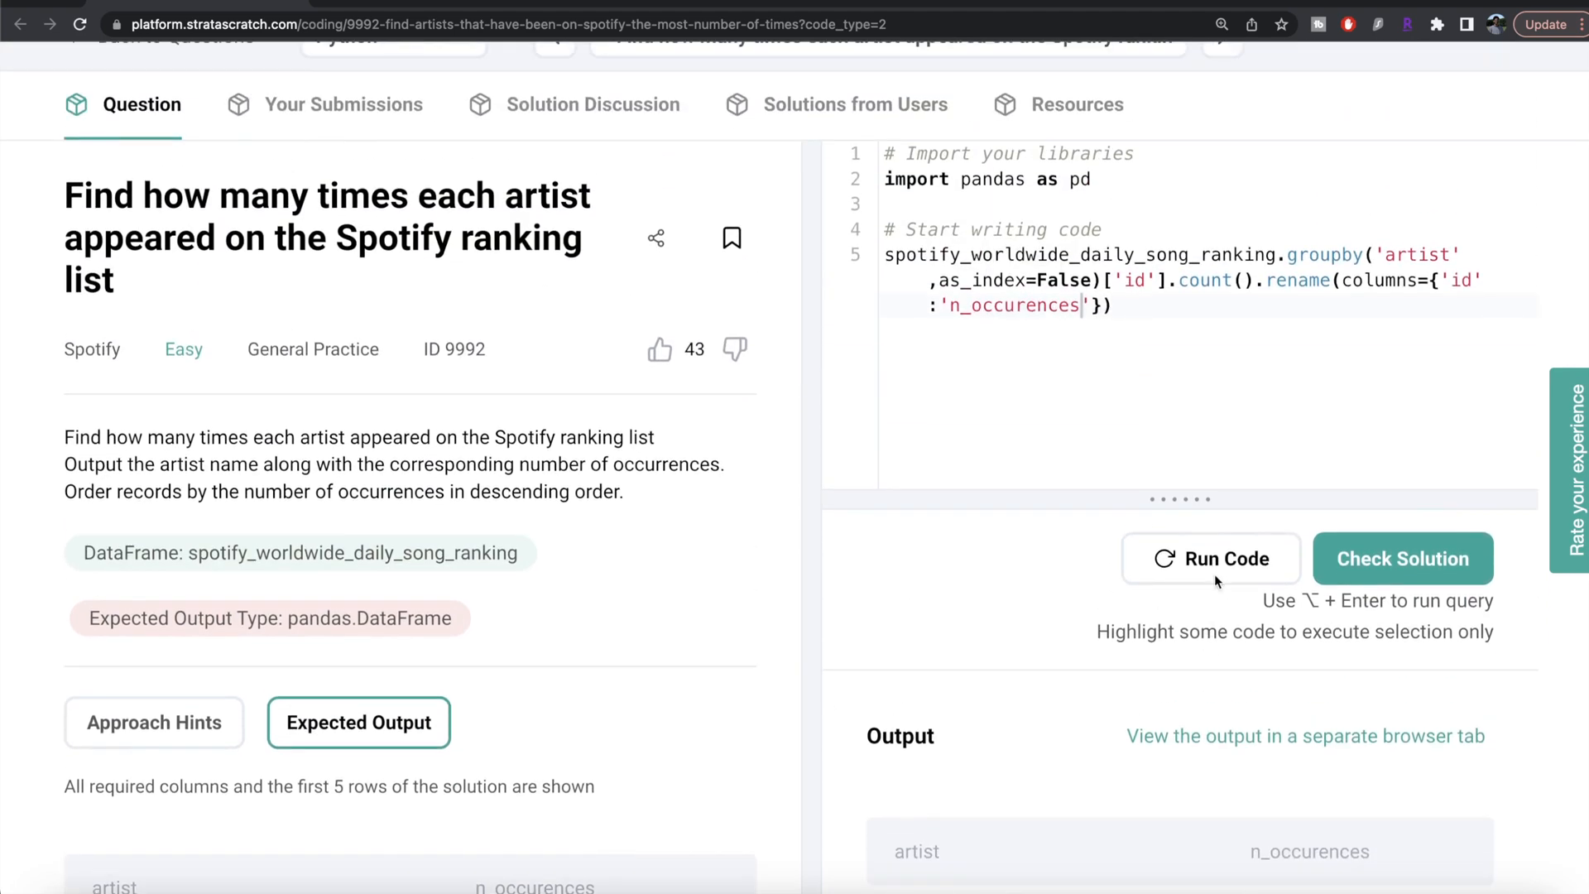
{"action": "type", "text": ".sor"}
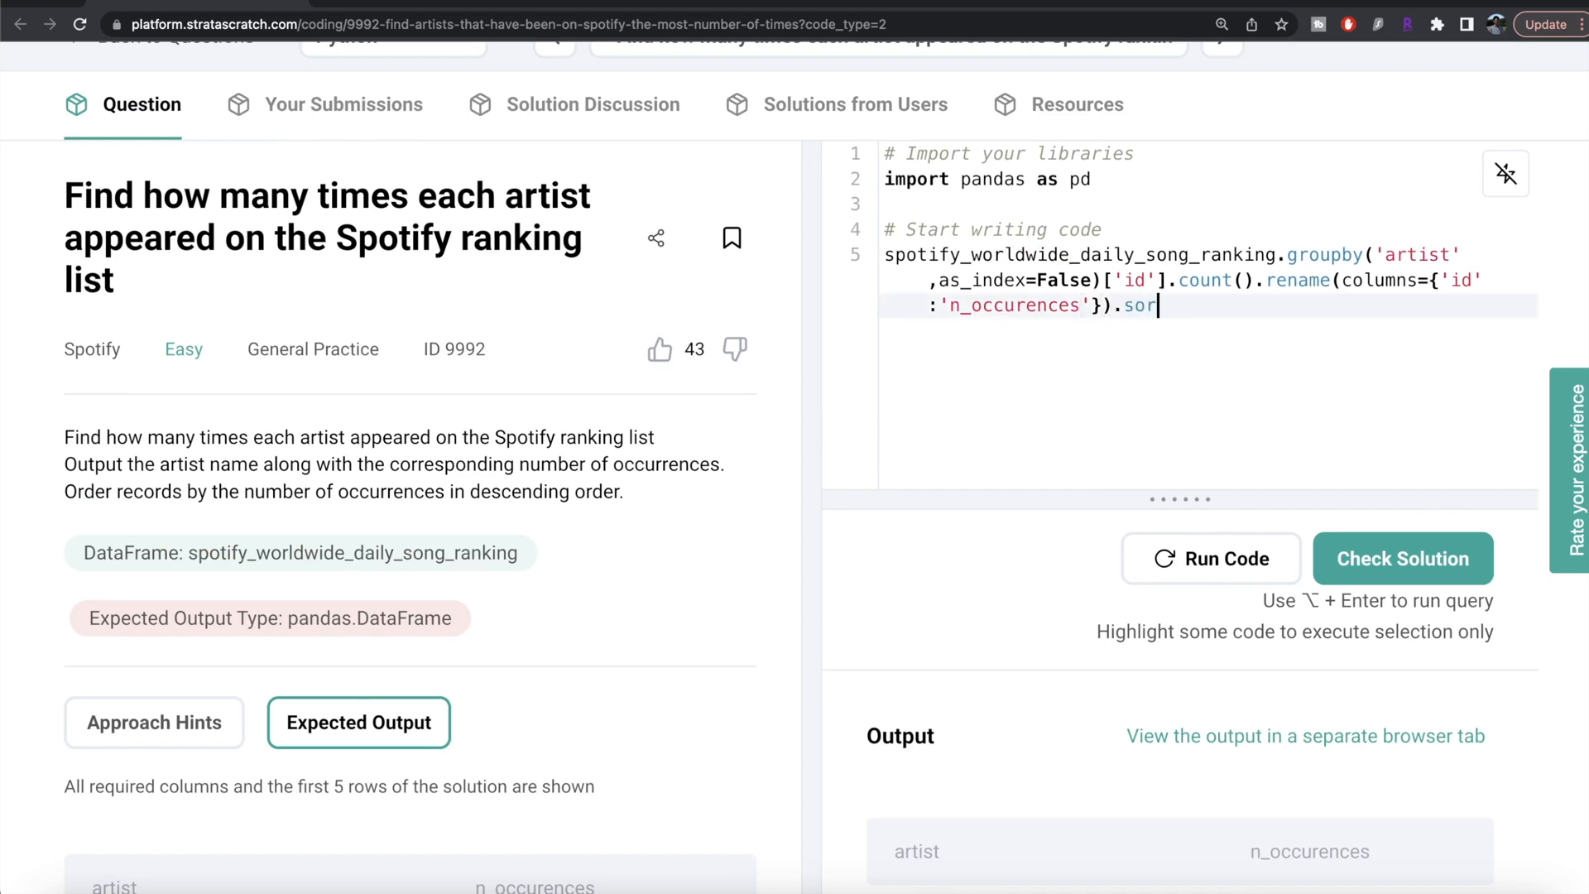
{"action": "type", "text": "t_values"}
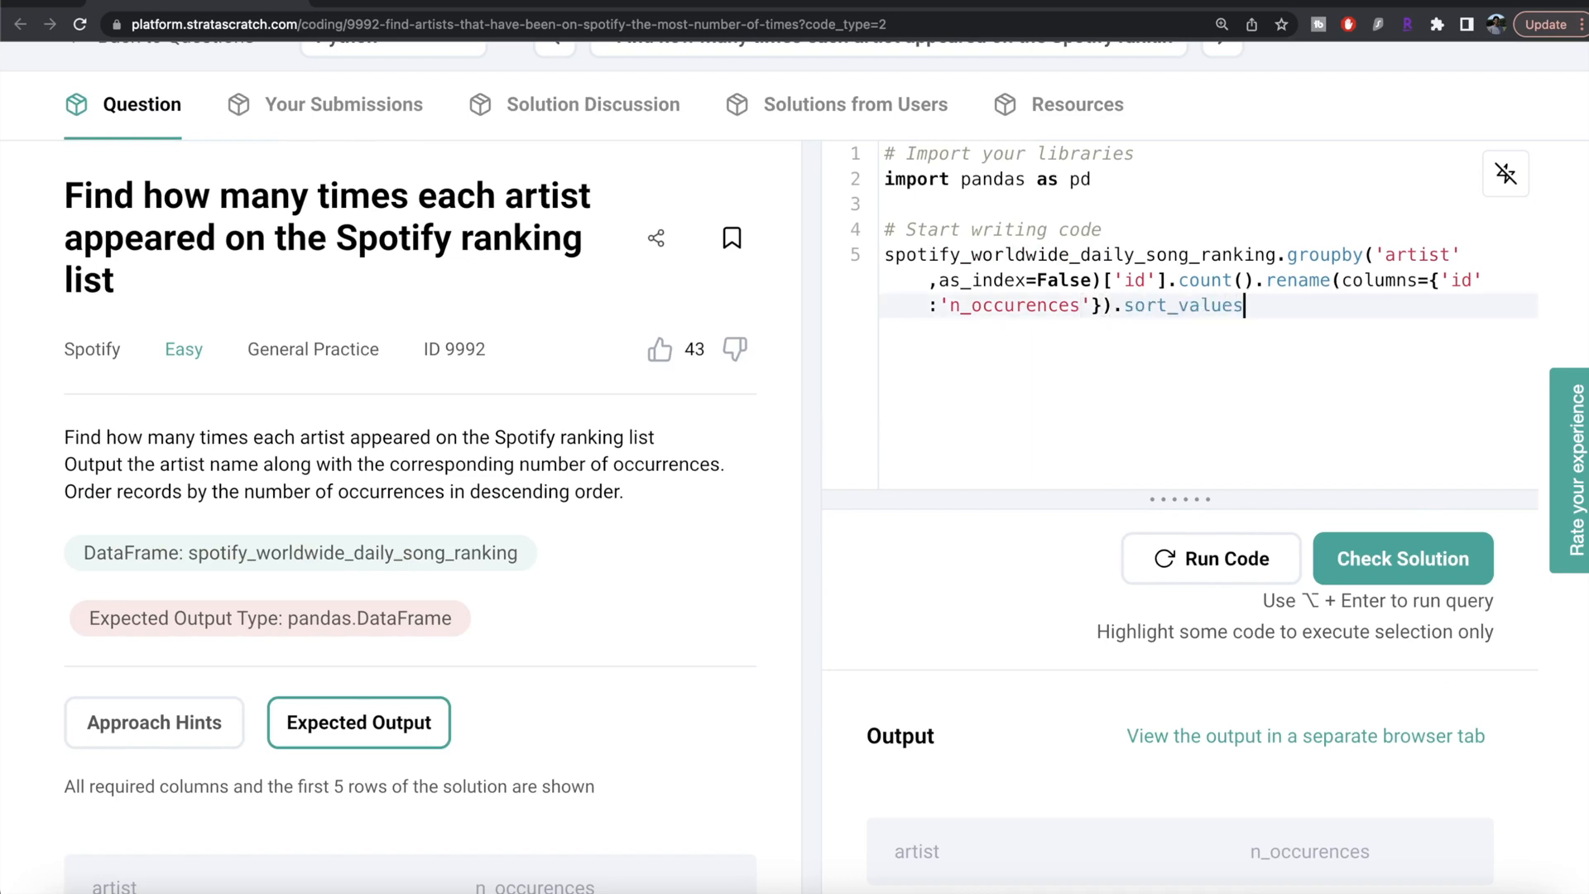
{"action": "type", "text": "(by="}
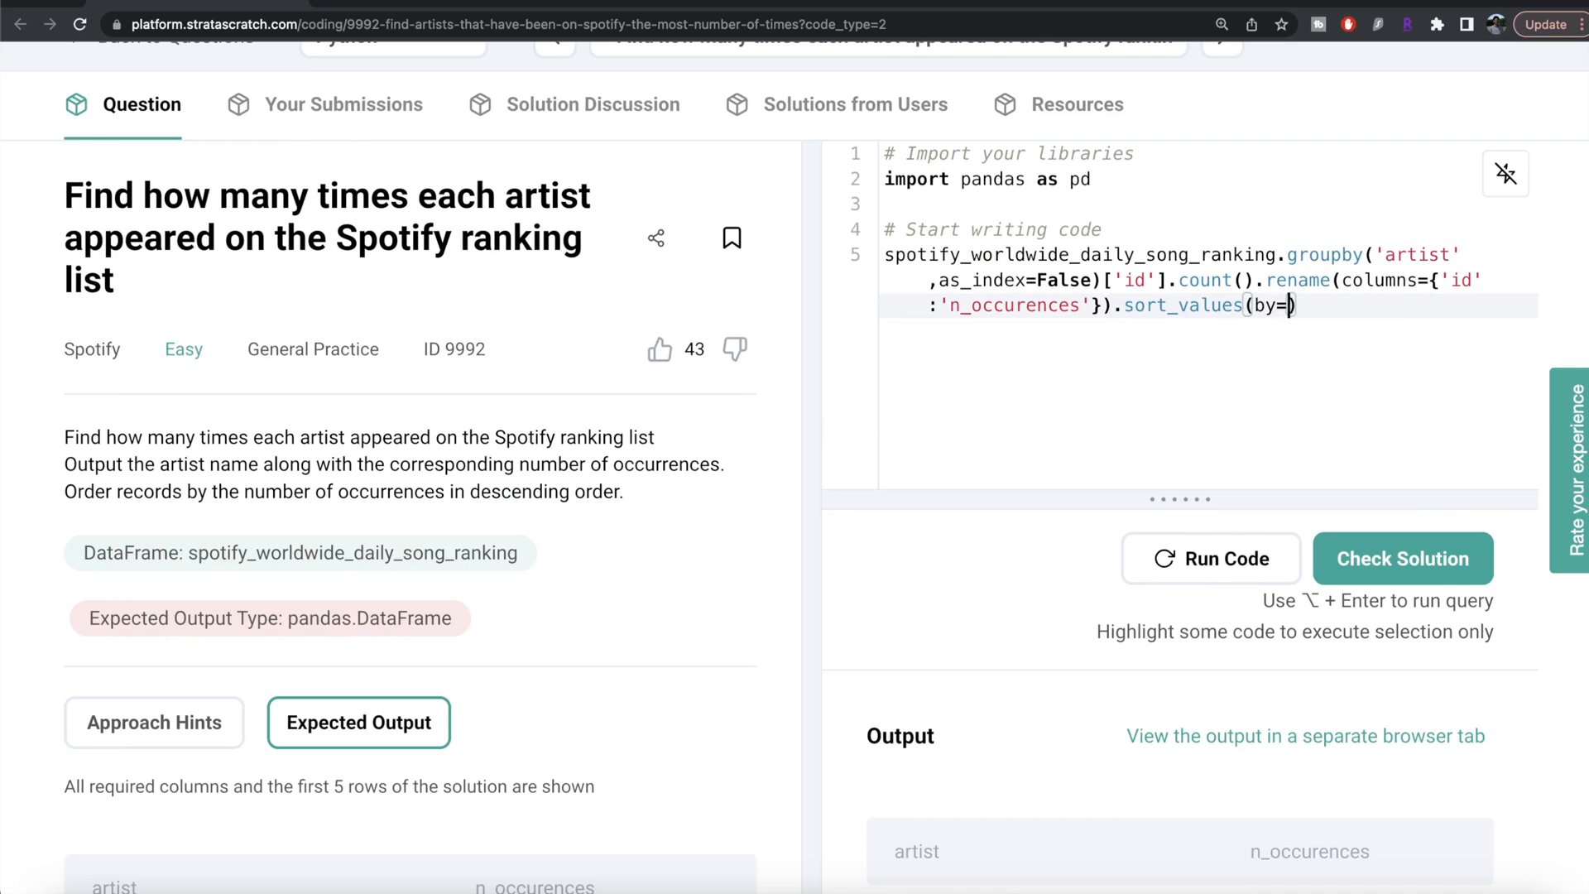
{"action": "type", "text": "'n'"}
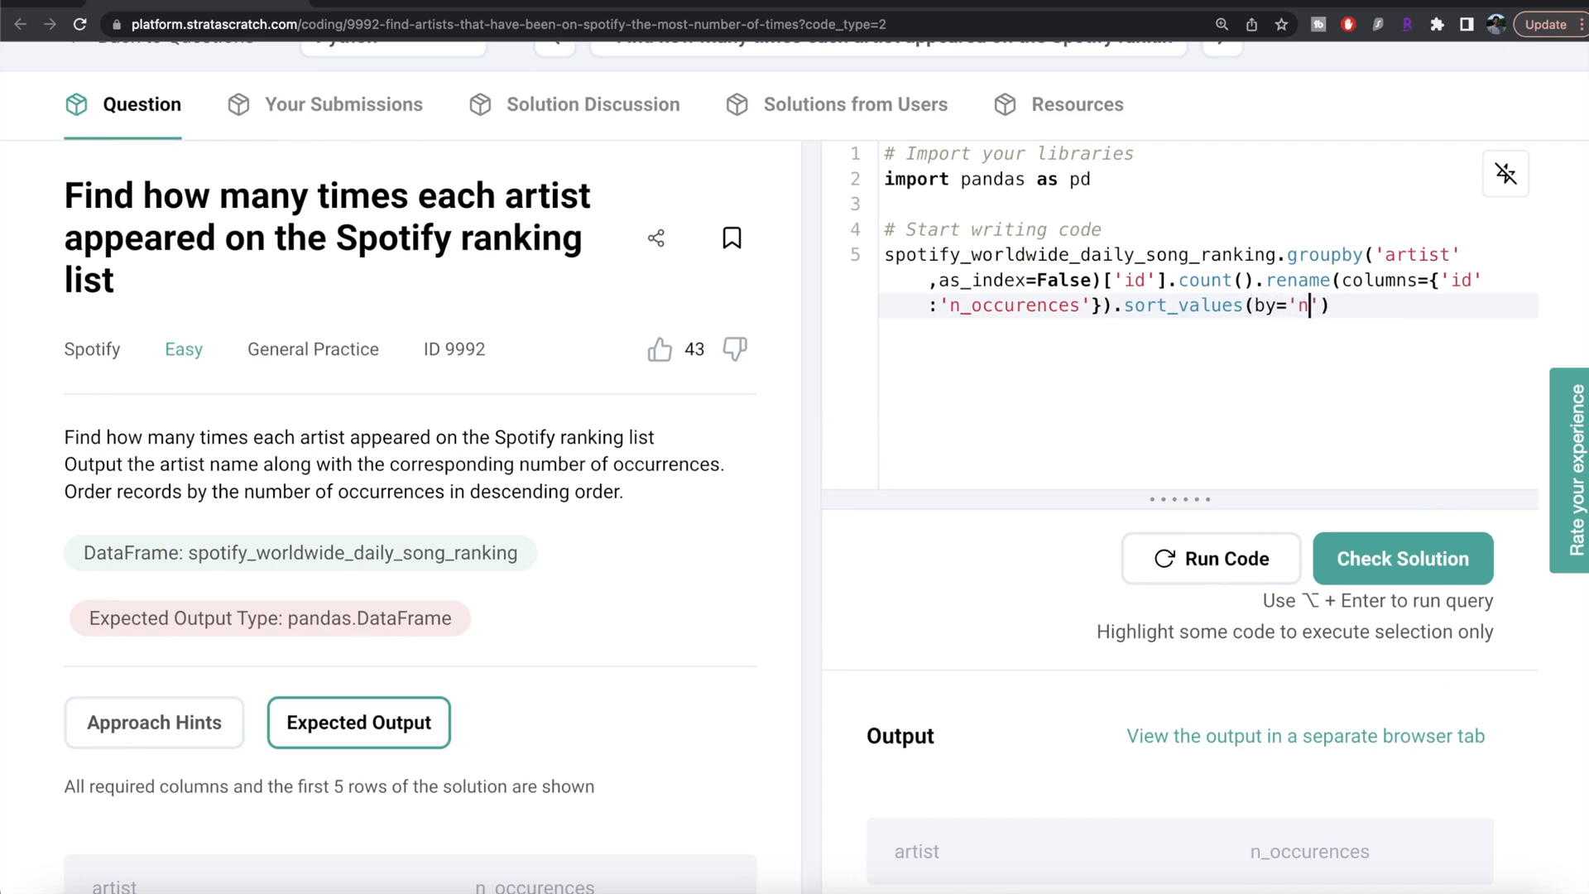
{"action": "type", "text": "_occurences"}
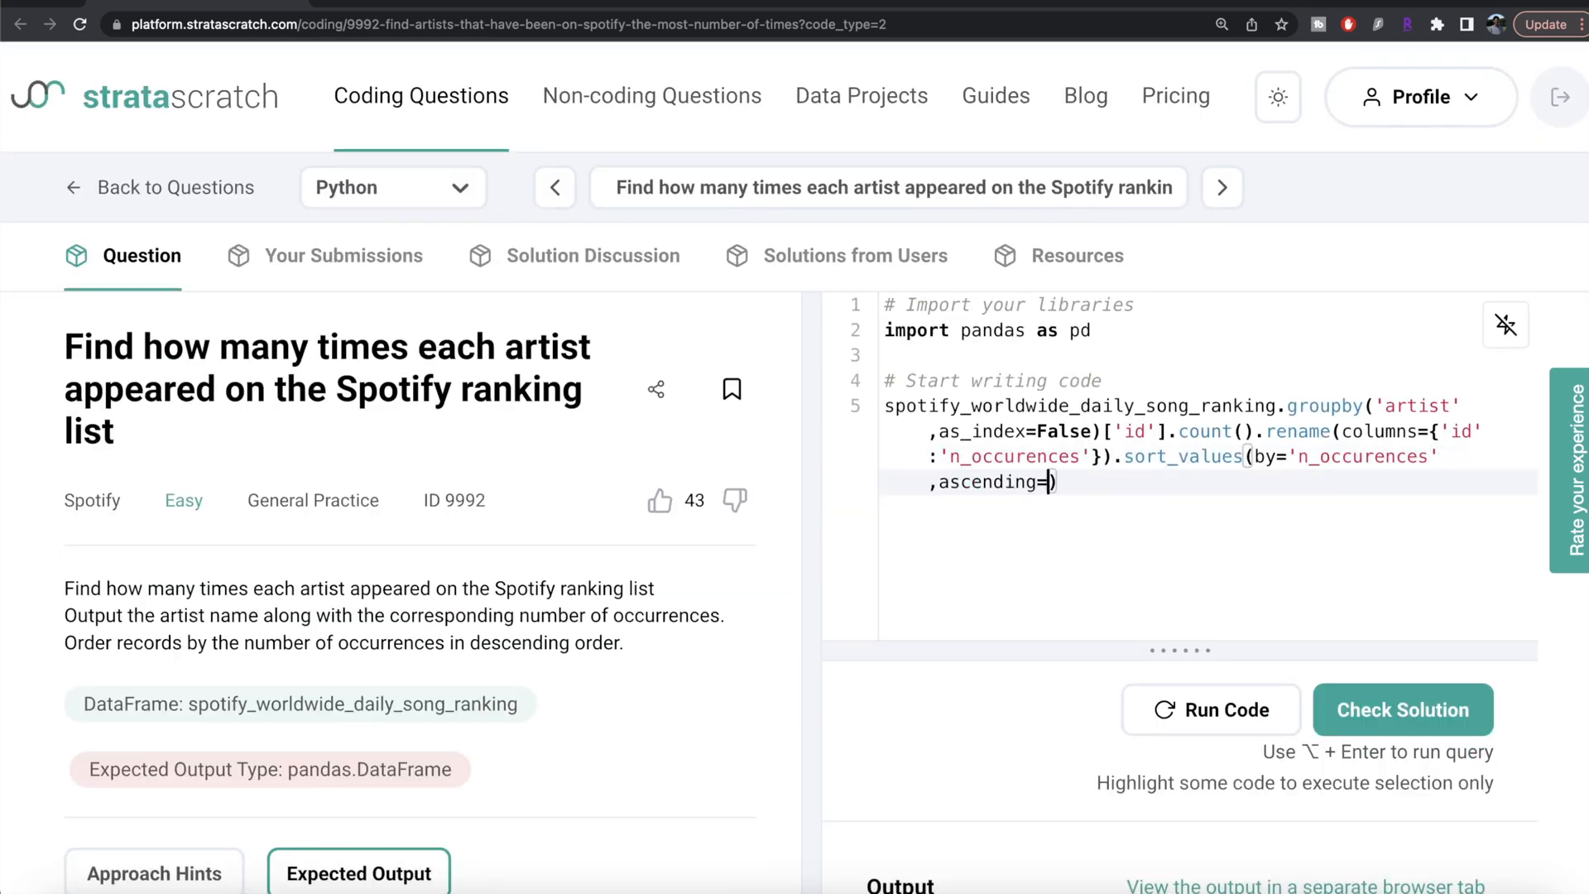
{"action": "type", "text": "False"}
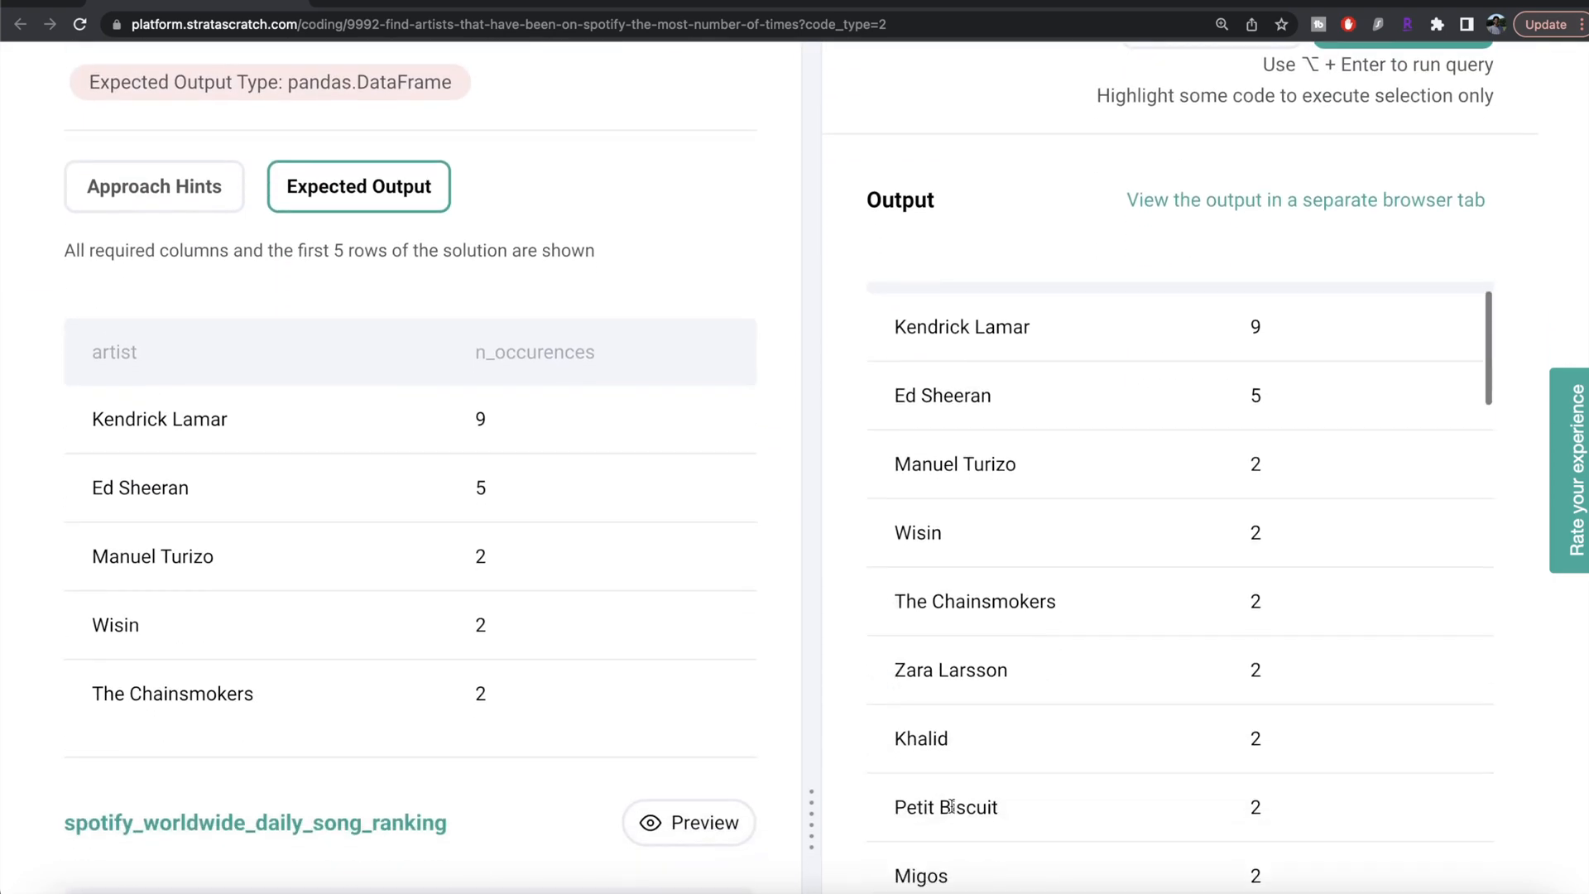
Step: Compare the output with the expected result and submit the pandas solution via Check Solution
{"action": "scroll", "scroll_direction": "down", "scroll_amount": 3}
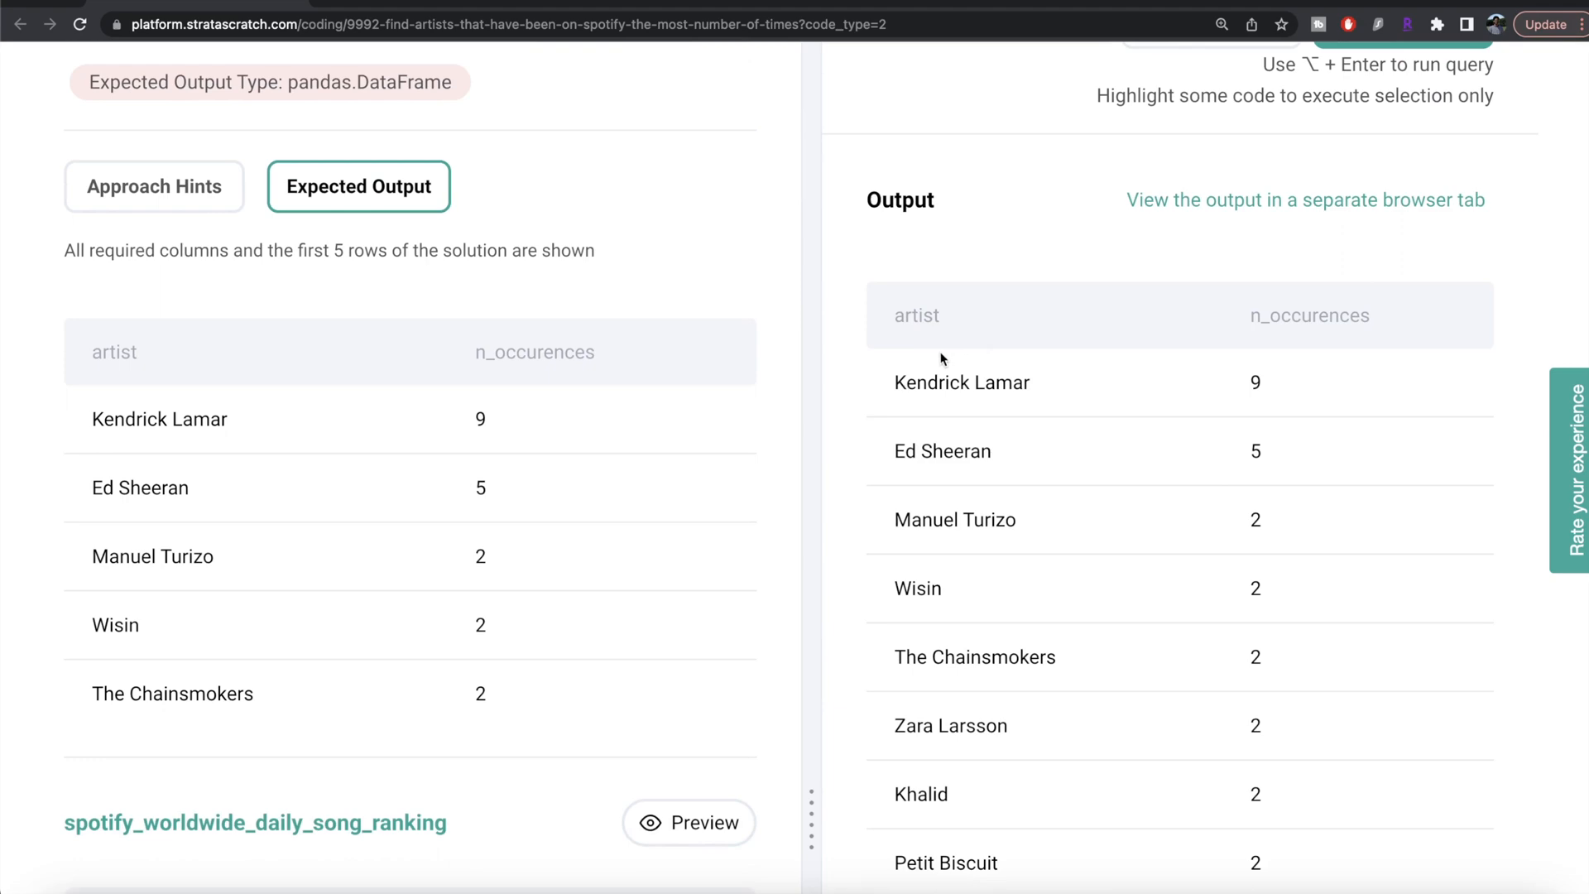
{"action": "mouse_move", "coordinate": [377, 495]}
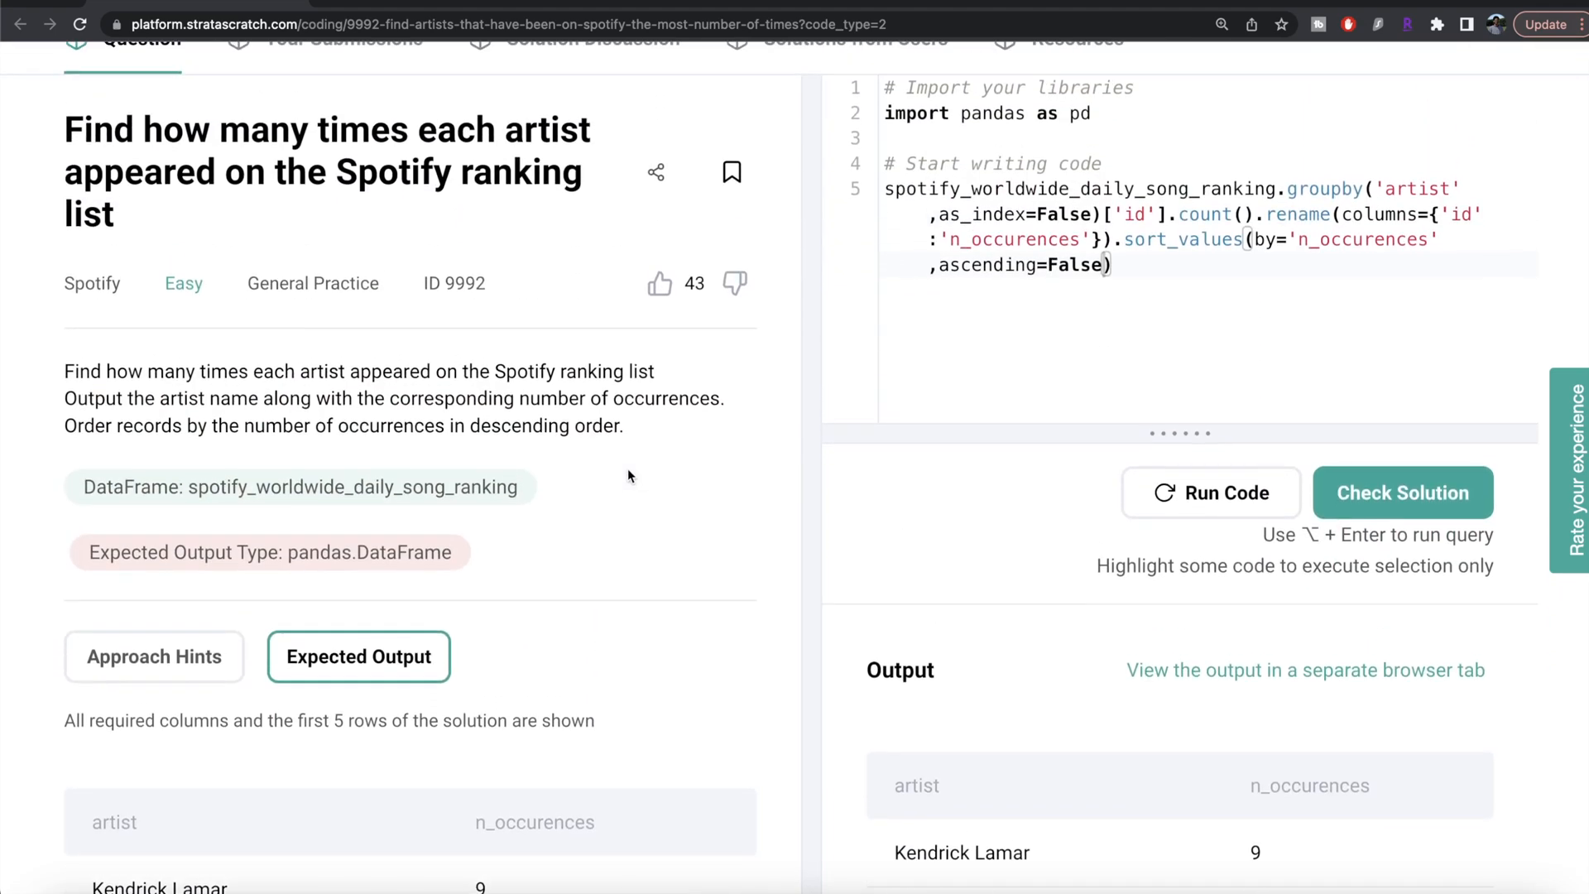
{"action": "scroll", "scroll_direction": "down", "scroll_amount": 3}
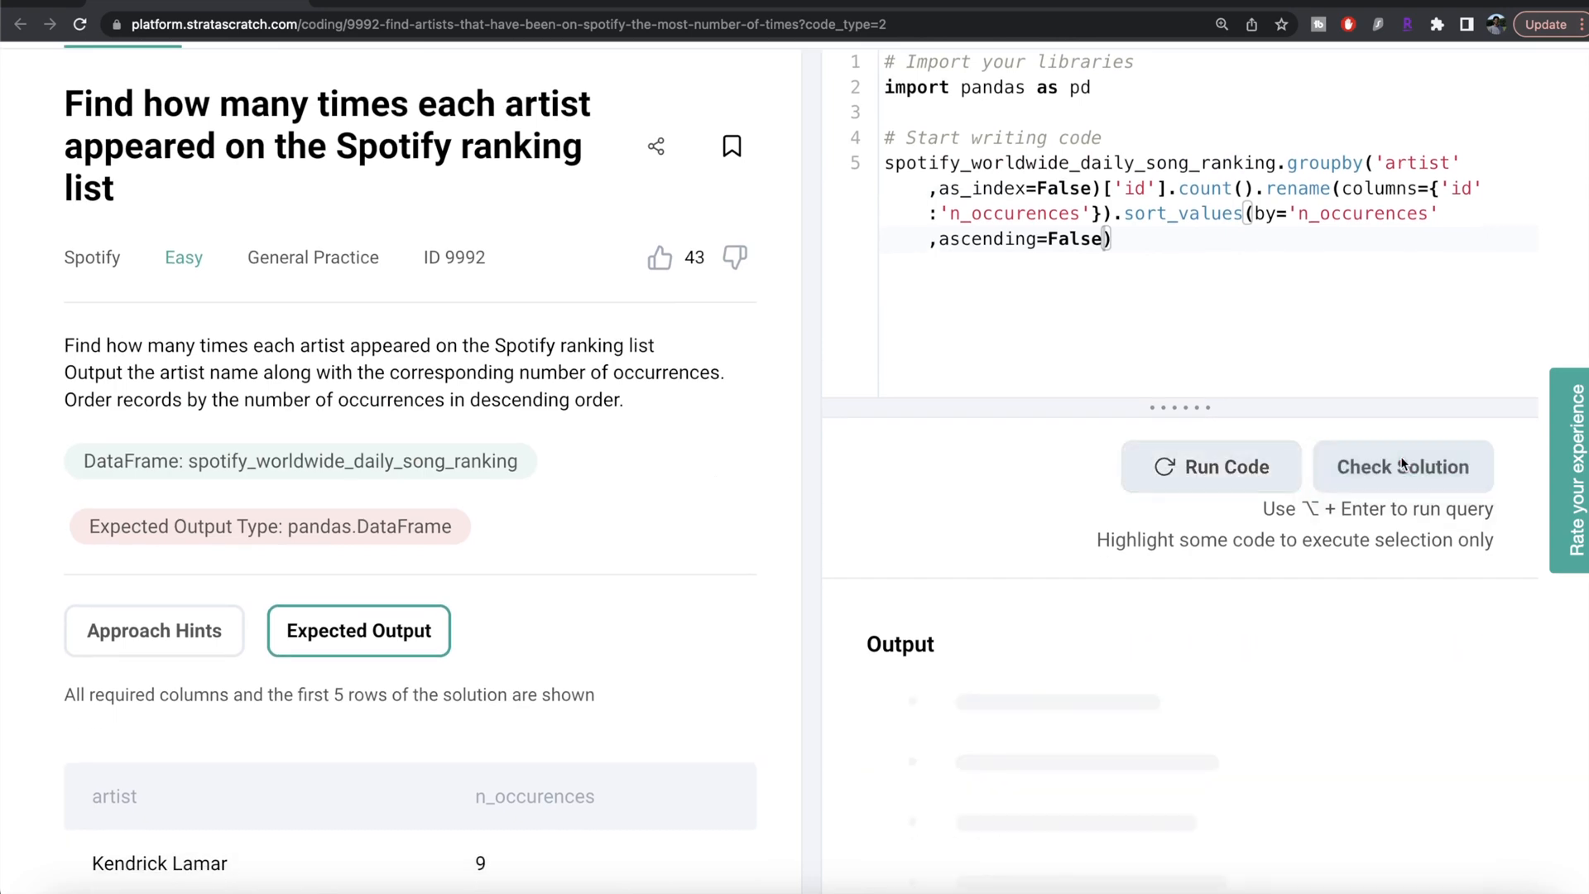
{"action": "left_click", "coordinate": [1210, 467]}
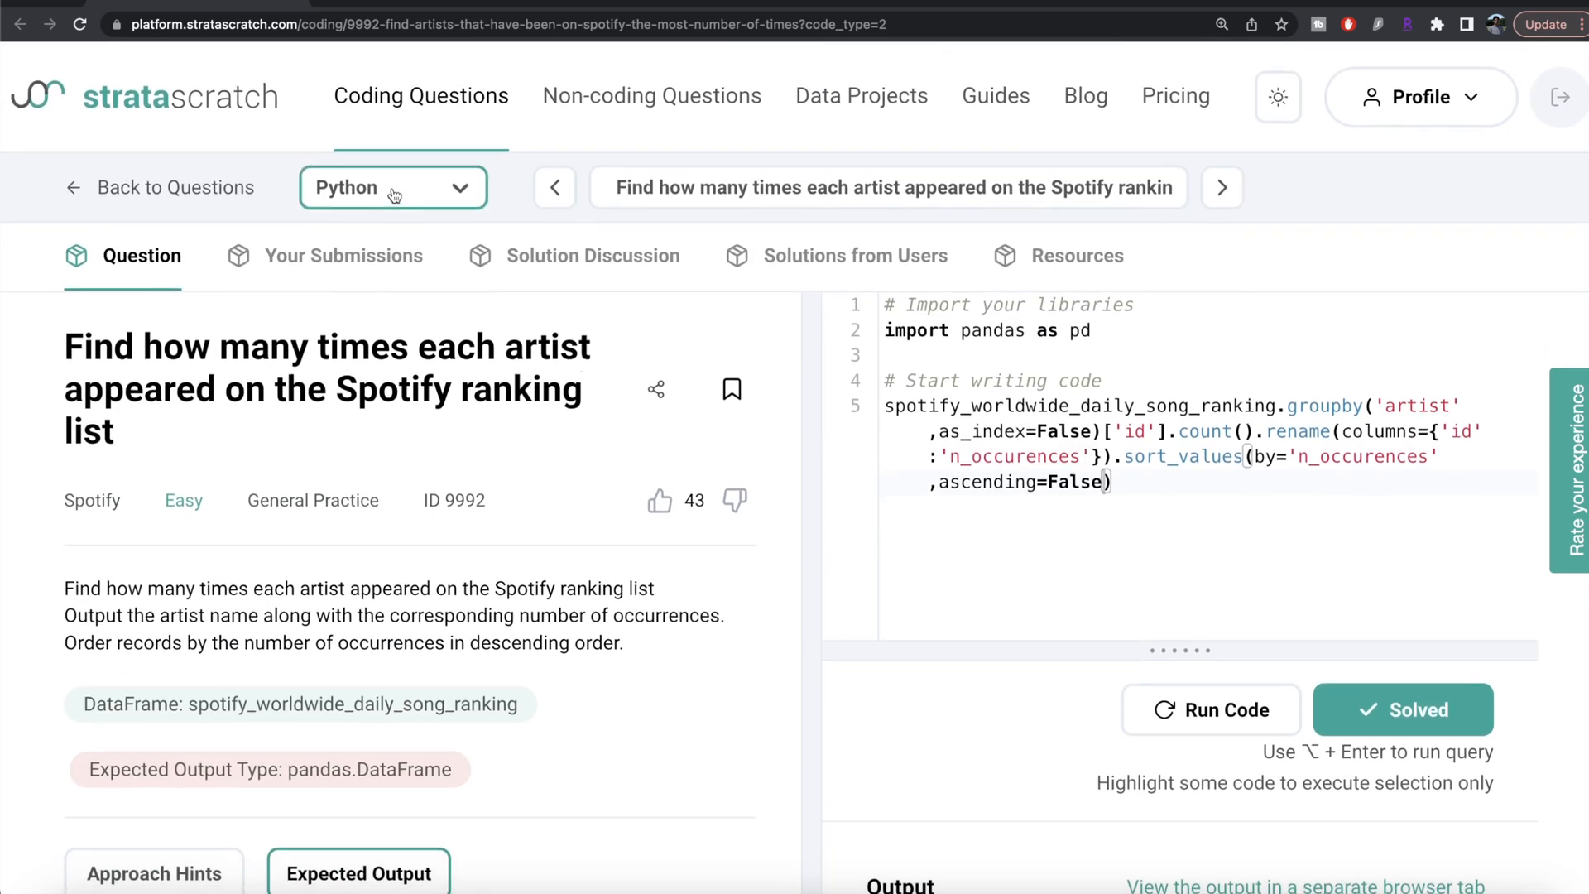
Step: Switch the solution language to MySQL, loading the starter select-all query
{"action": "left_click", "coordinate": [392, 187]}
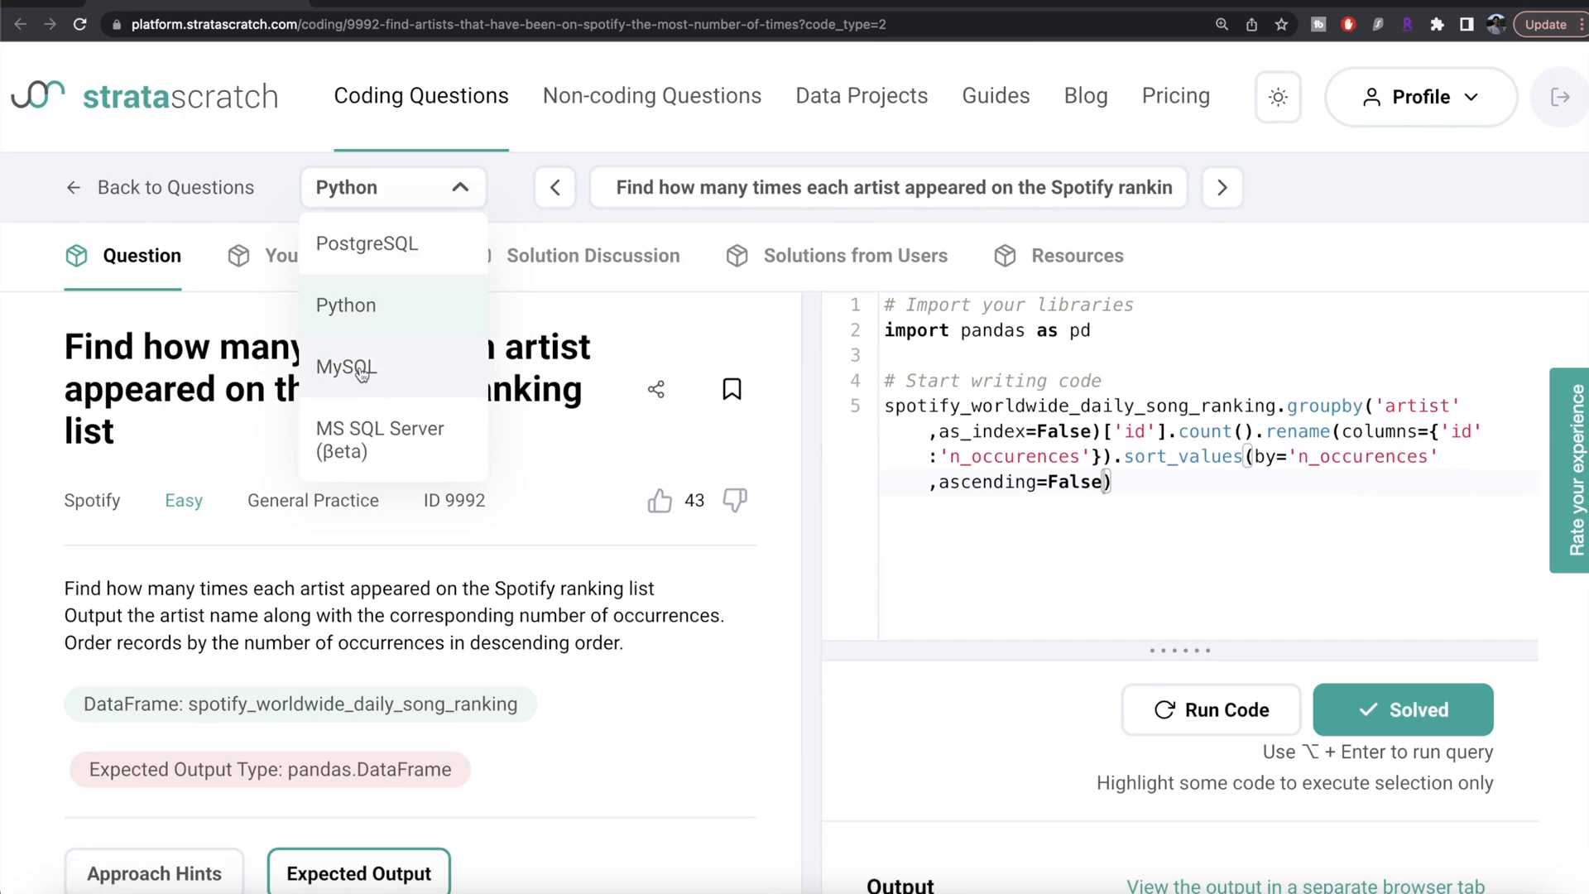
{"action": "left_click", "coordinate": [346, 368]}
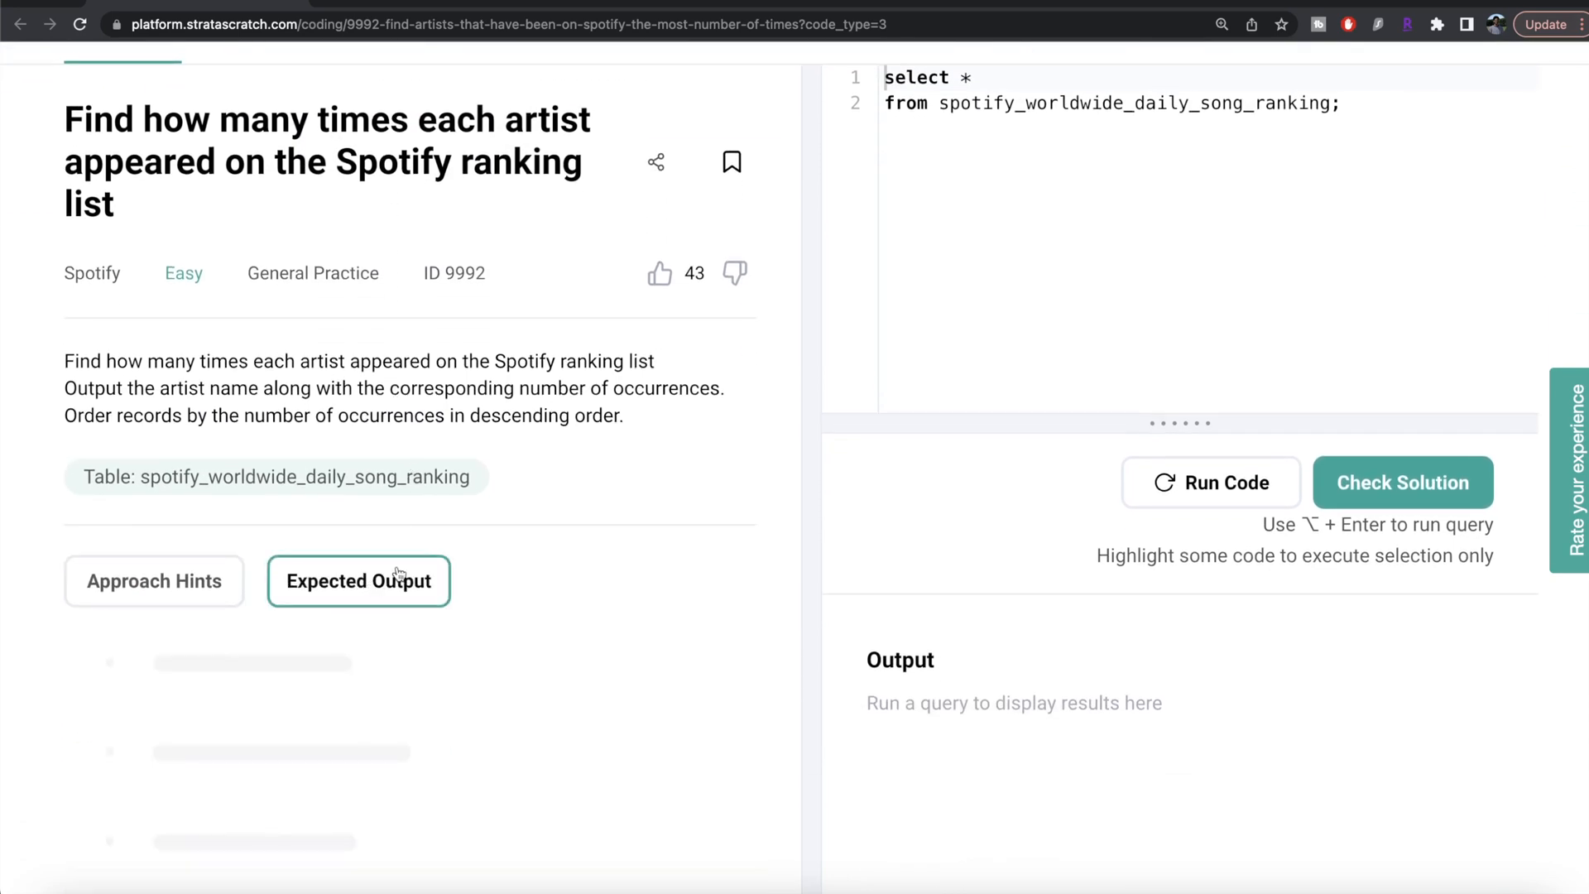
{"action": "scroll", "scroll_direction": "down", "scroll_amount": 3}
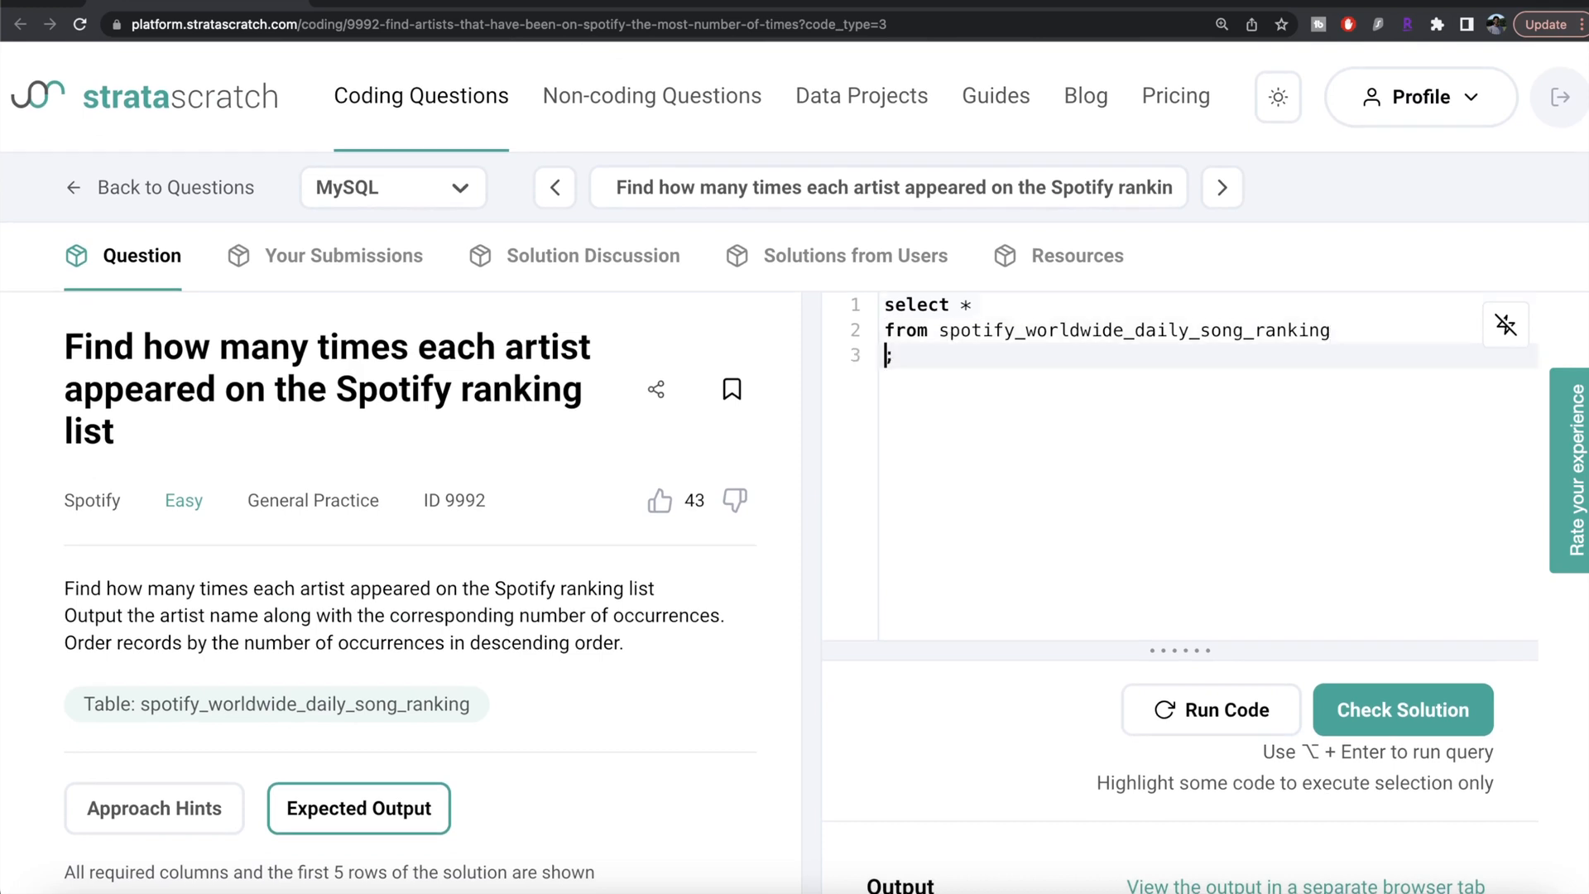
Step: Write SELECT artist, COUNT(id) AS n_occurences ... GROUP BY artist
{"action": "type", "text": "GROUP B"}
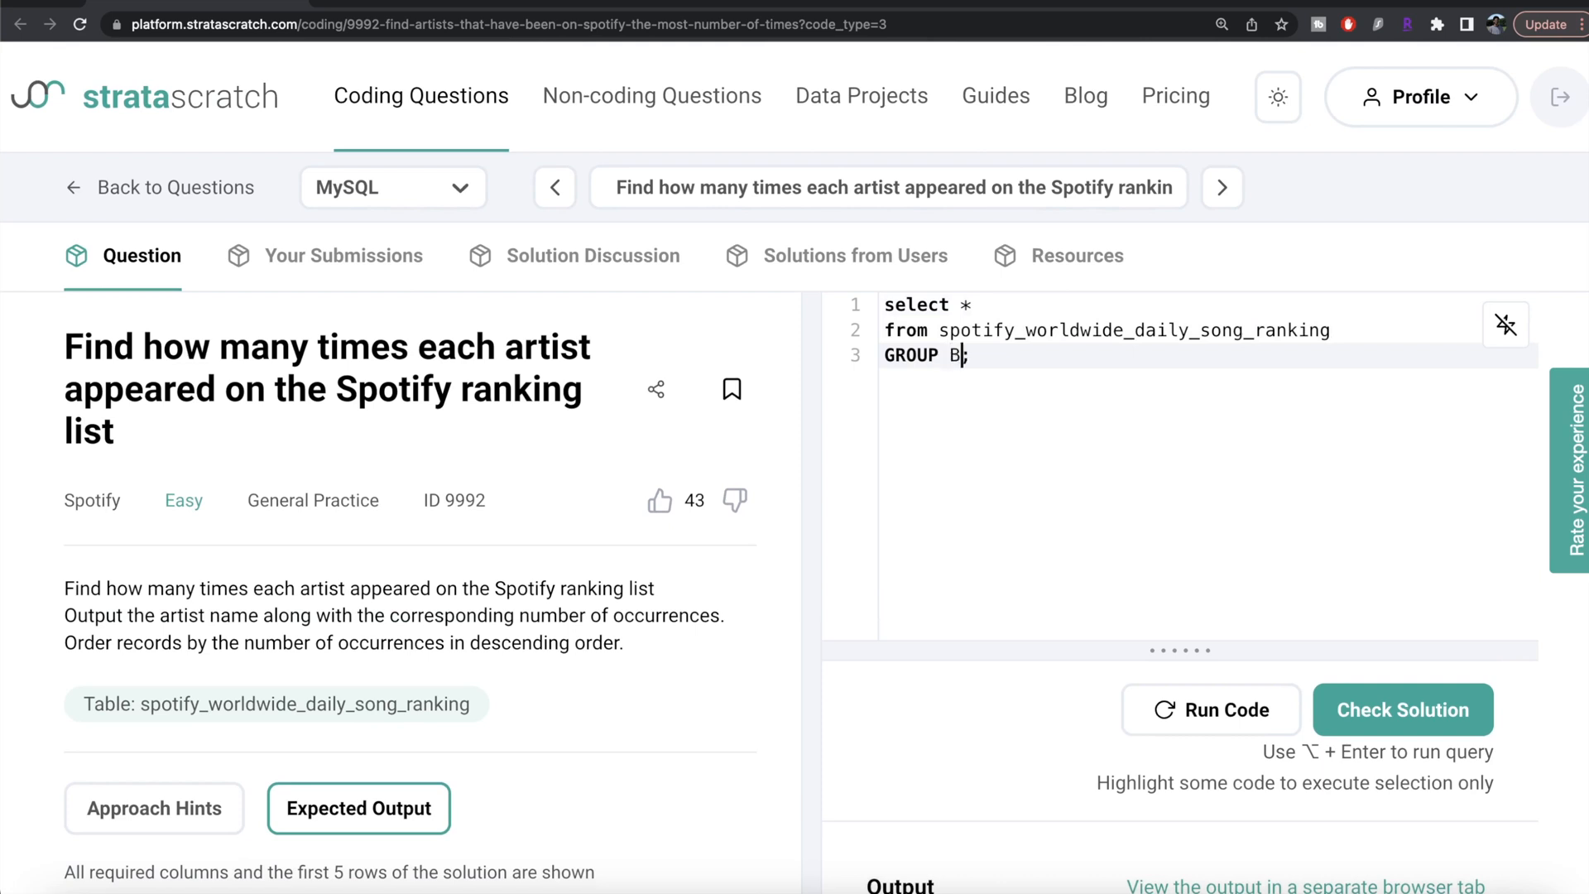
{"action": "type", "text": "Y artist"}
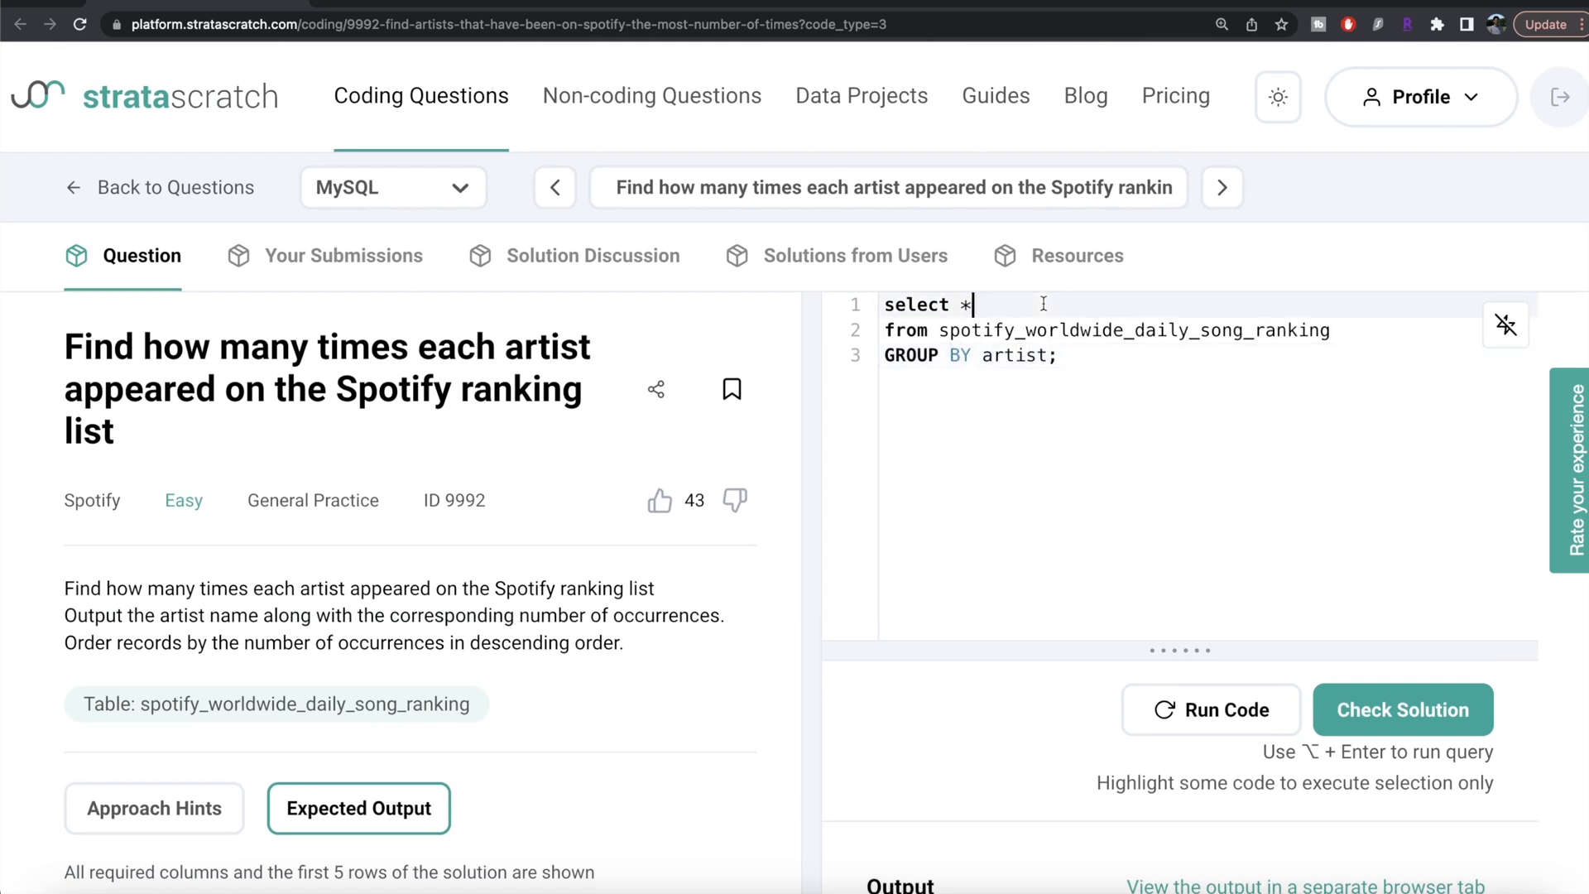
{"action": "type", "text": "artist"}
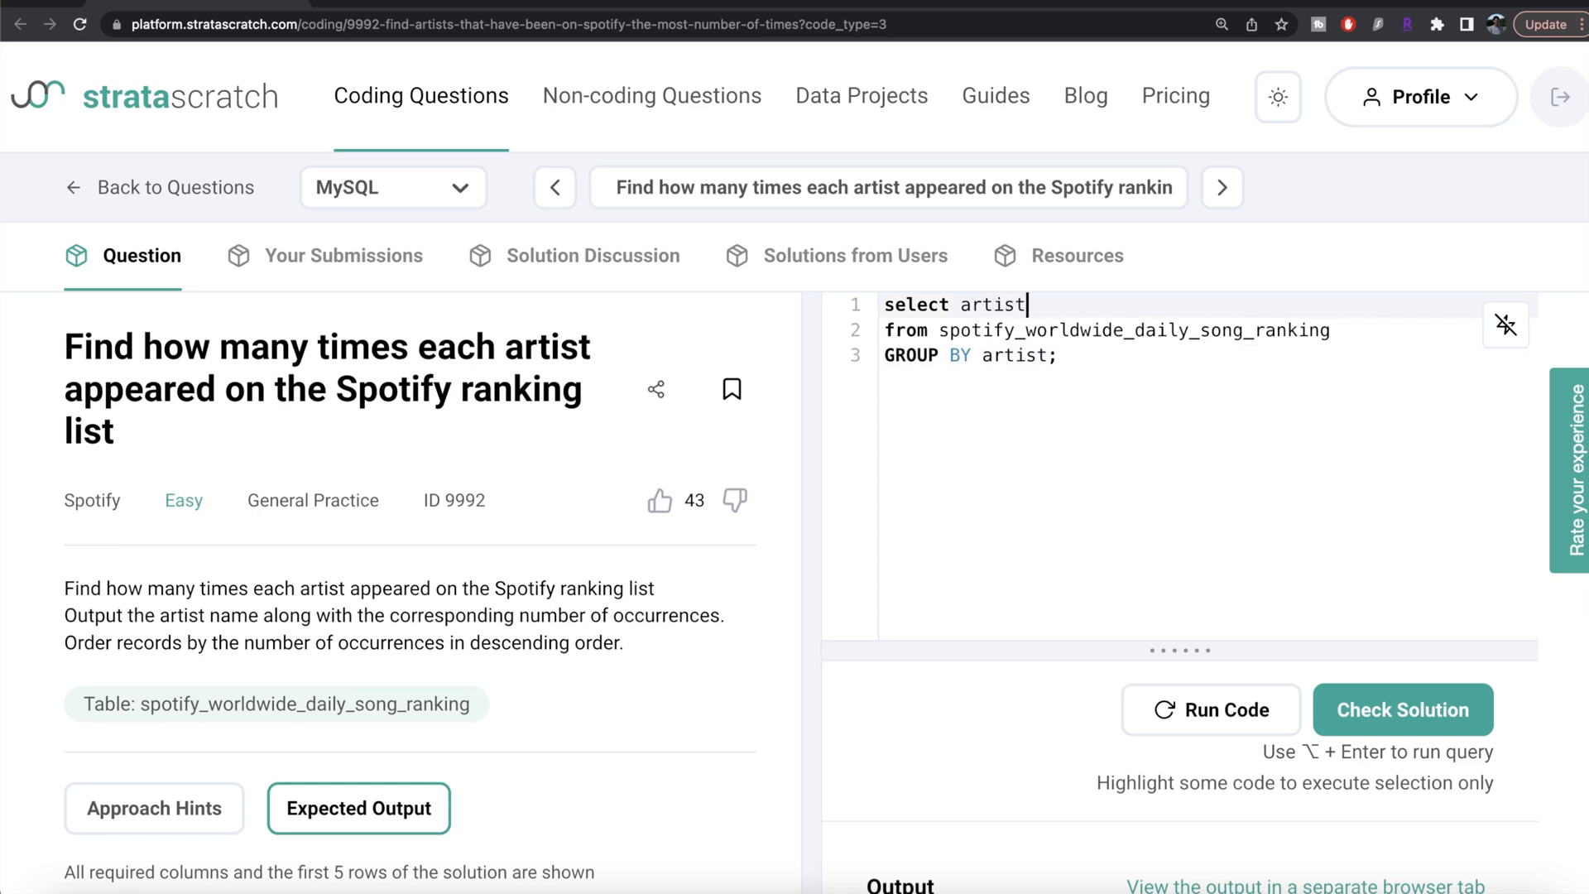
{"action": "type", "text": ", COUNT"}
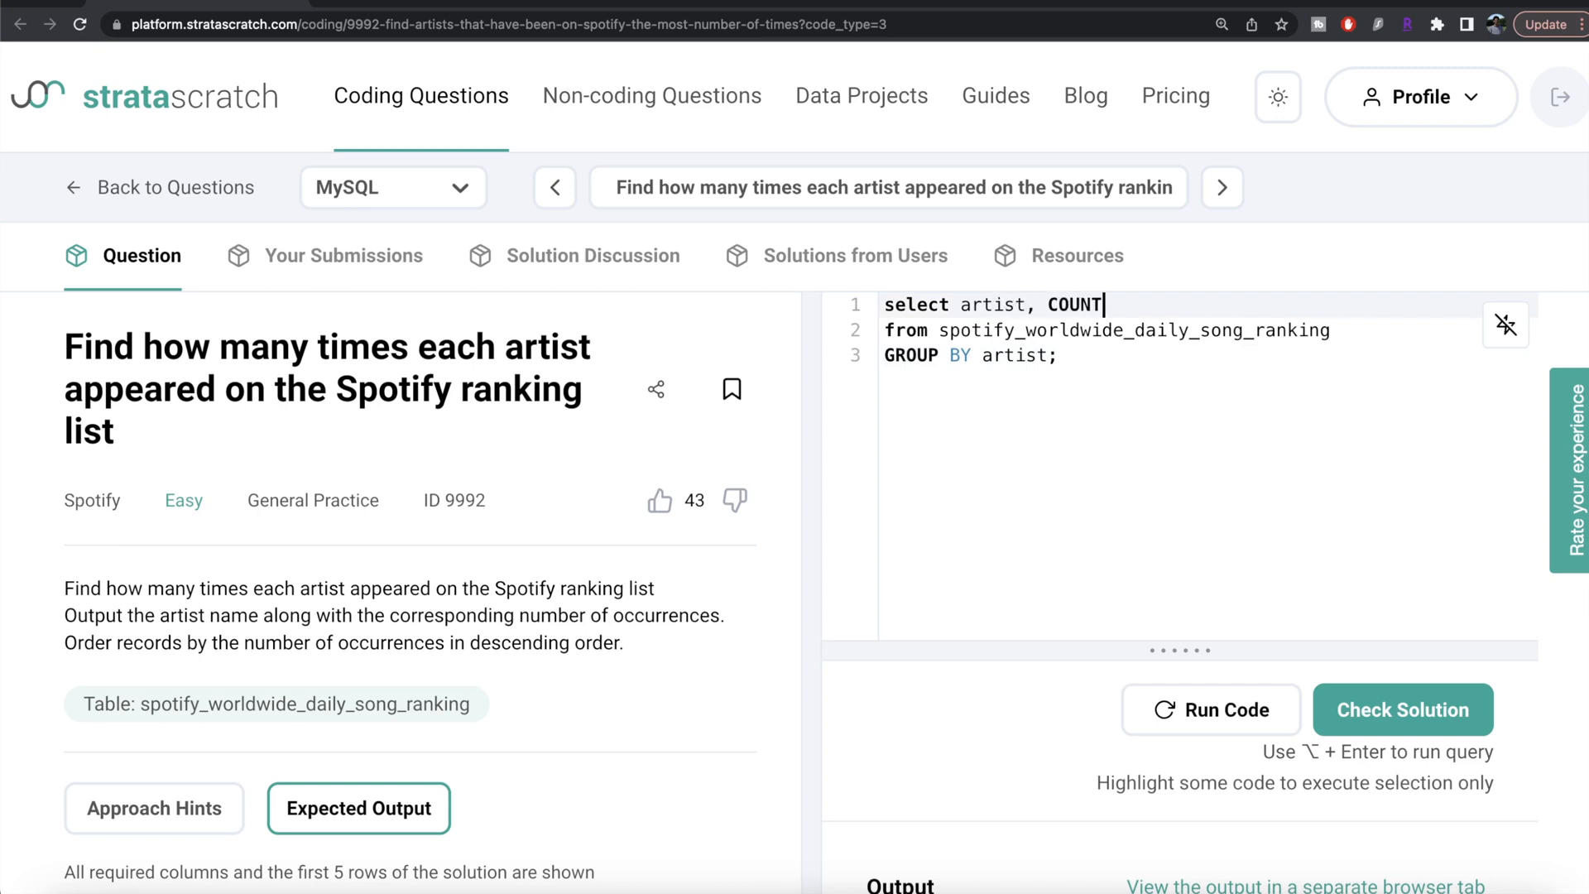
{"action": "type", "text": "(id)"}
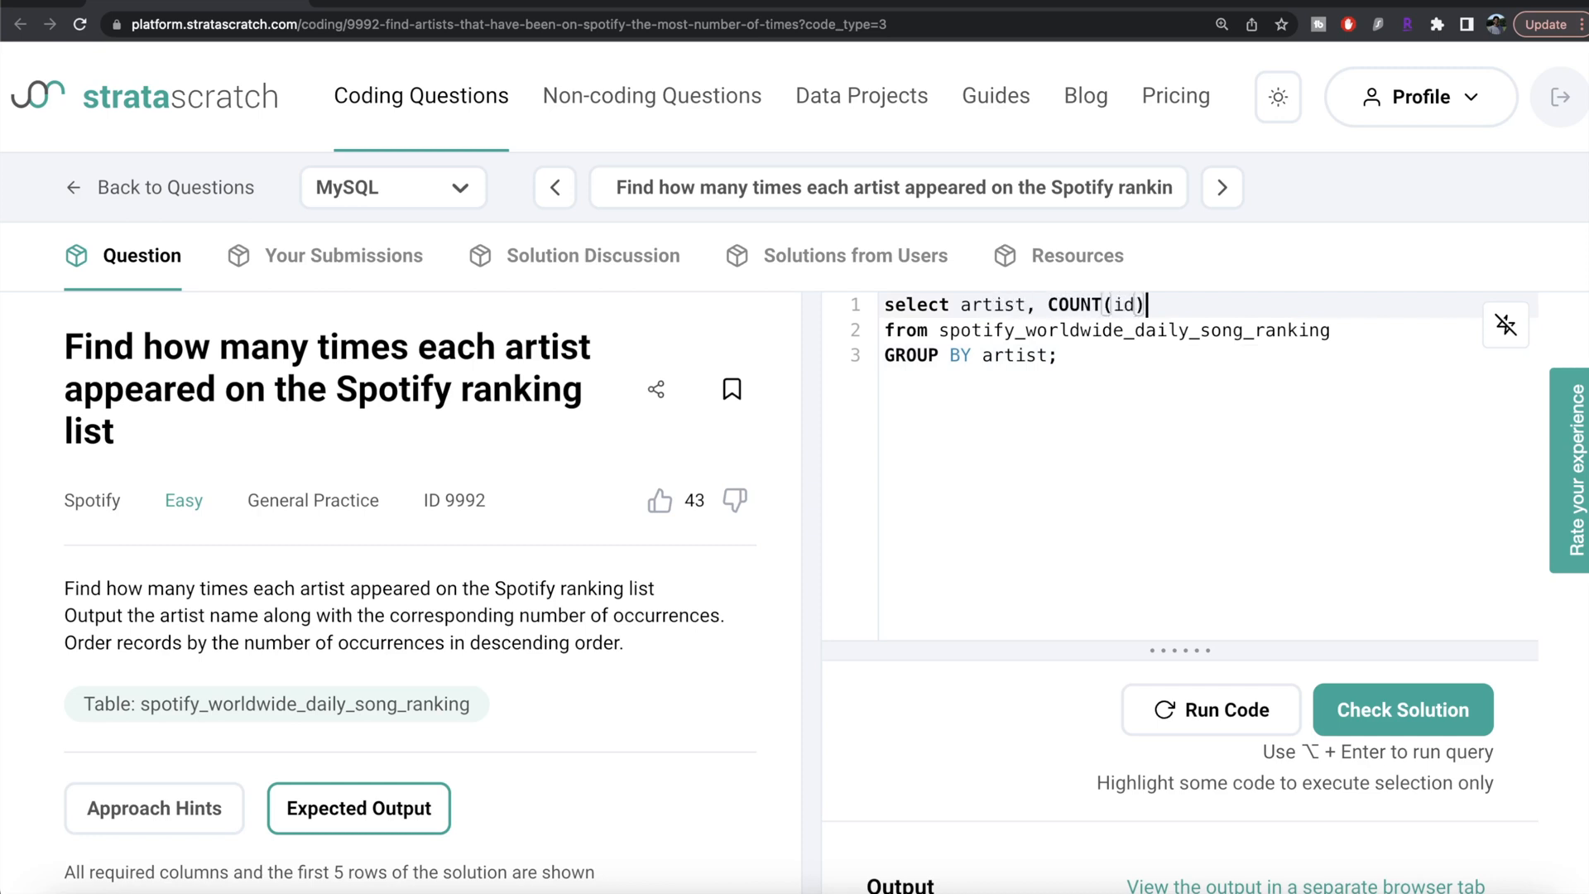
{"action": "scroll", "scroll_direction": "down", "scroll_amount": 3}
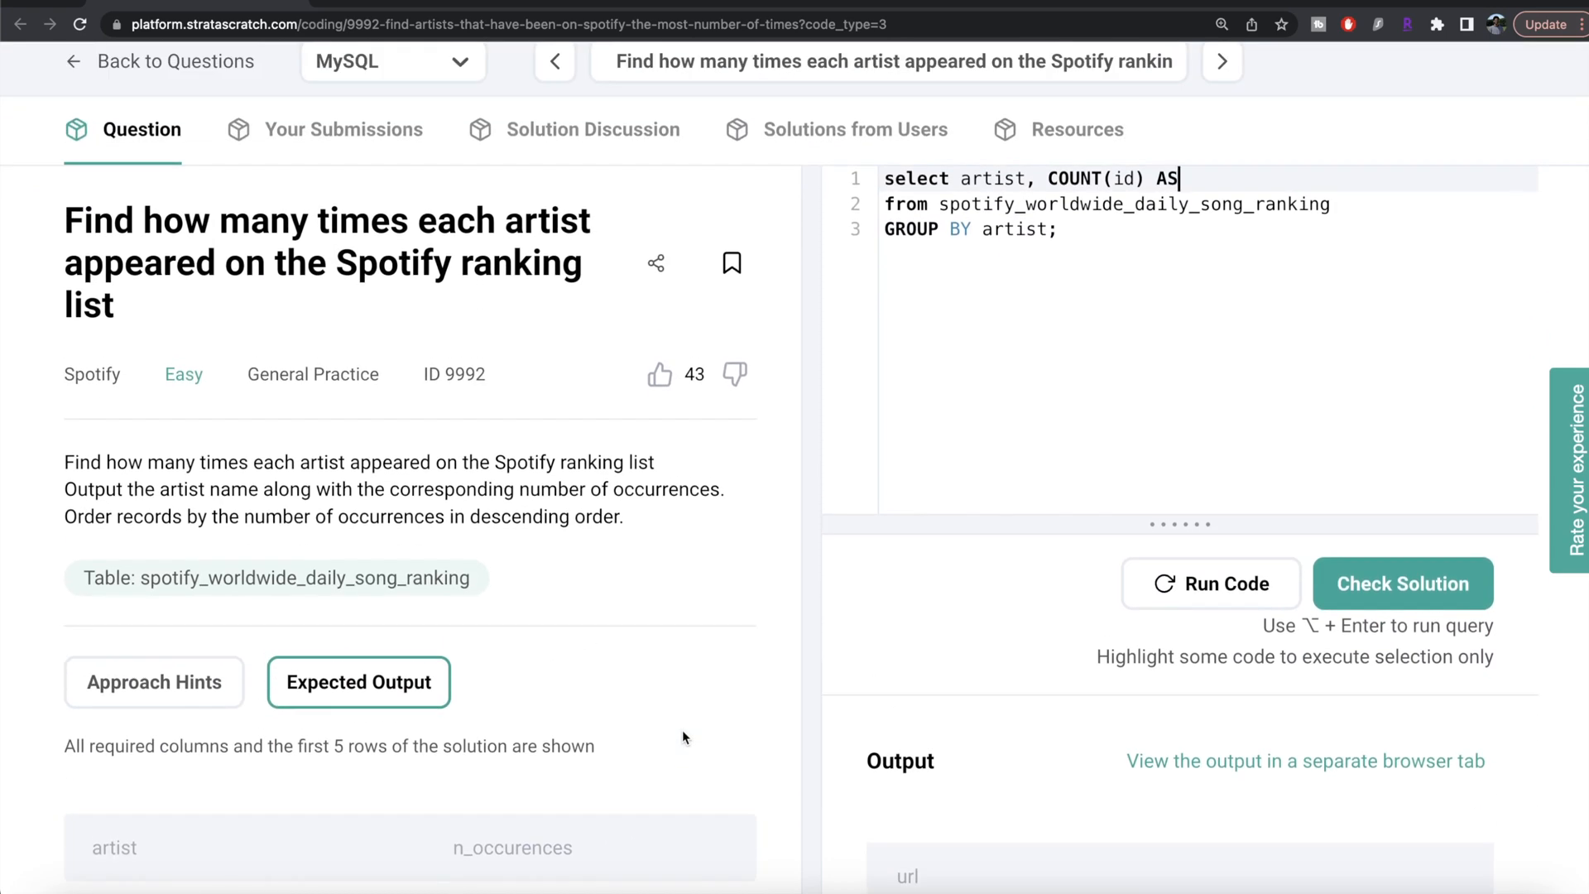
{"action": "type", "text": "n"}
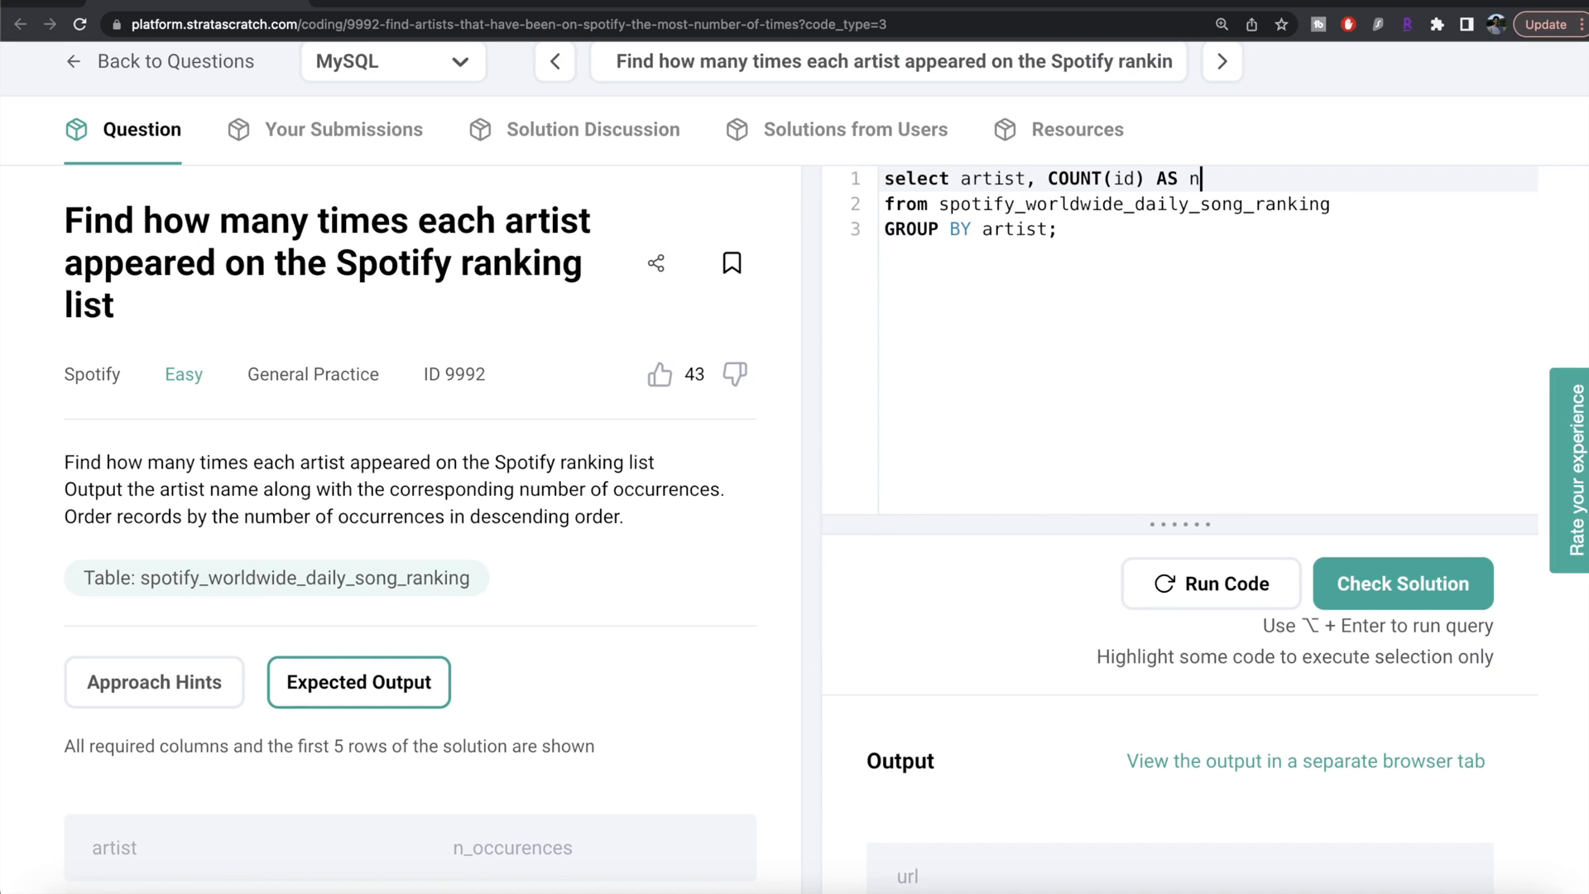
{"action": "type", "text": "_occurences"}
{"action": "type", "text": "ORDER ;"}
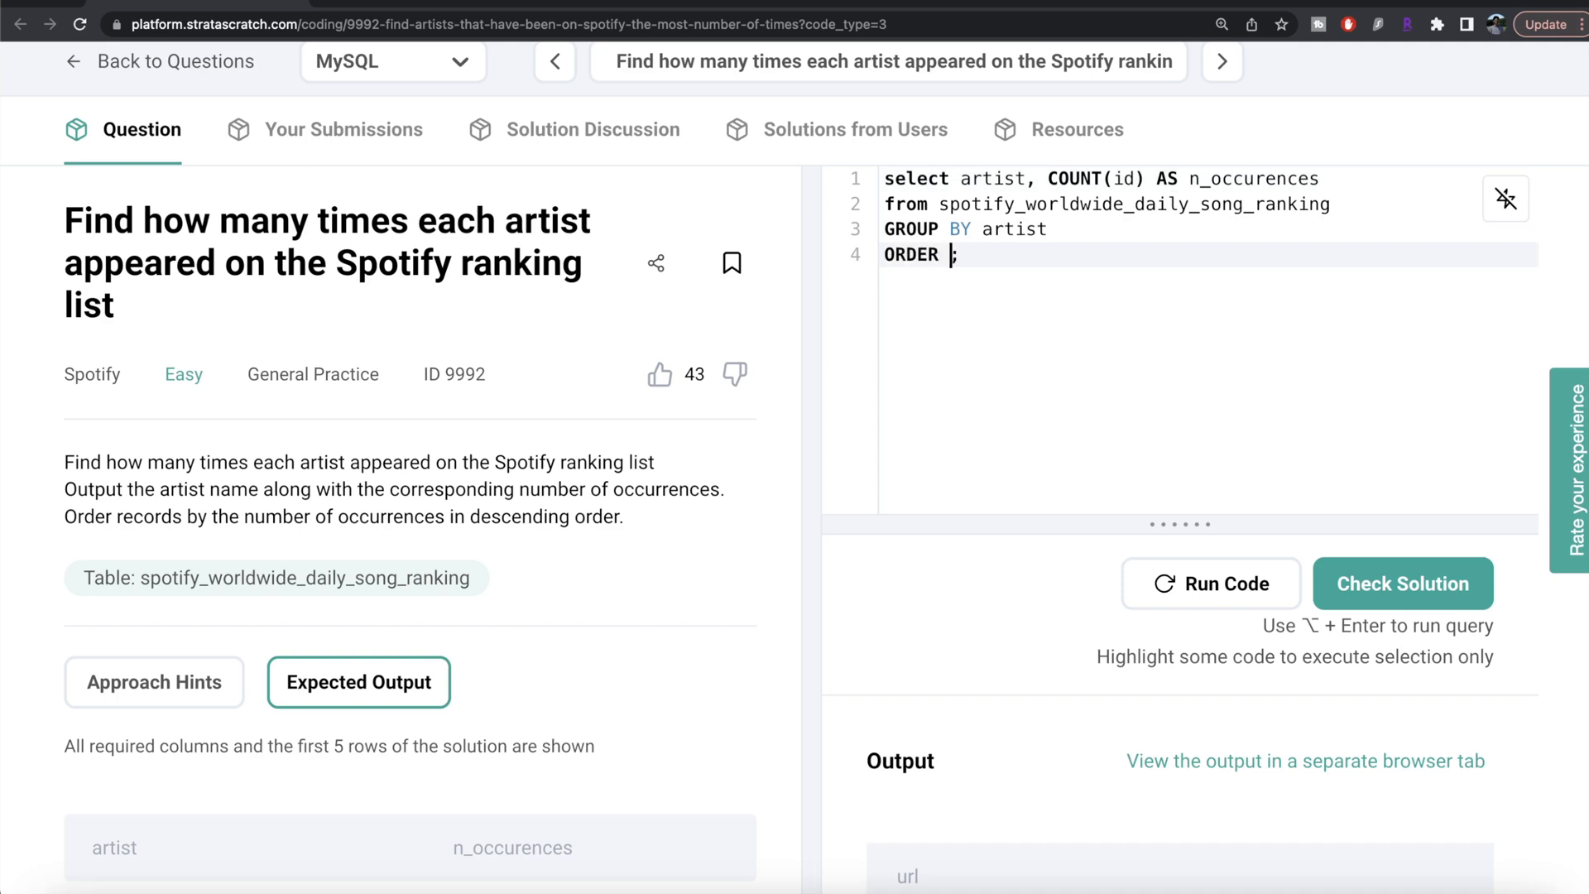
Step: Add ORDER BY n_occurences DESC and run the query to check the artist counts
{"action": "type", "text": "BY n_occu"}
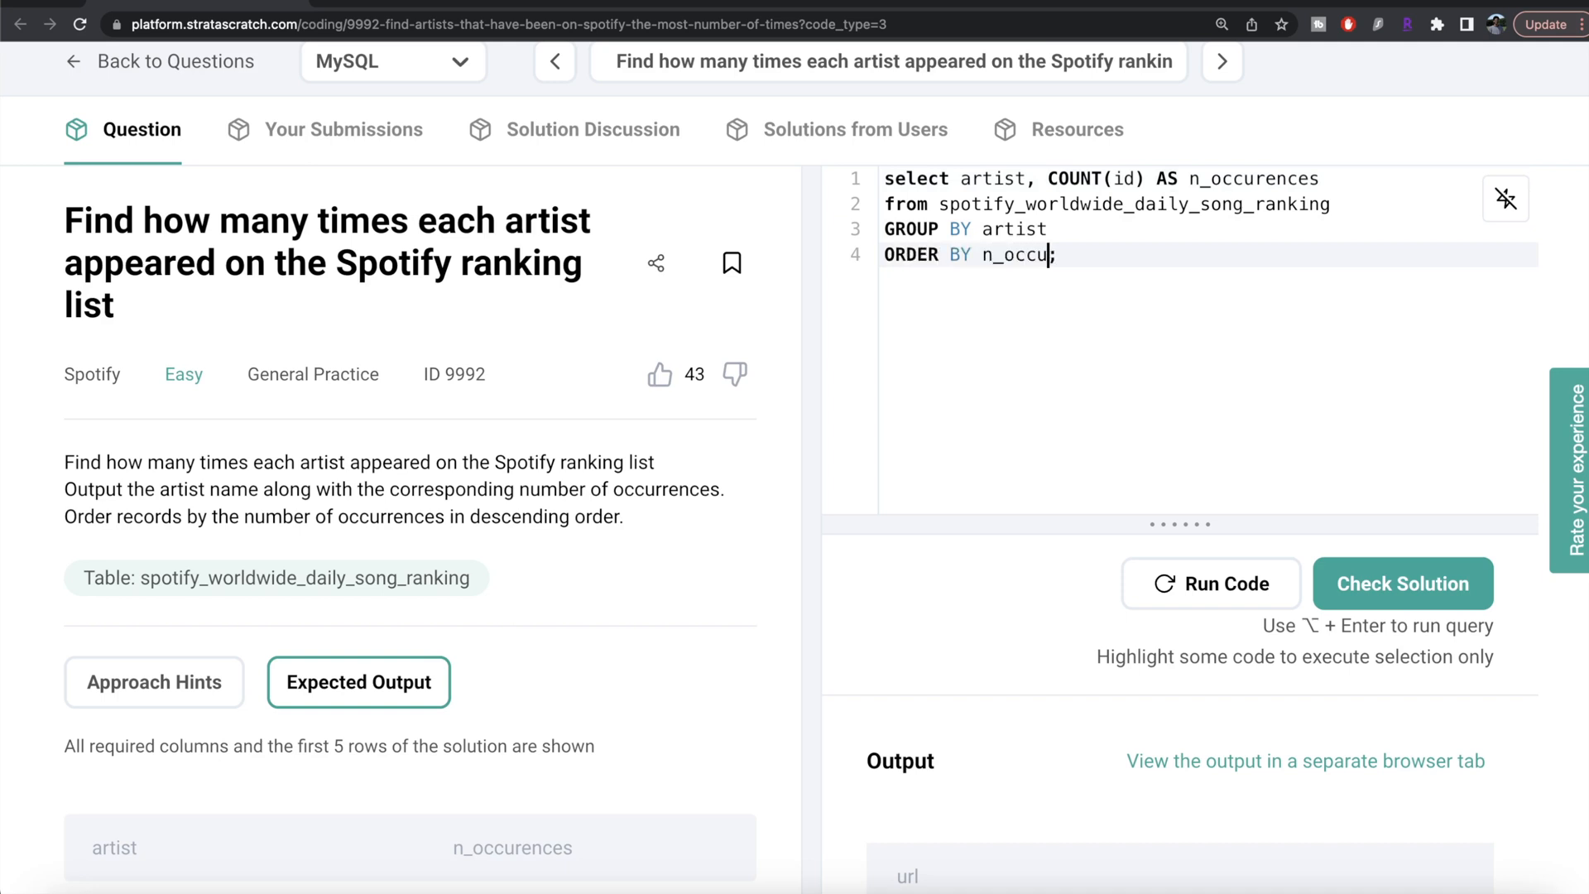
{"action": "type", "text": "rences DESC"}
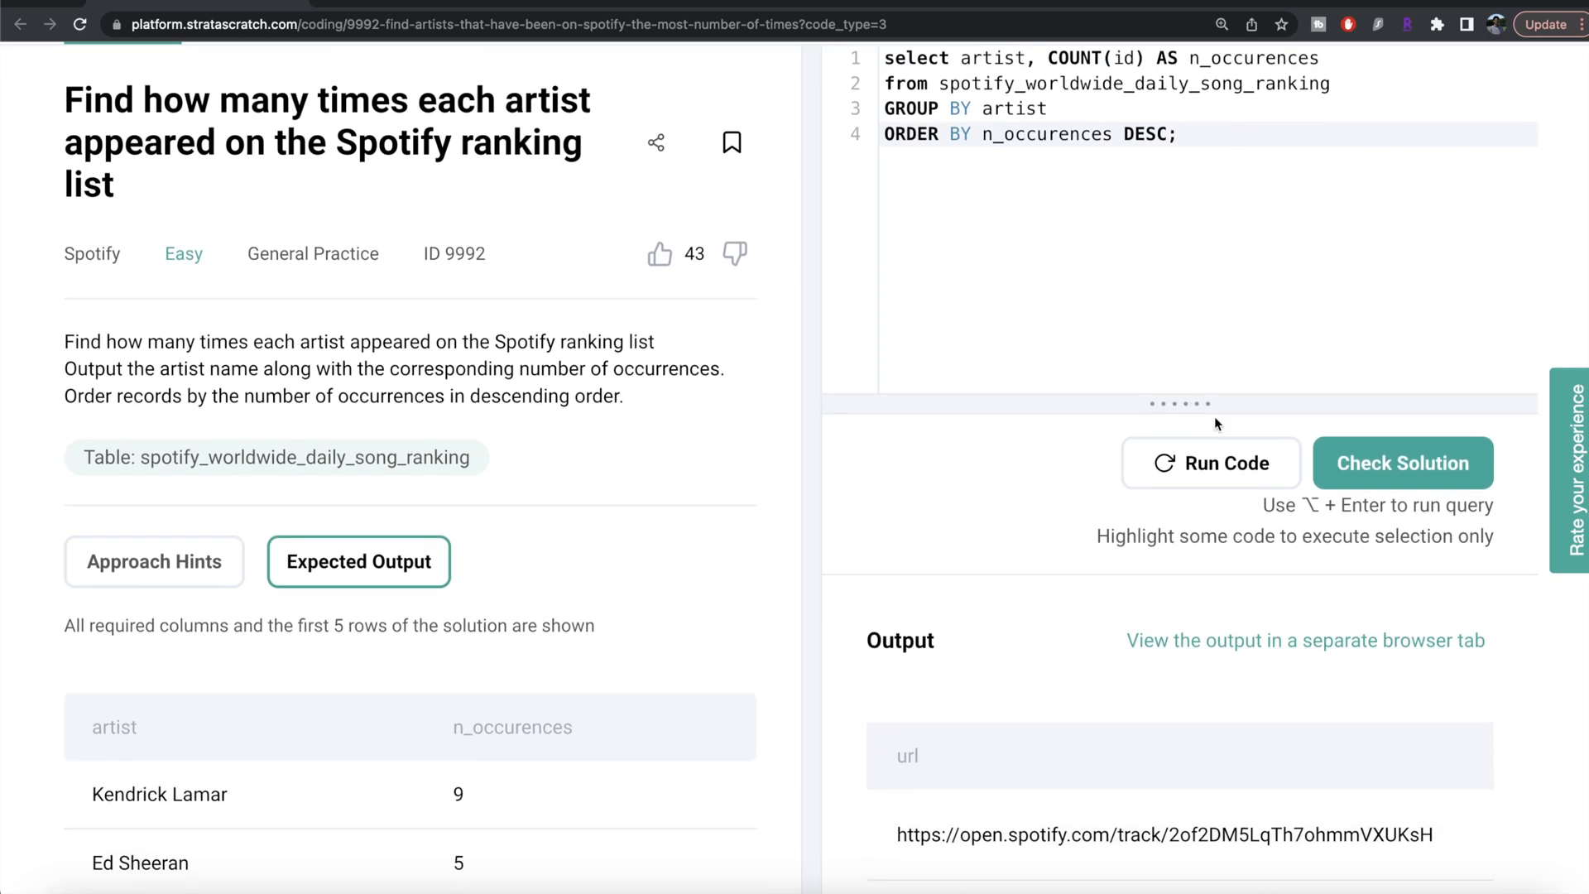
{"action": "scroll", "scroll_direction": "down", "scroll_amount": 3}
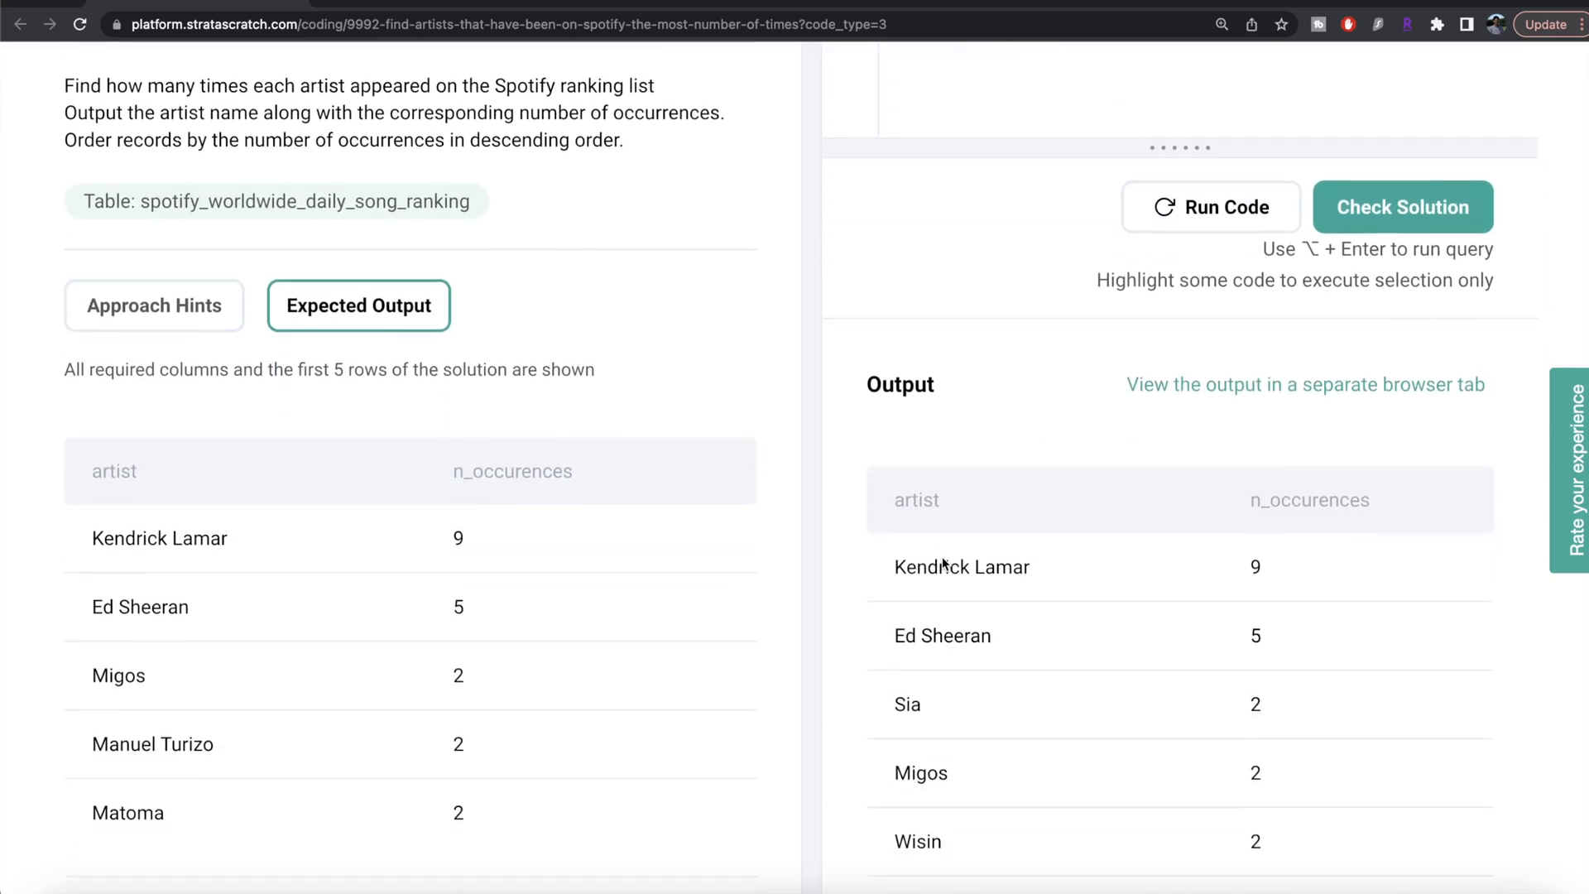
{"action": "scroll", "scroll_direction": "down", "scroll_amount": 3}
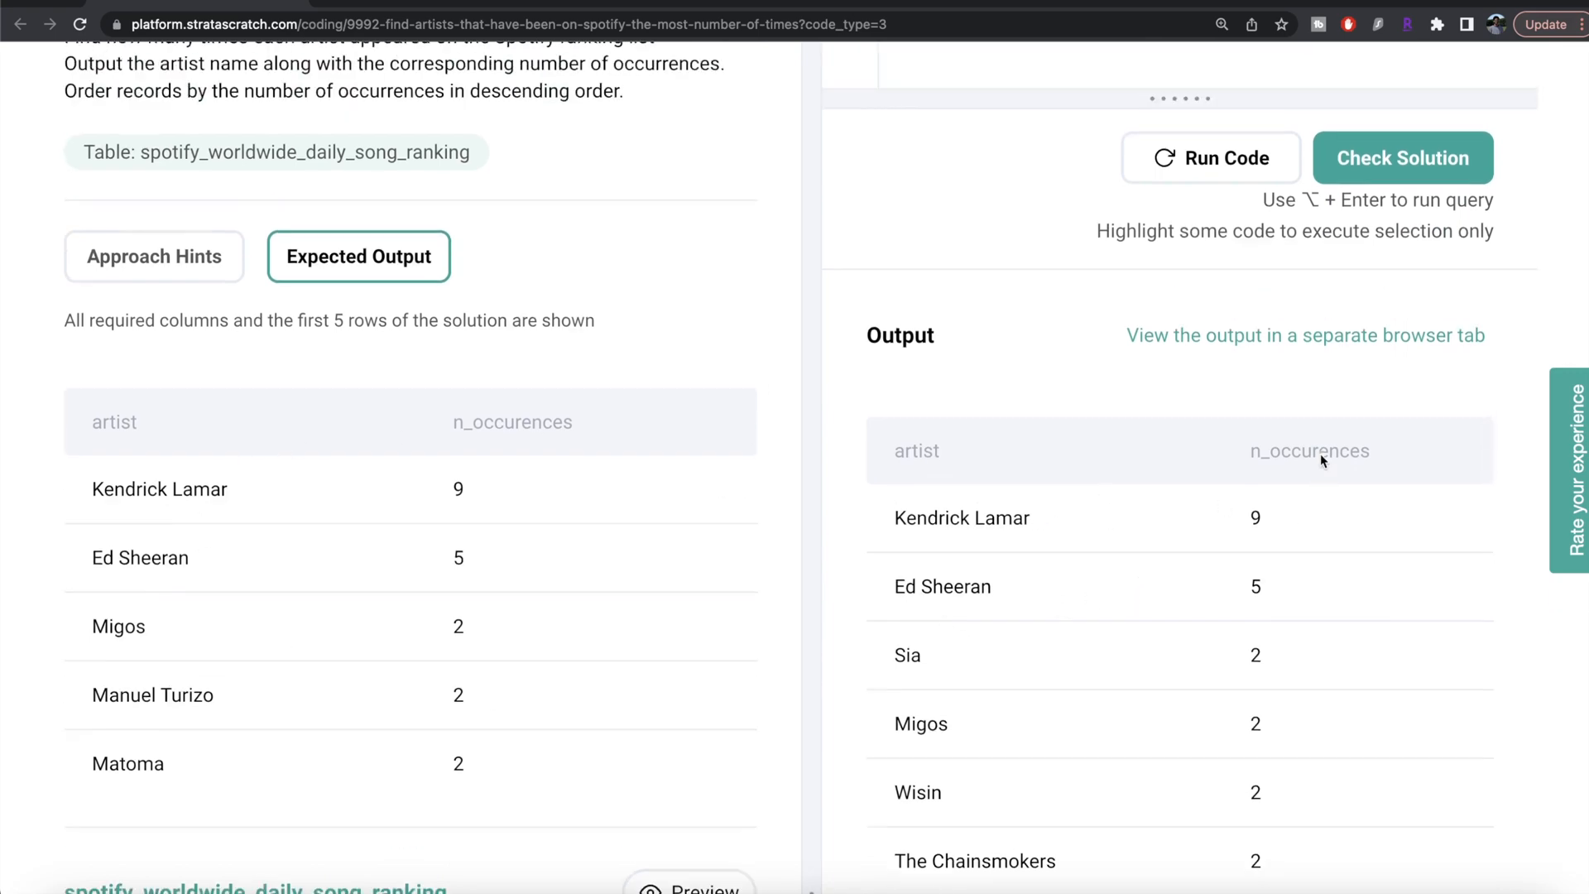
Step: Submit the MySQL query via Check Solution so the question is marked Solved
{"action": "left_click", "coordinate": [1403, 159]}
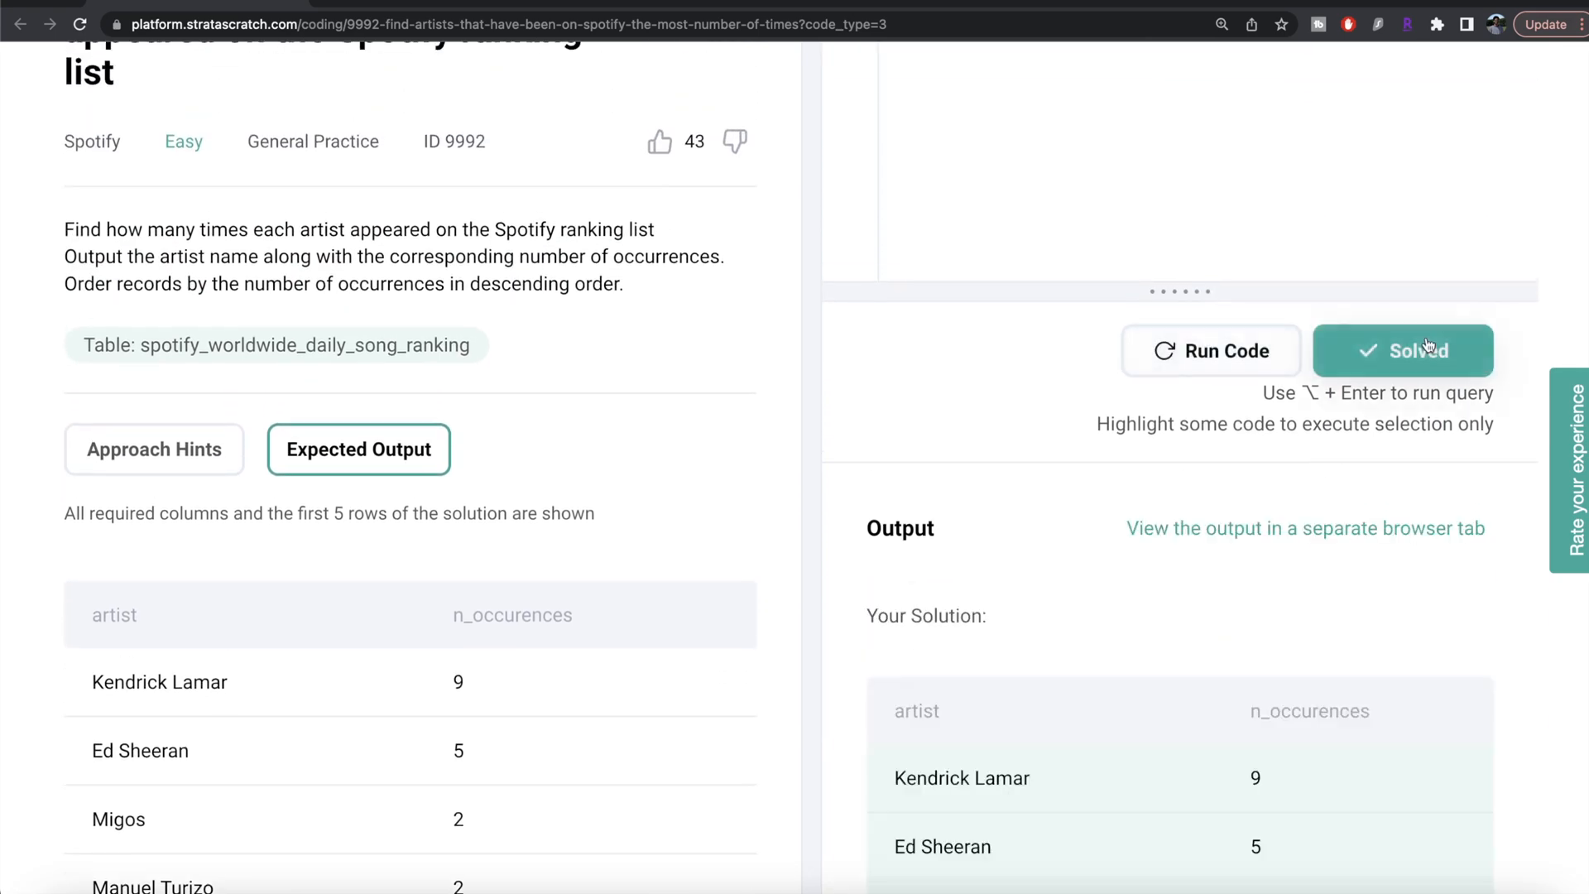
{"action": "scroll", "scroll_direction": "down", "scroll_amount": 3}
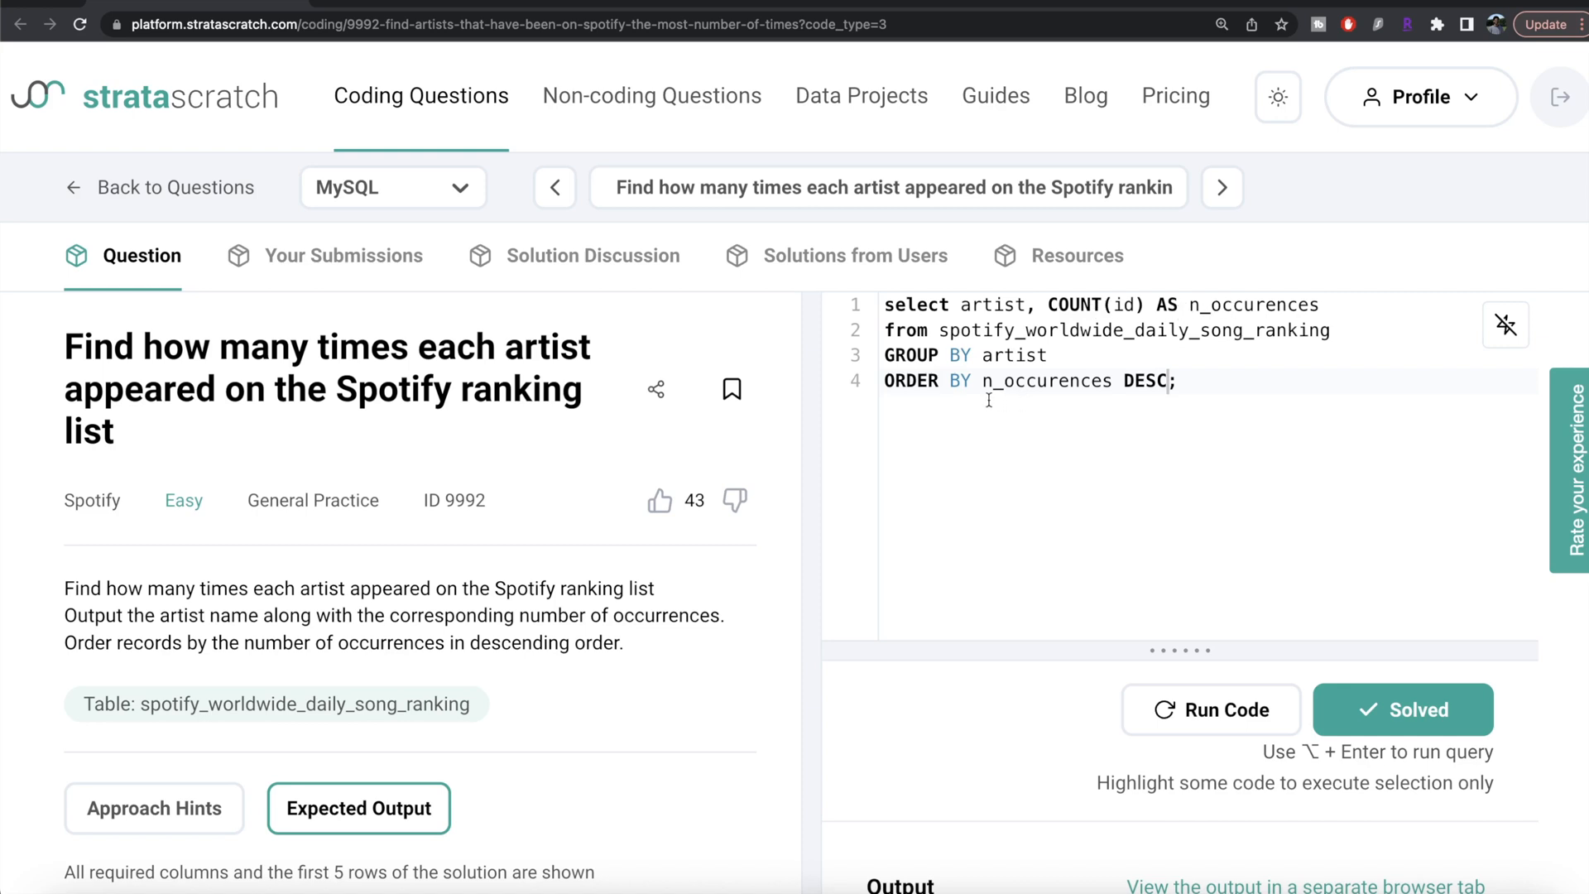
{"action": "mouse_move", "coordinate": [1139, 398]}
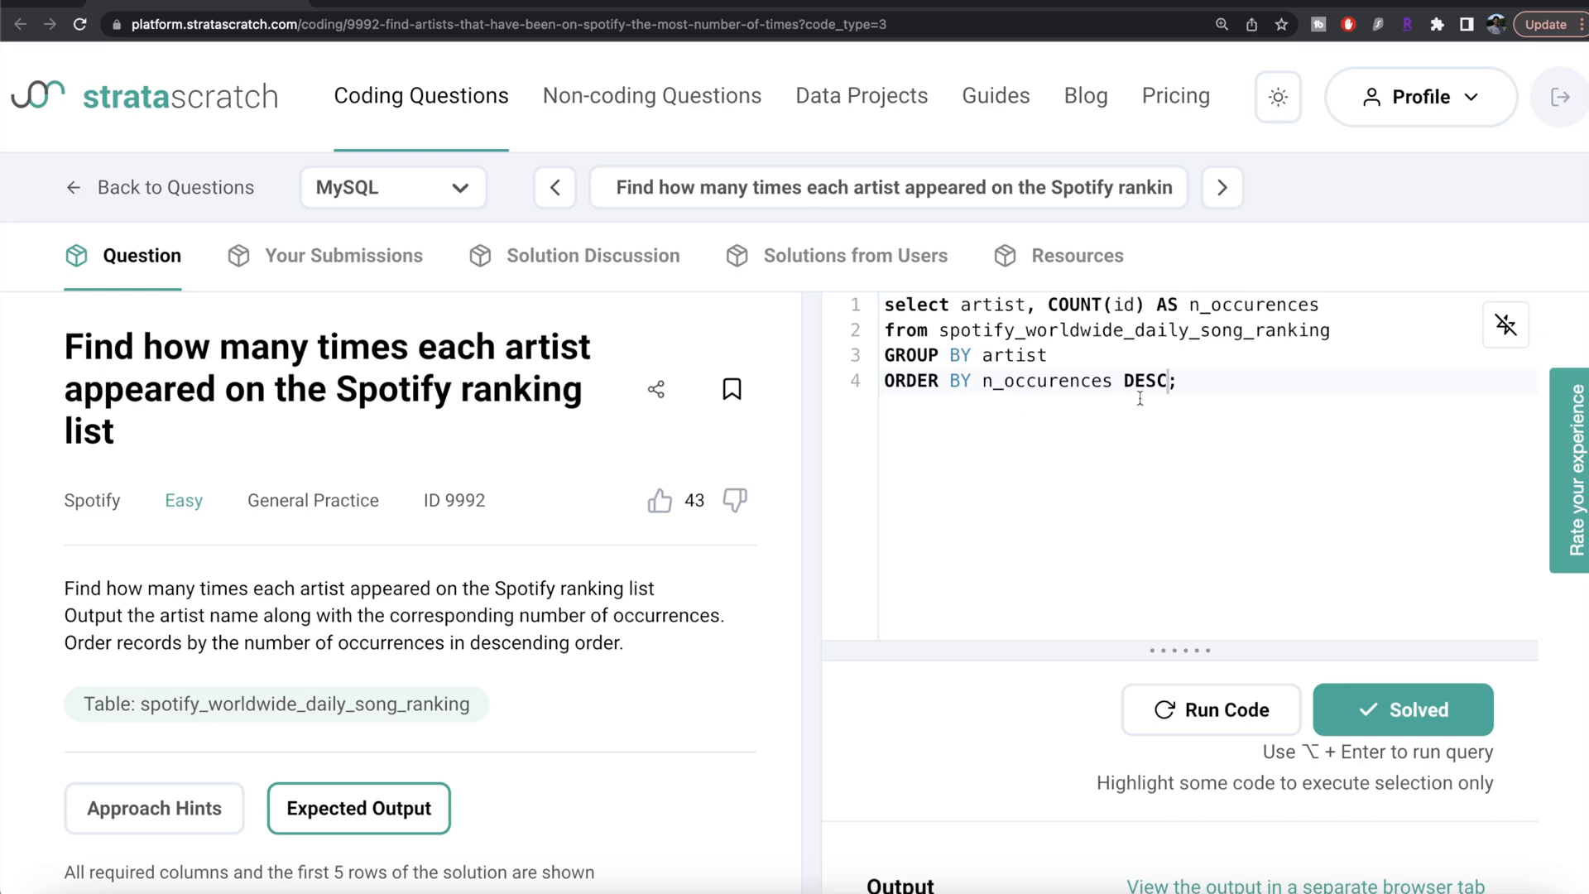
{"action": "mouse_move", "coordinate": [1093, 568]}
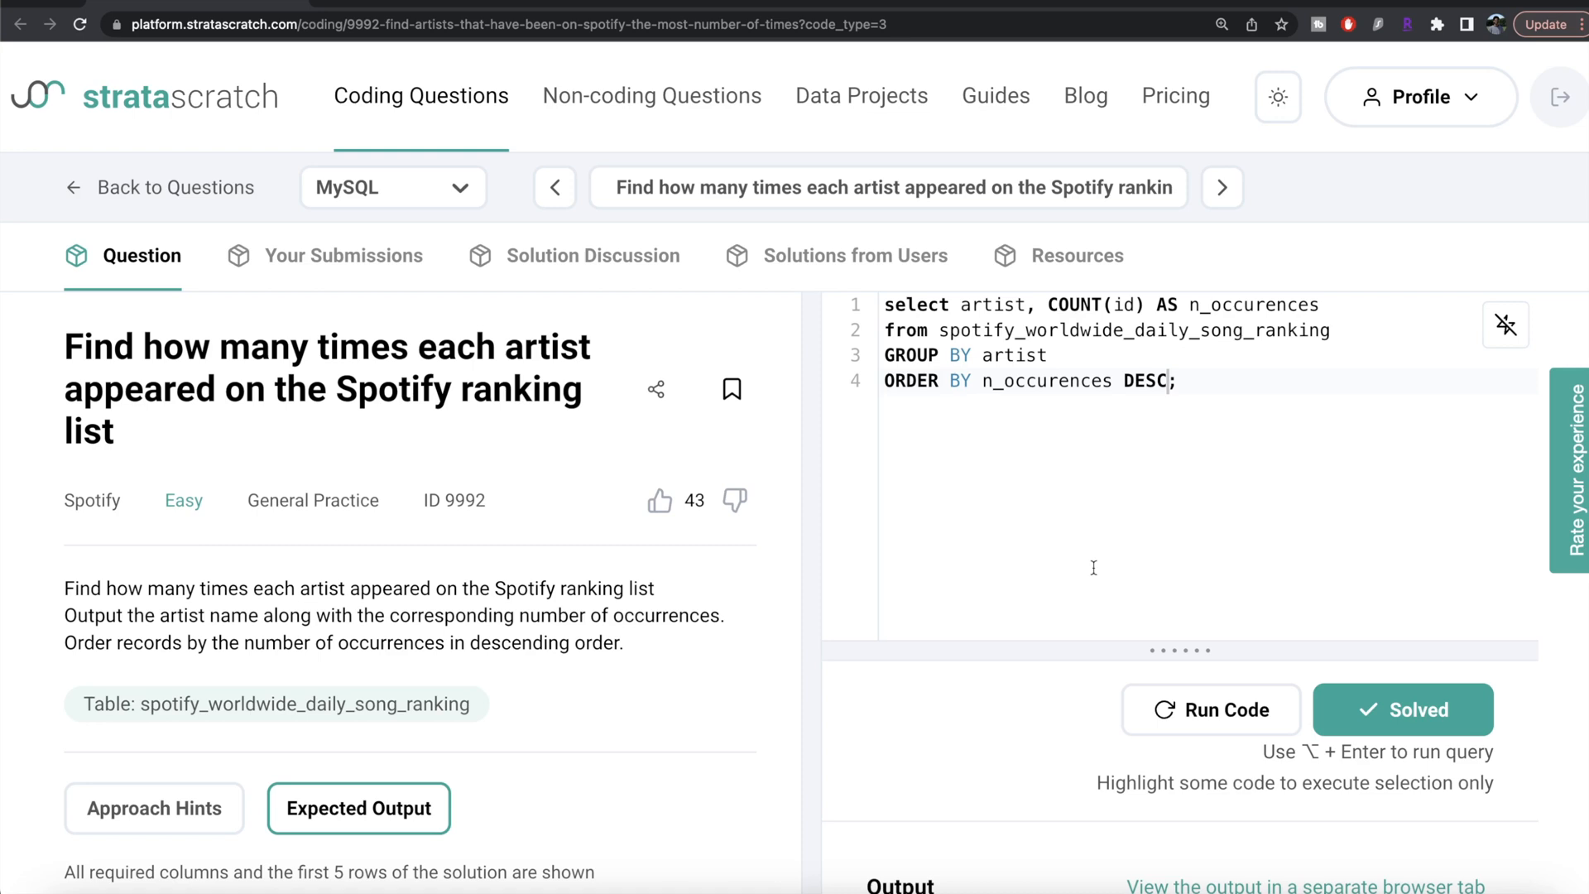